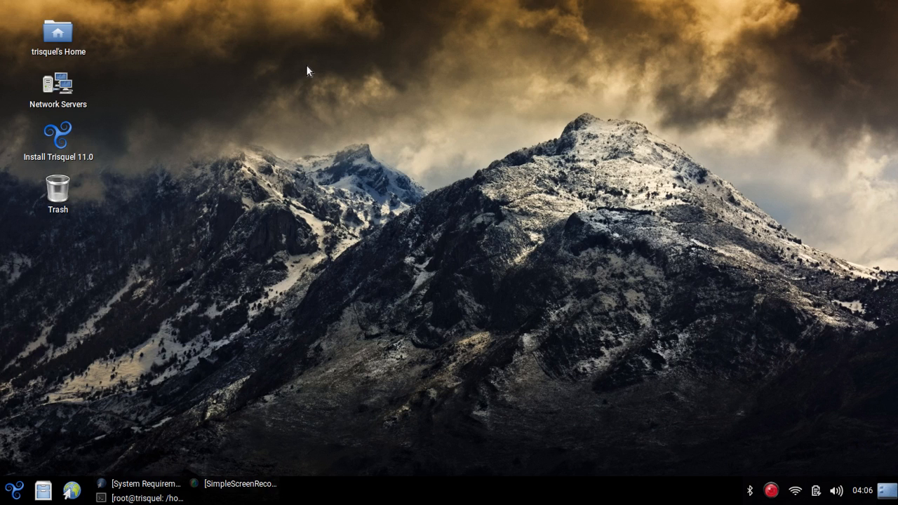
mouse_move(512, 310)
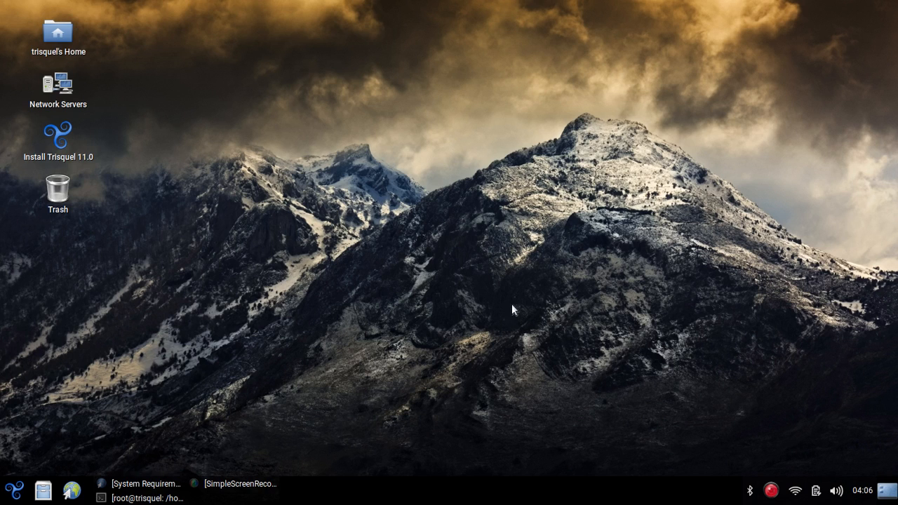
mouse_move(13, 488)
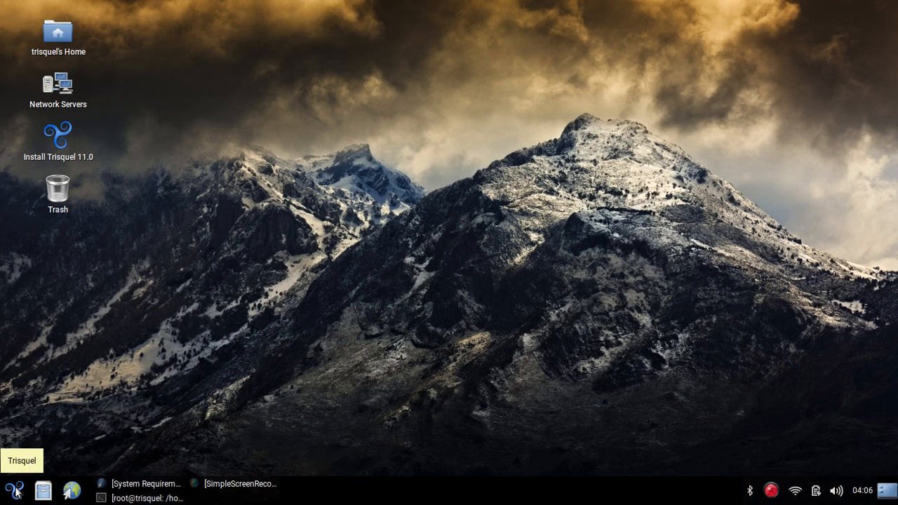
Bring up the applications menu and show the Office category's LibreOffice entries.
left_click(13, 488)
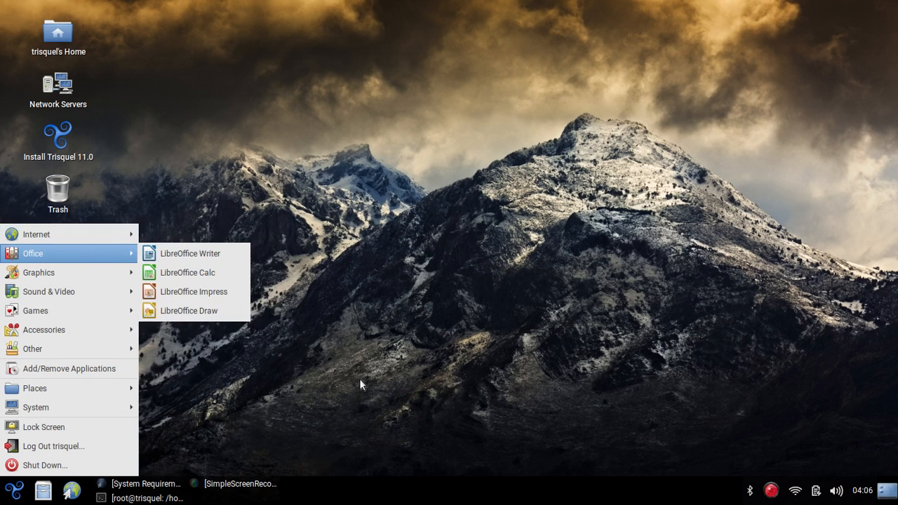
Bring the System Requirements page forward and read down to the storage and video card sections.
left_click(146, 483)
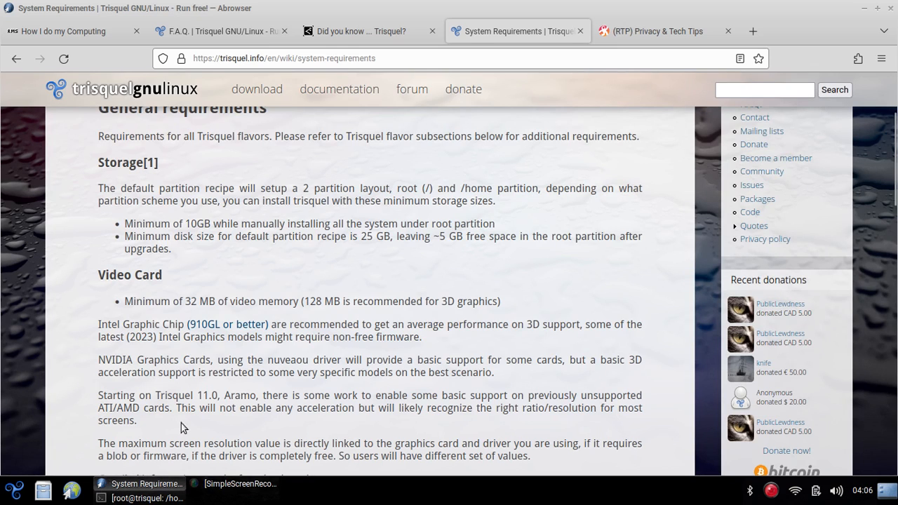
scroll("up", 3)
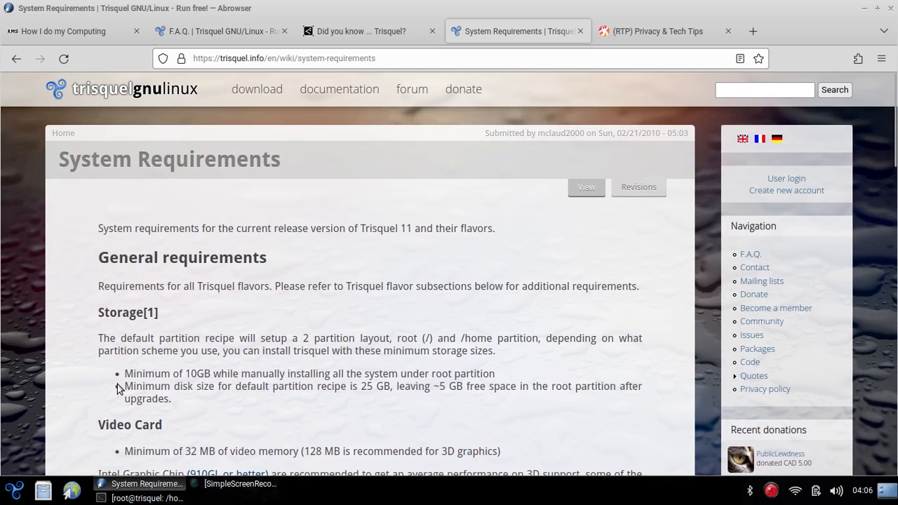
mouse_move(109, 280)
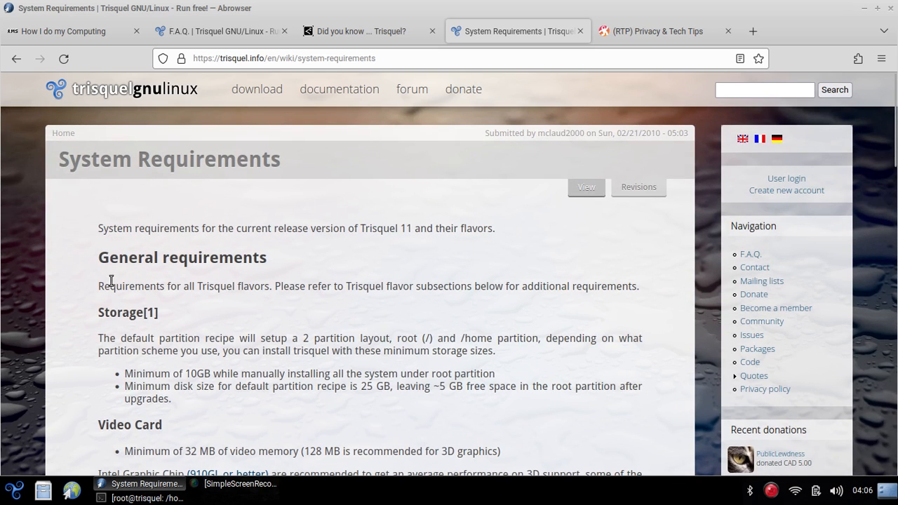
scroll("down", 3)
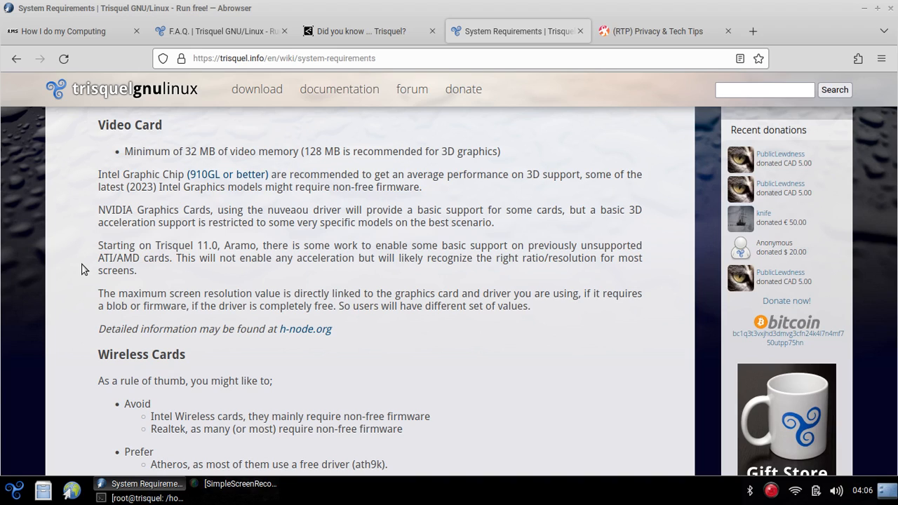
mouse_move(261, 279)
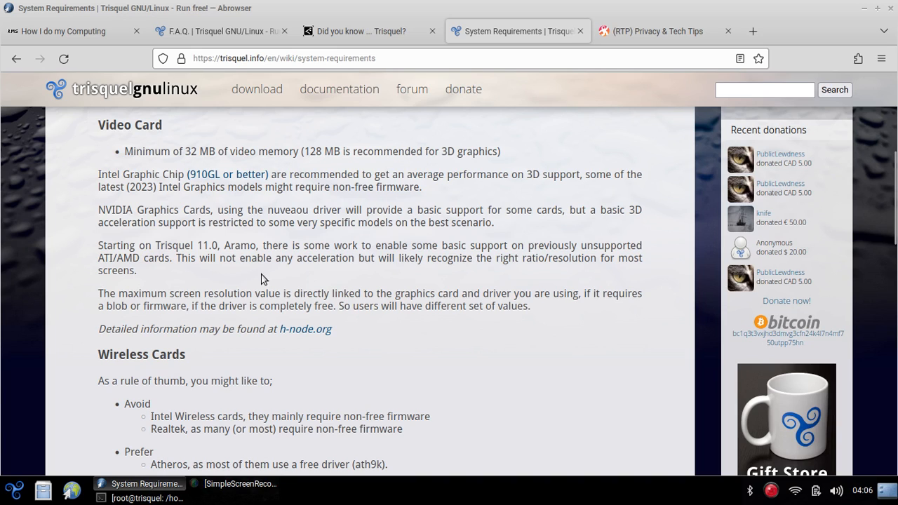
mouse_move(446, 255)
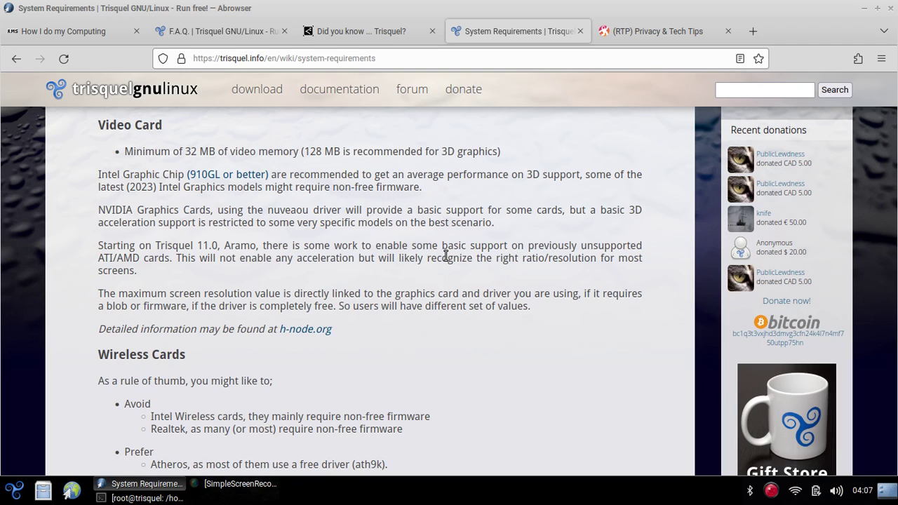
mouse_move(413, 279)
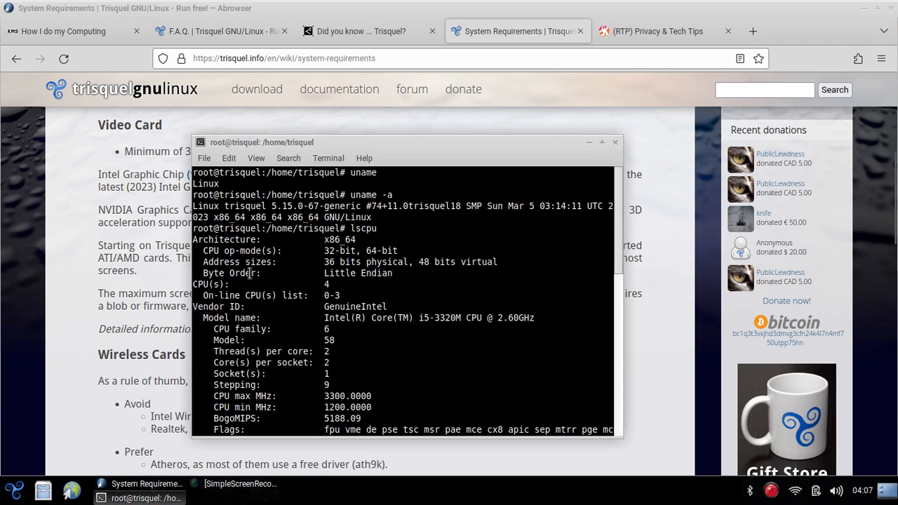
mouse_move(410, 317)
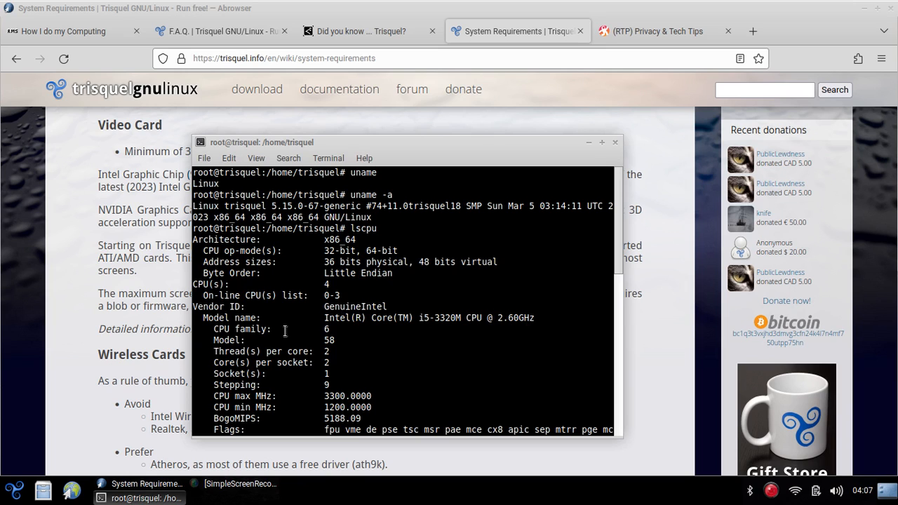
scroll("down", 3)
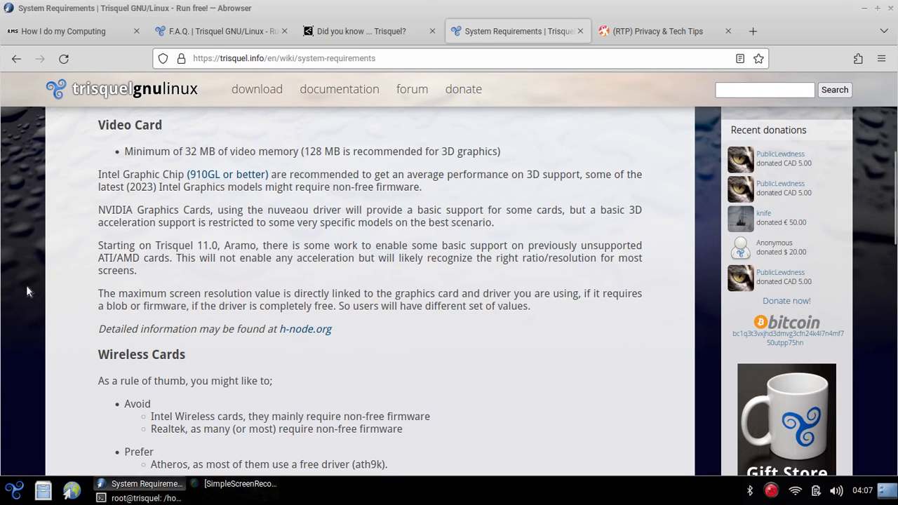
mouse_move(312, 54)
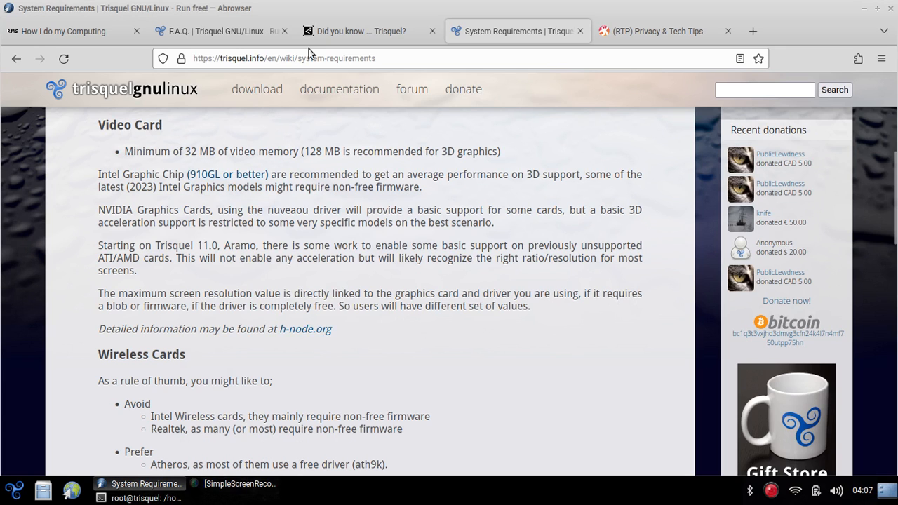
Read the desdelinux 'Did you know Trisquel?' article, then move to the Trisquel F.A.Q. page.
left_click(361, 31)
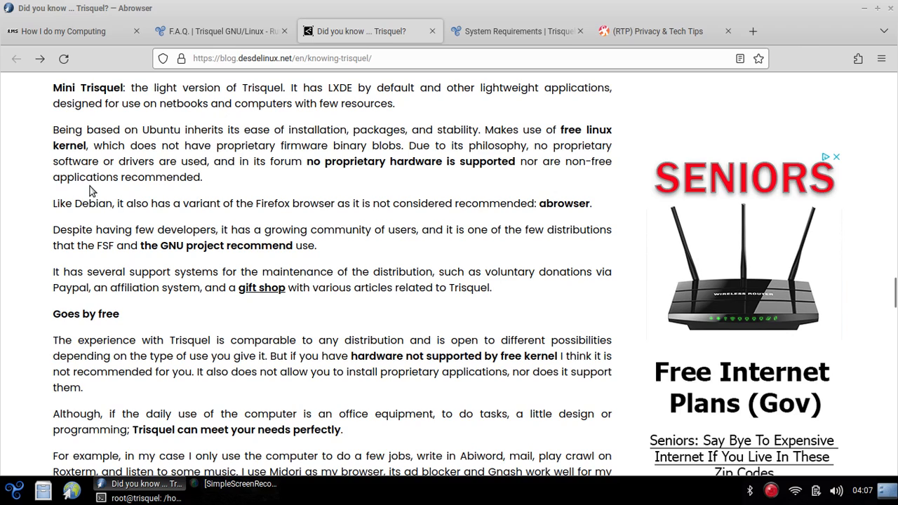
mouse_move(90, 240)
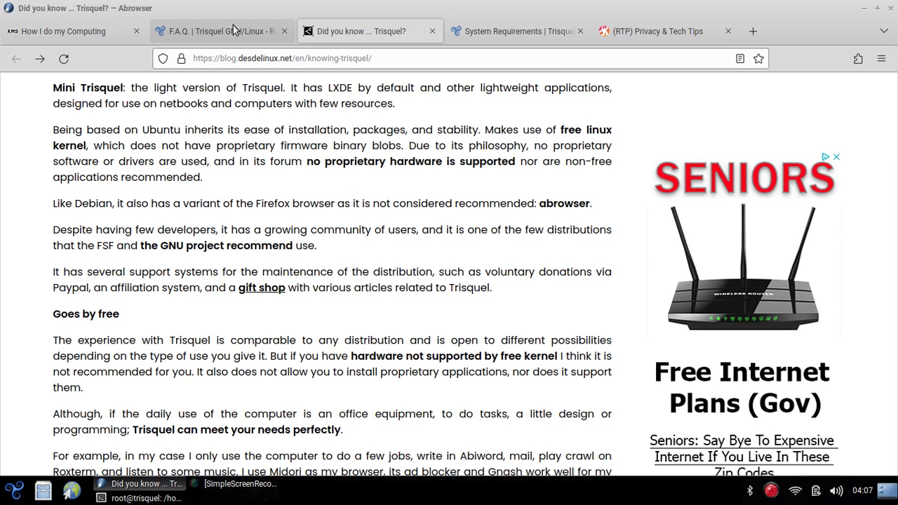
left_click(217, 31)
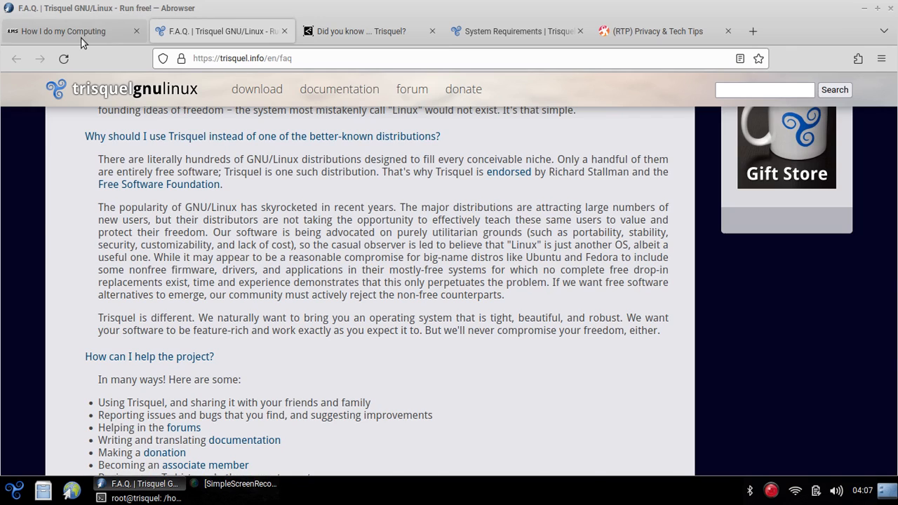
Read Stallman's 'How I do my Computing' page from his Thinkpad down to the GNU/Linux distro section.
left_click(63, 31)
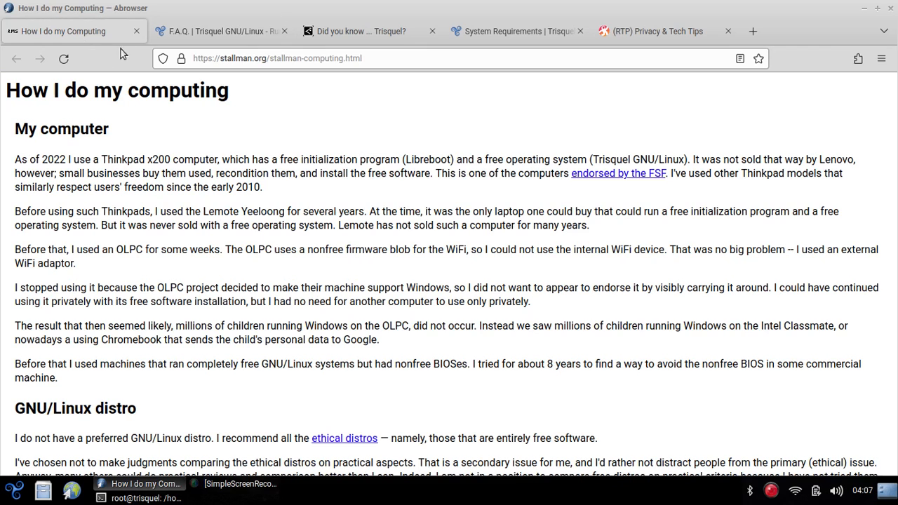
scroll("up", 3)
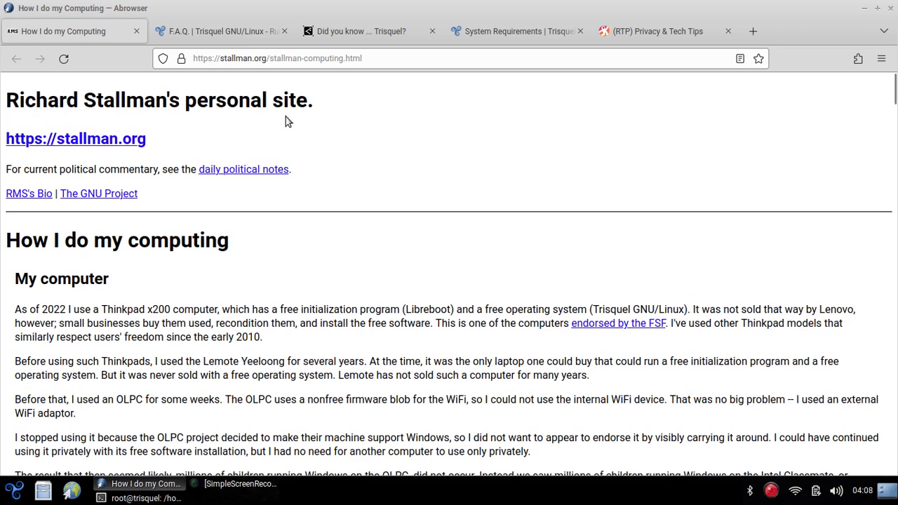
scroll("down", 3)
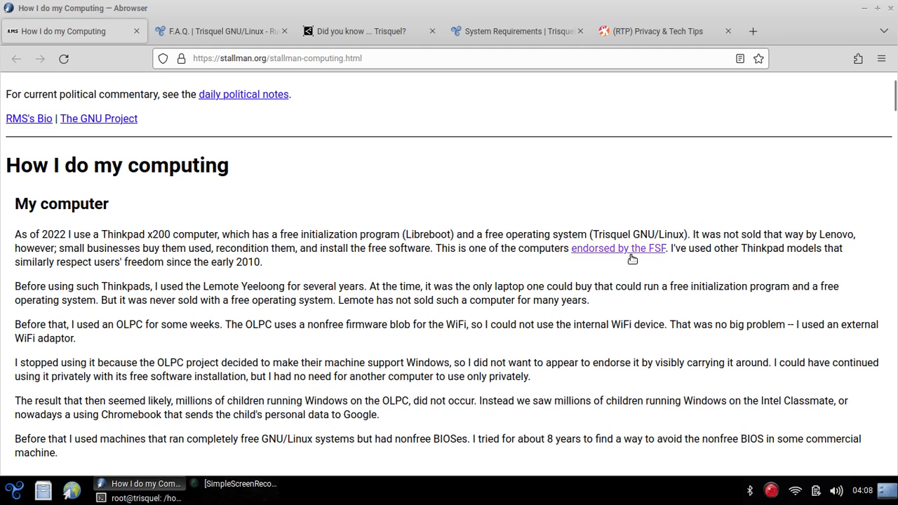
mouse_move(572, 230)
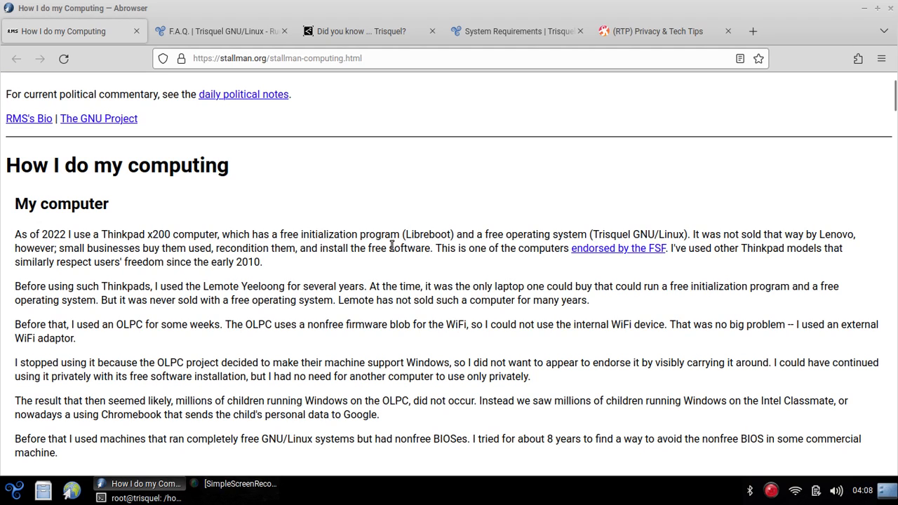
mouse_move(258, 228)
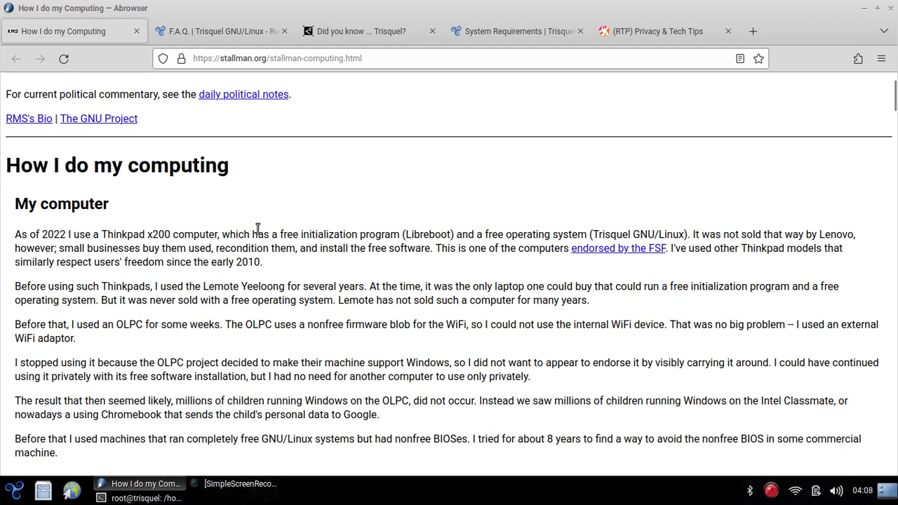
mouse_move(265, 183)
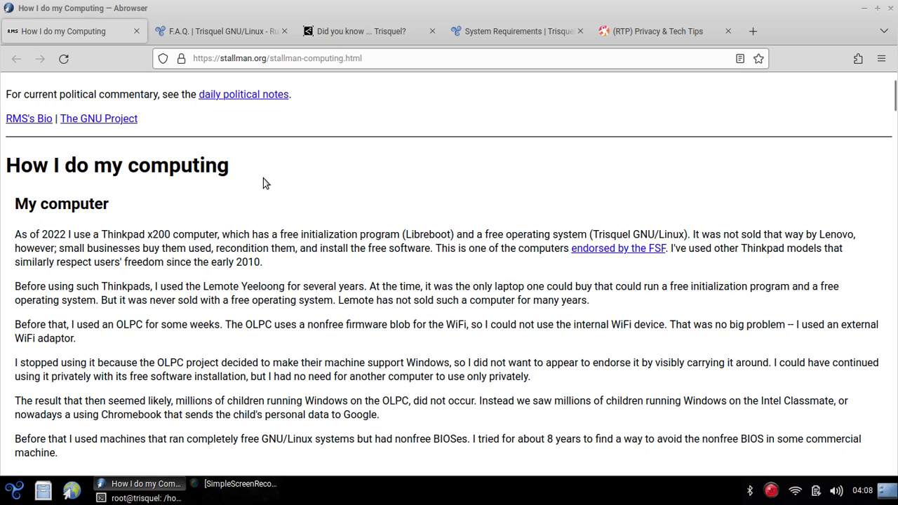
scroll("down", 3)
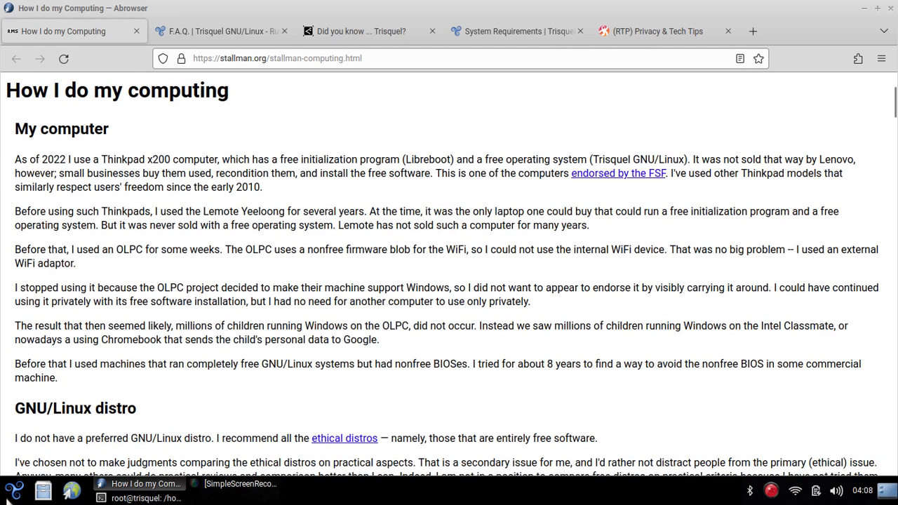
Launch Pidgin Internet Messenger from the Internet applications to reach its Accounts welcome window.
left_click(14, 488)
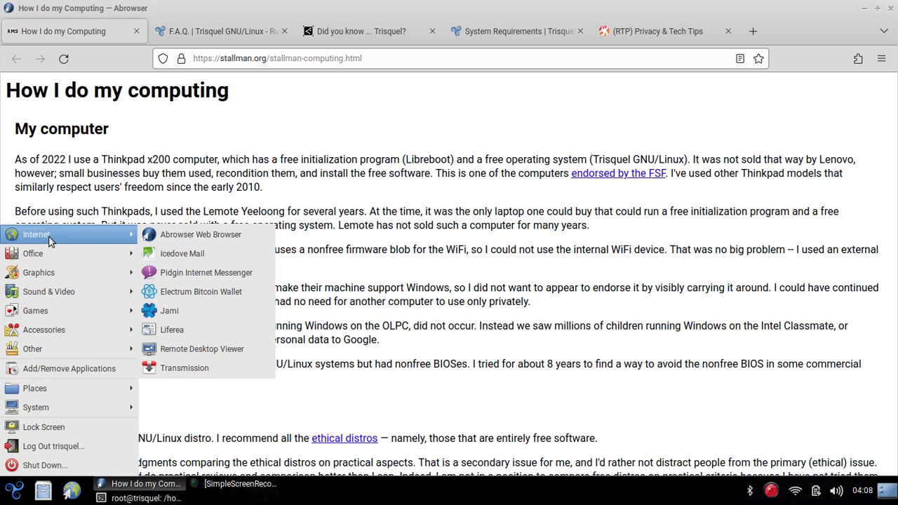
mouse_move(78, 236)
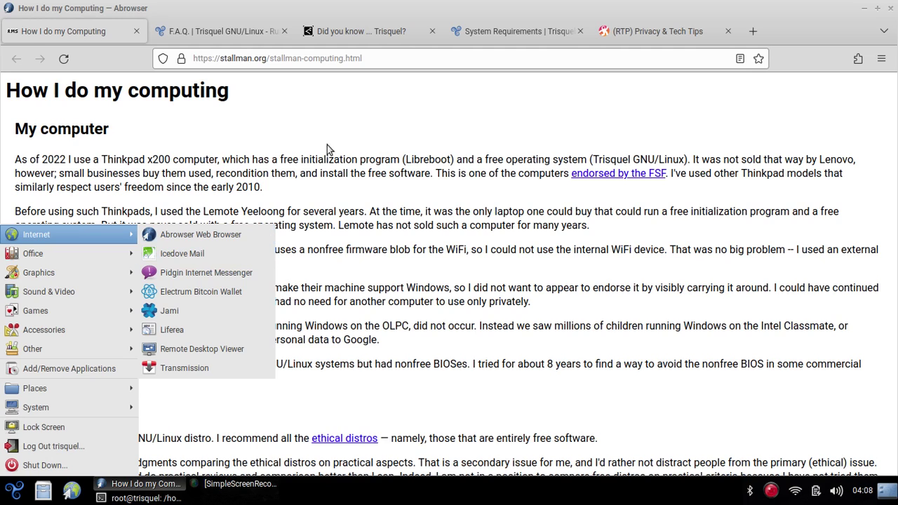
mouse_move(182, 253)
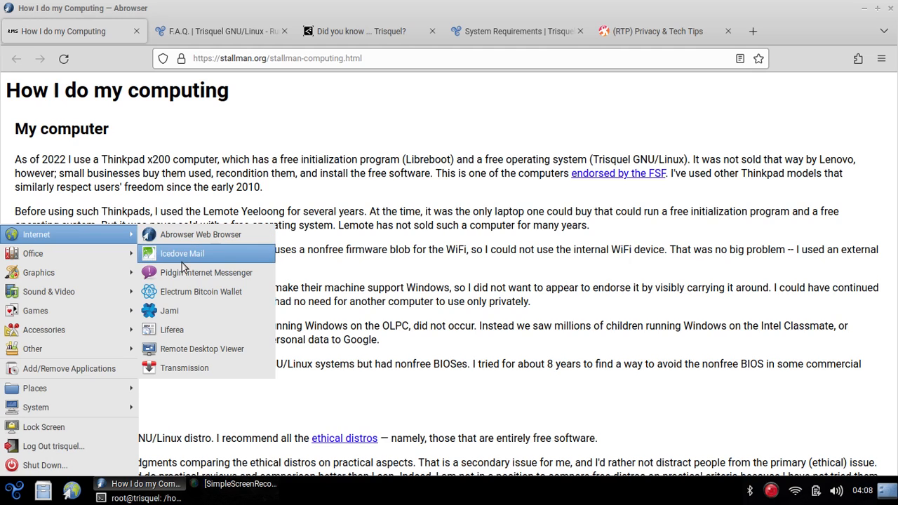
mouse_move(204, 272)
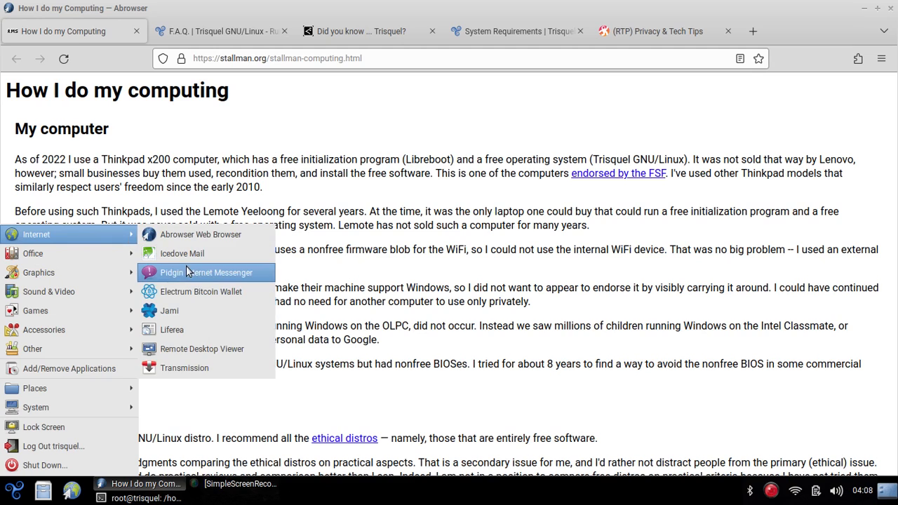
mouse_move(216, 283)
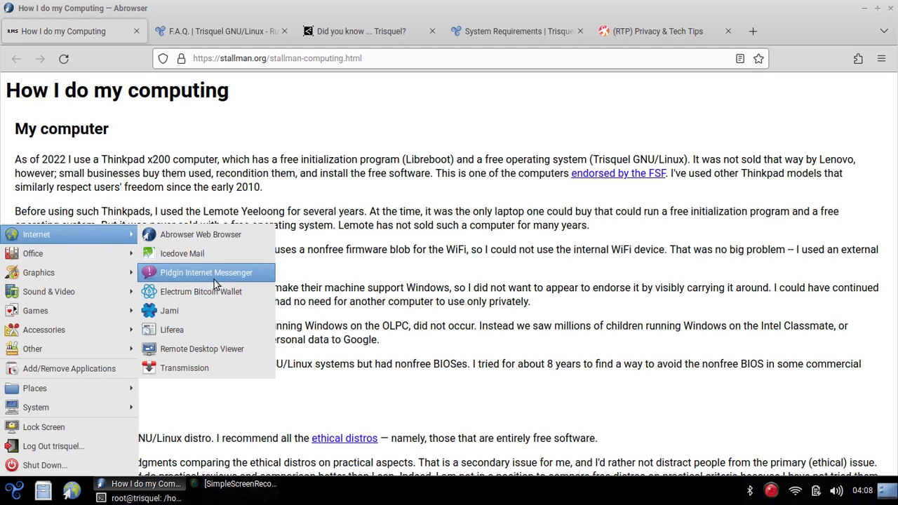
left_click(205, 272)
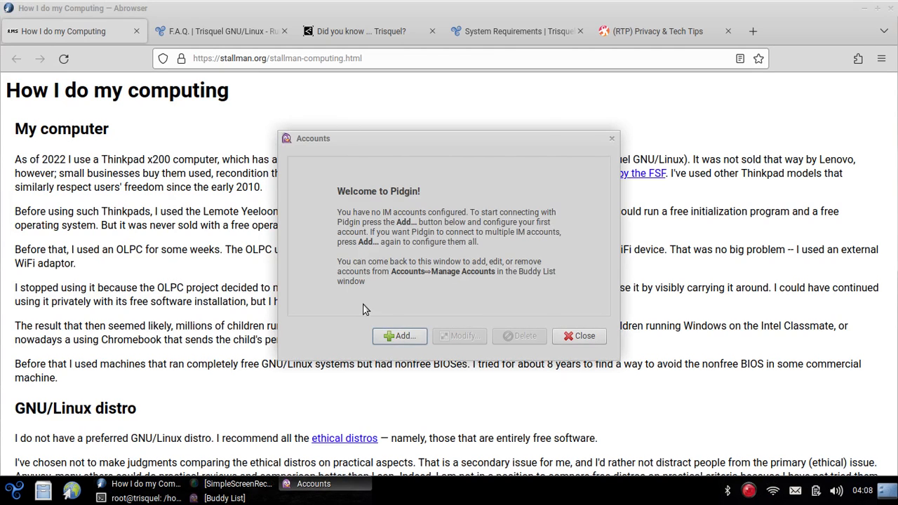
Browse the Add Account protocol list, then cancel back to the empty Accounts window.
left_click(398, 336)
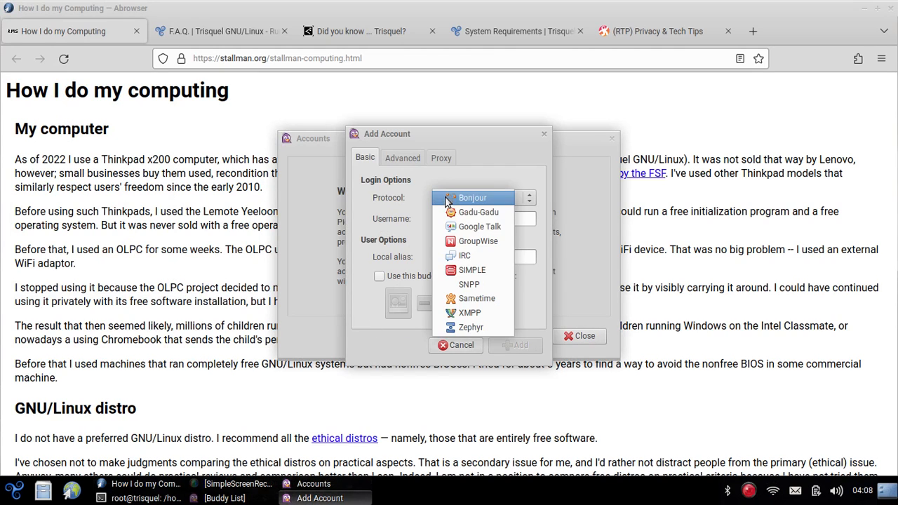
mouse_move(469, 284)
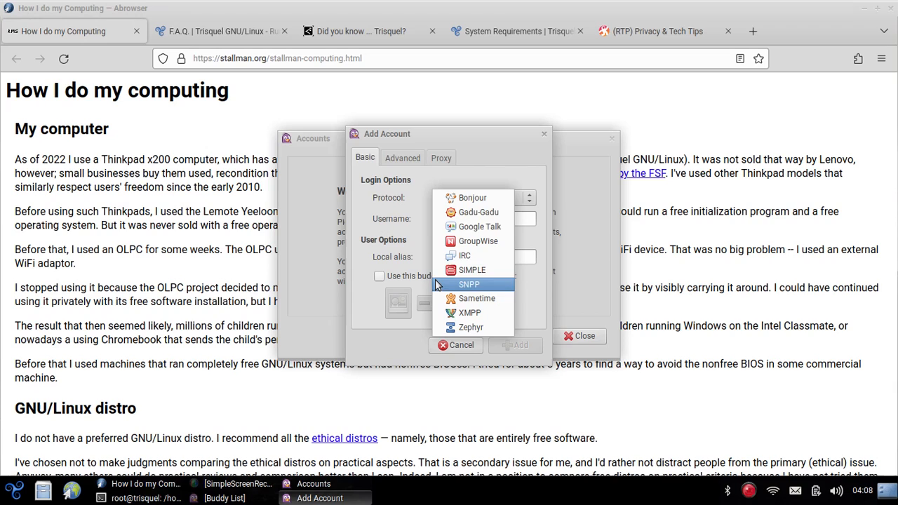
mouse_move(437, 196)
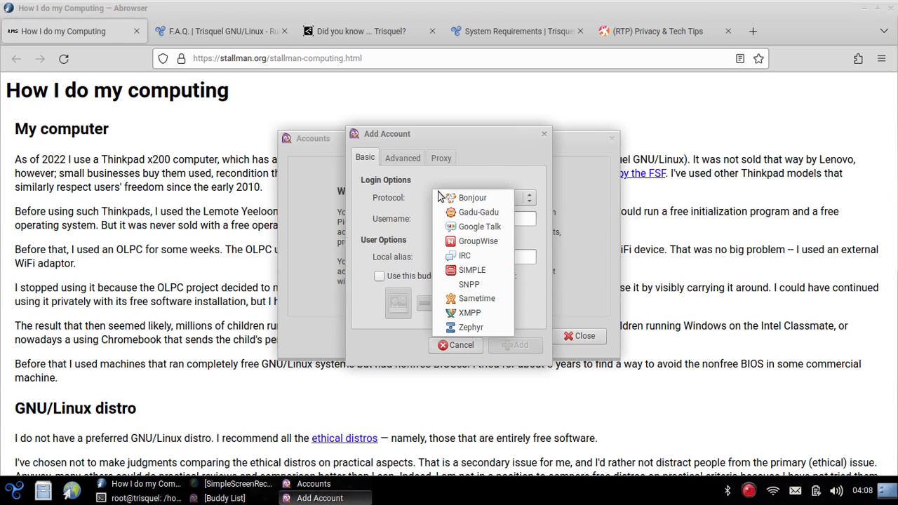
mouse_move(463, 255)
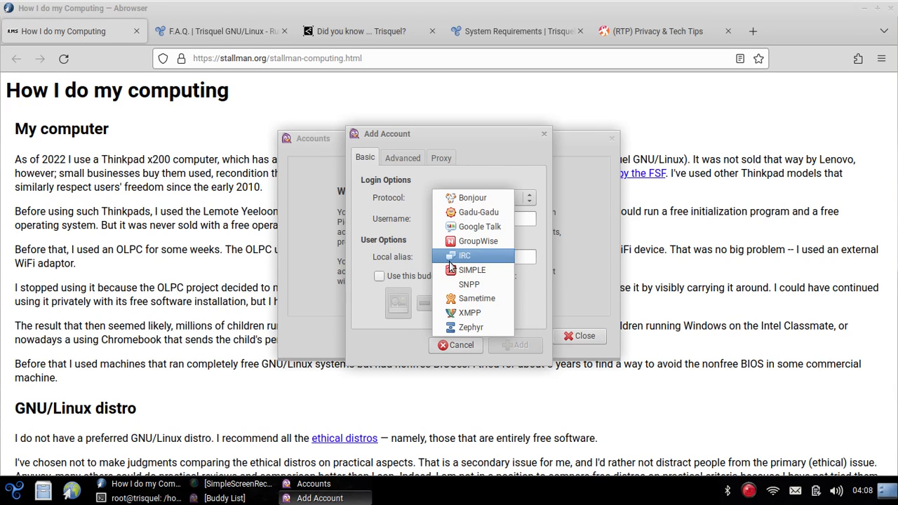
mouse_move(477, 297)
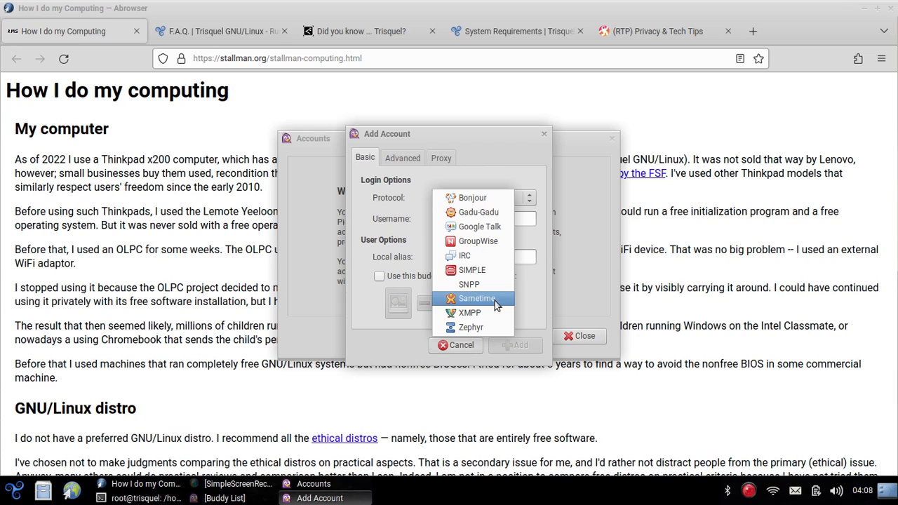
mouse_move(468, 311)
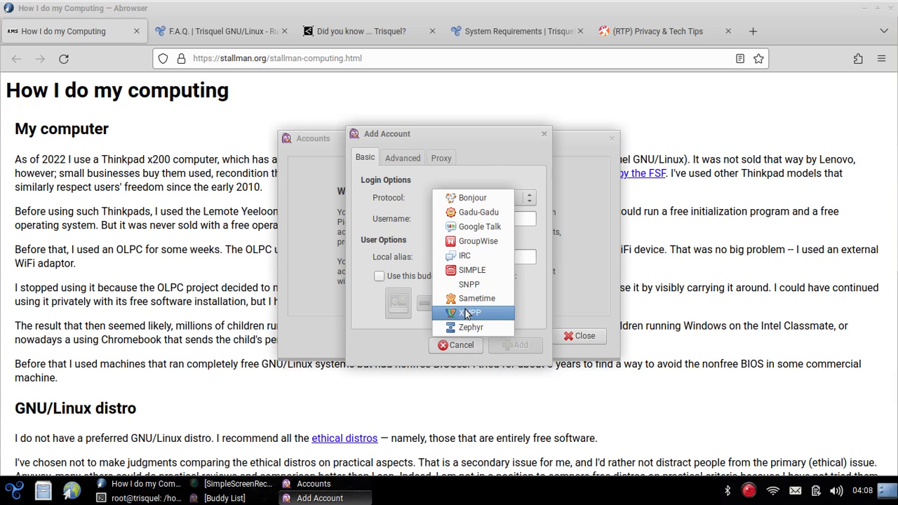
mouse_move(465, 255)
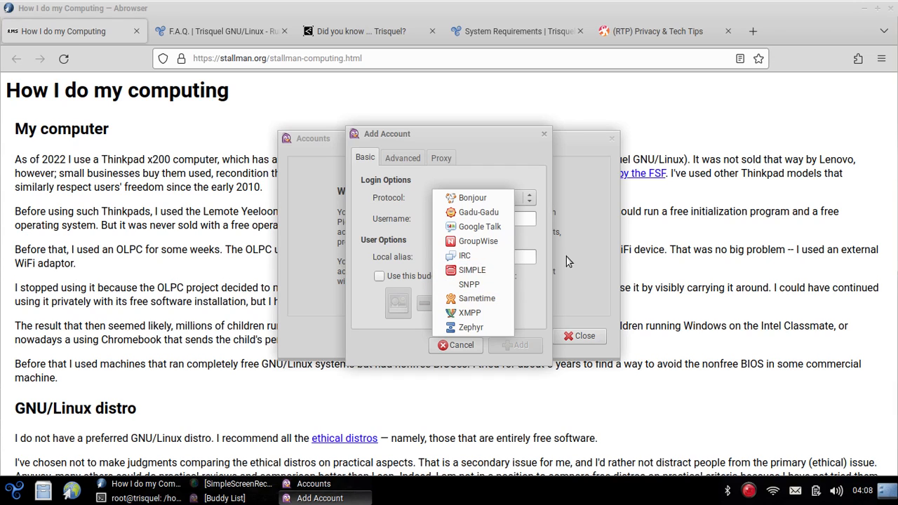
mouse_move(432, 216)
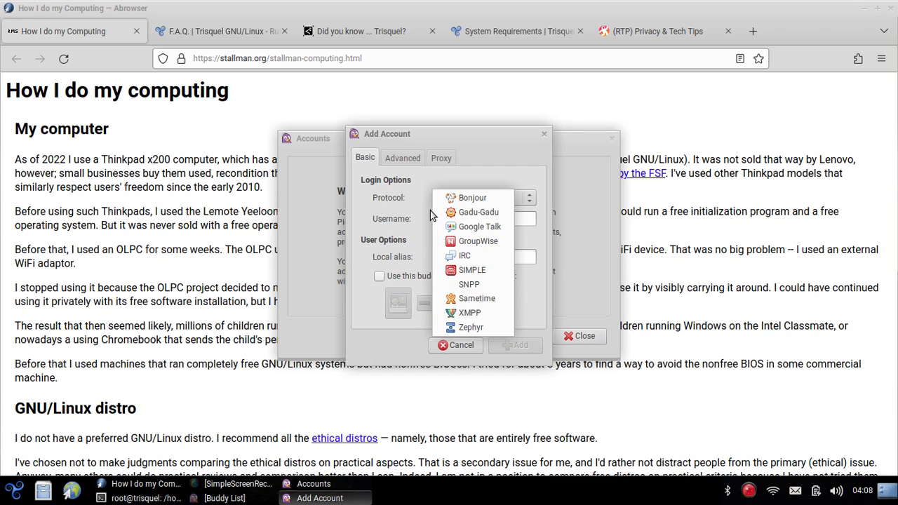
left_click(471, 196)
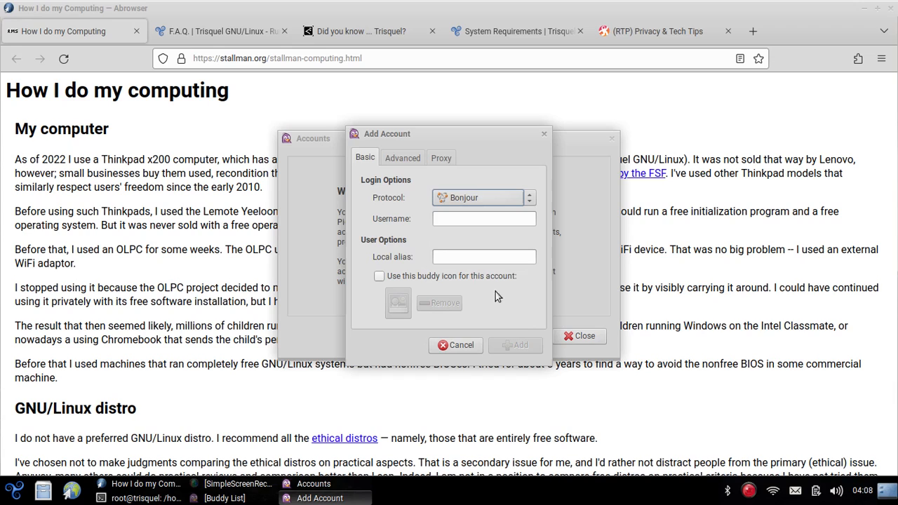
mouse_move(404, 341)
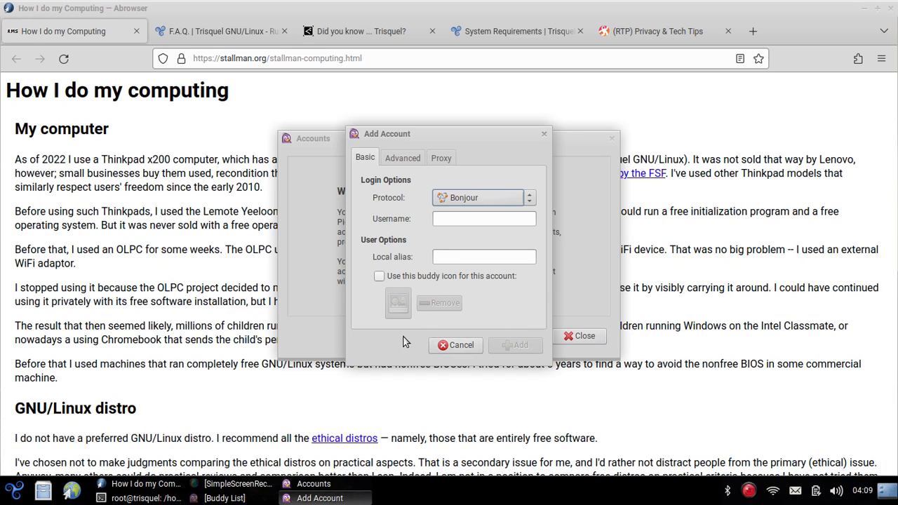
mouse_move(424, 344)
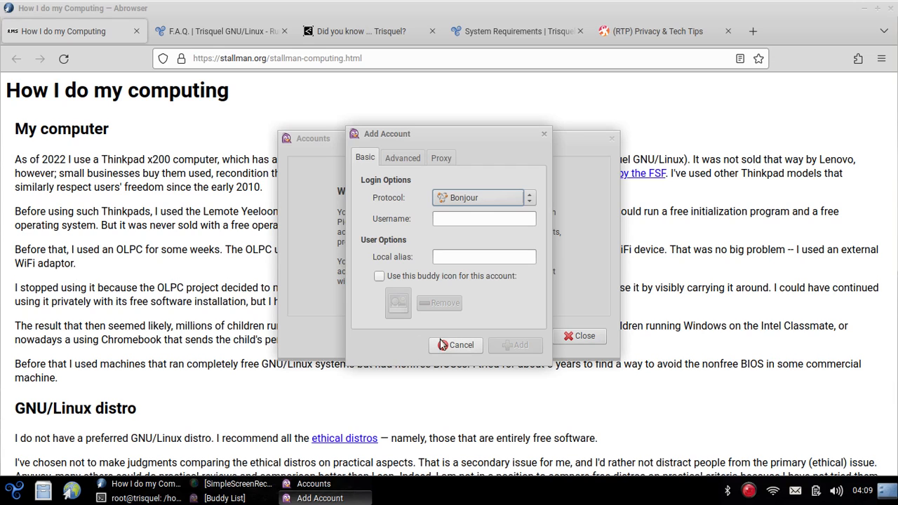
mouse_move(442, 367)
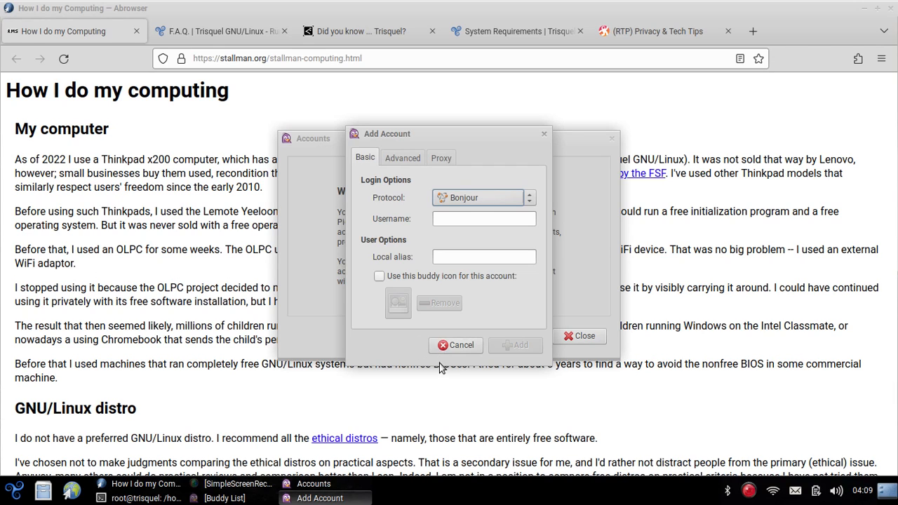
left_click(456, 346)
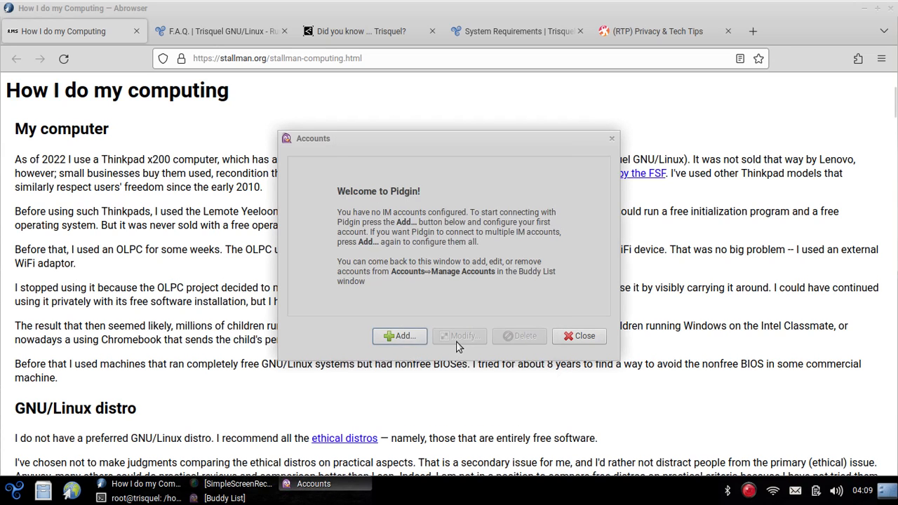
mouse_move(474, 231)
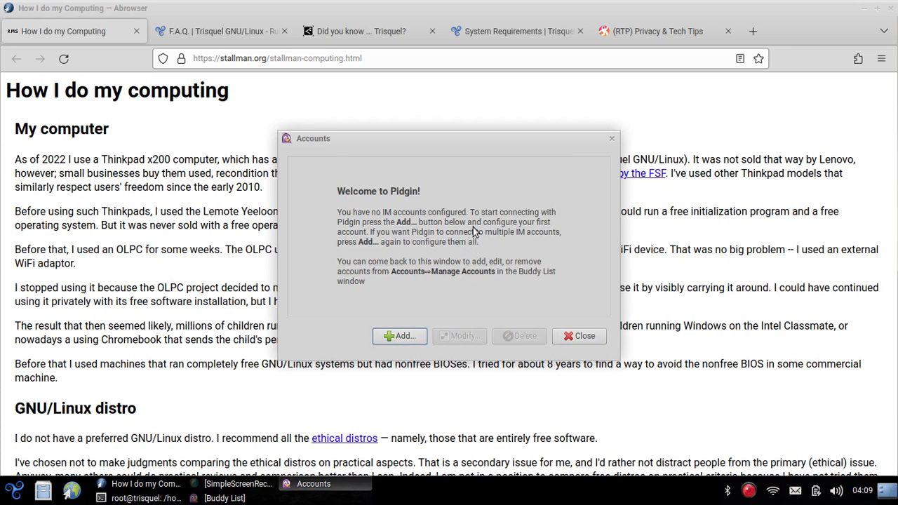
mouse_move(418, 281)
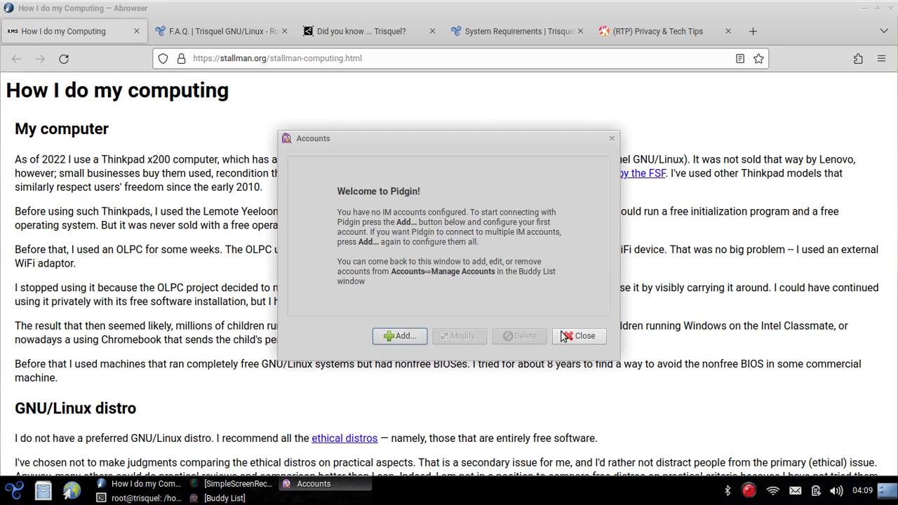
Close Pidgin's Accounts window and browse the Internet applications in the main menu.
left_click(578, 336)
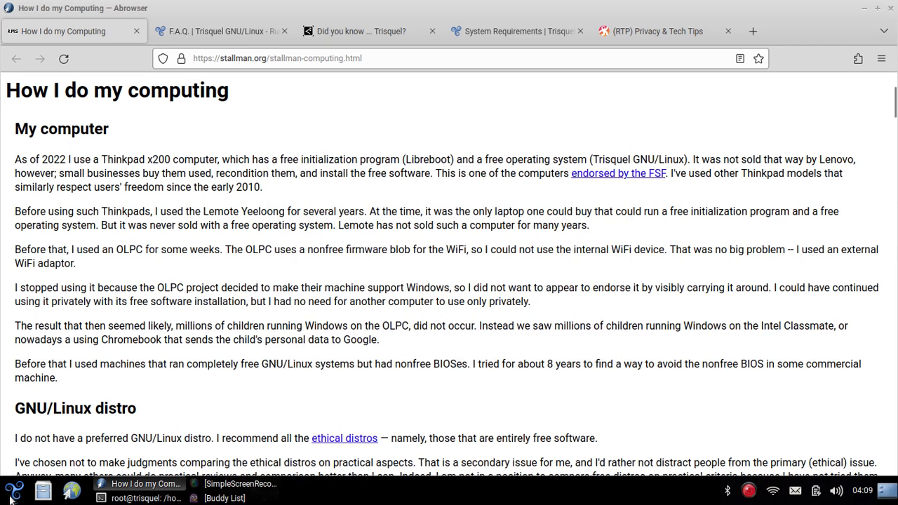
left_click(12, 491)
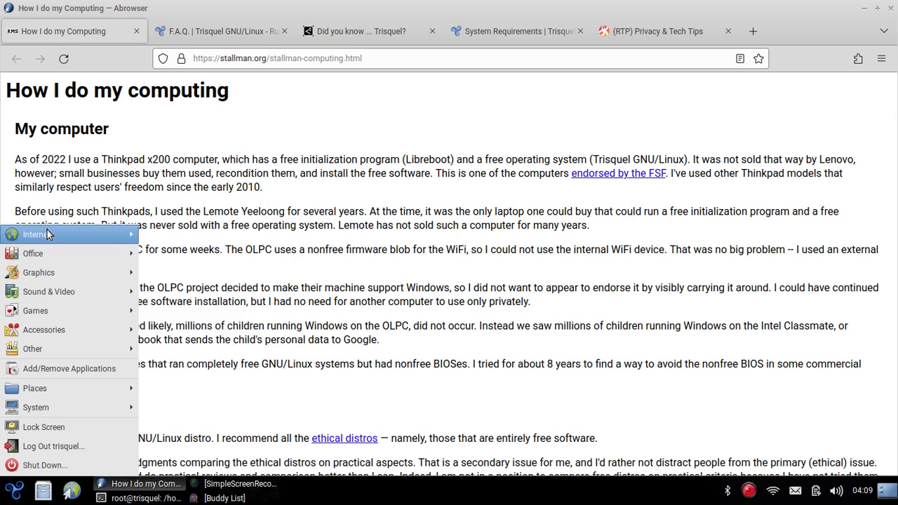
mouse_move(115, 247)
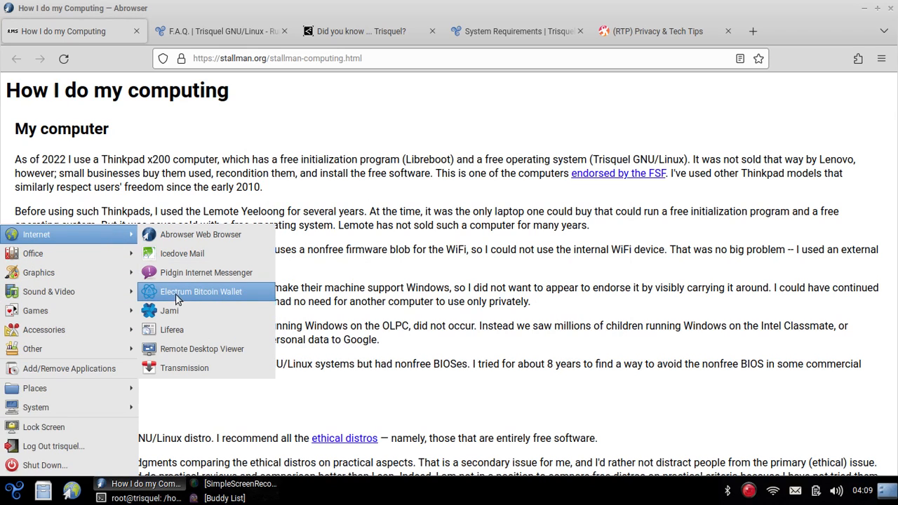
mouse_move(200, 290)
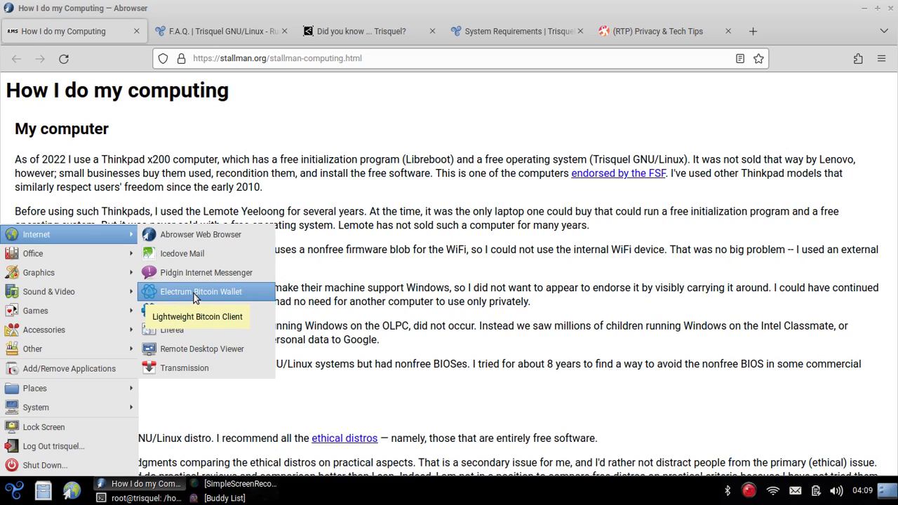
mouse_move(226, 296)
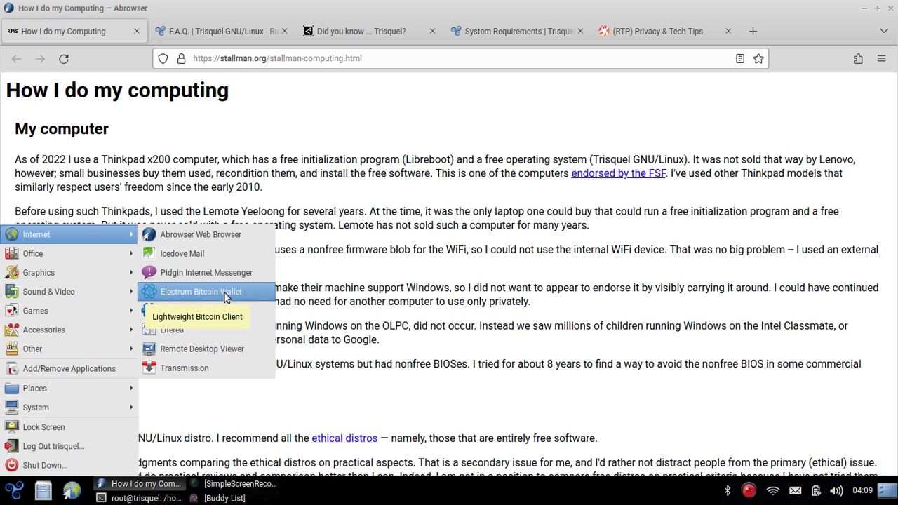
mouse_move(171, 330)
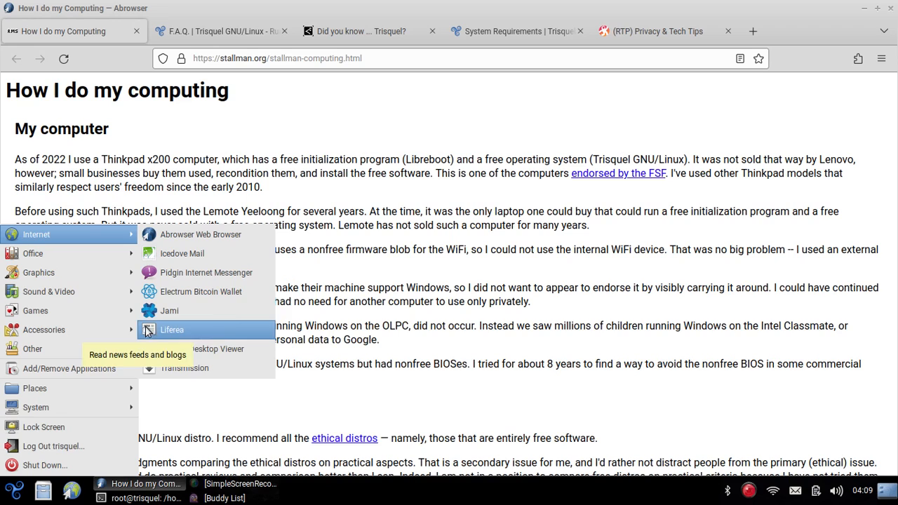
mouse_move(171, 310)
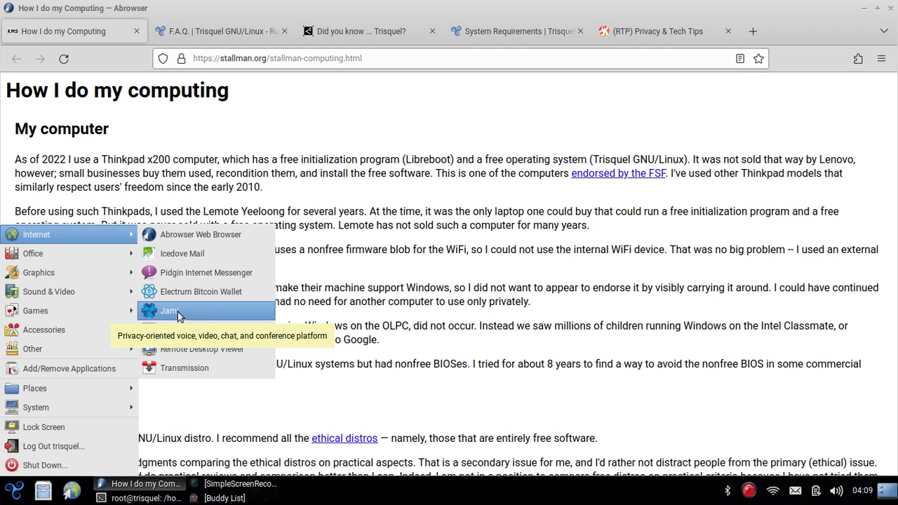
Launch Jami to its welcome screen, then close it again.
left_click(168, 311)
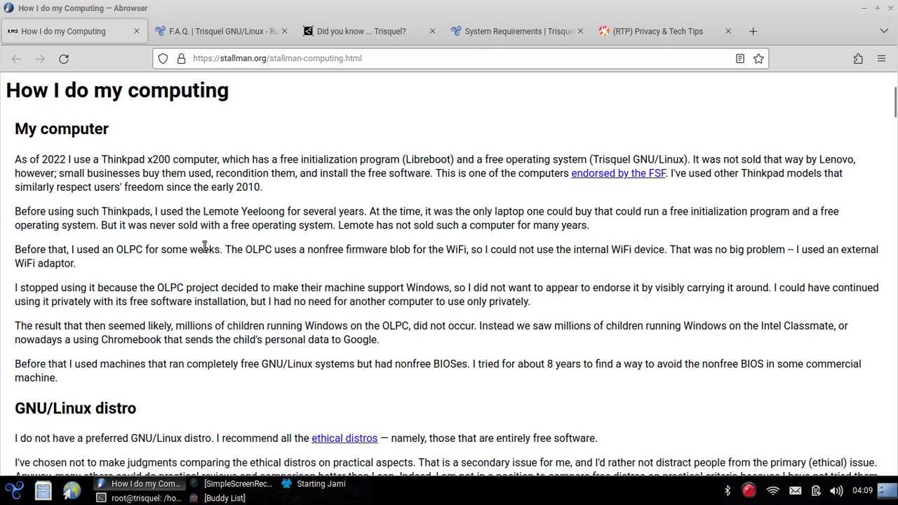
left_click(320, 484)
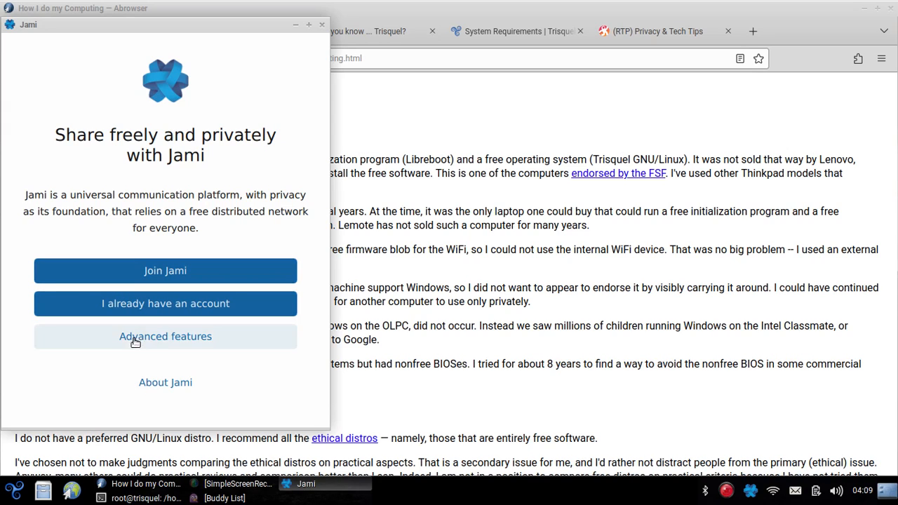
mouse_move(295, 55)
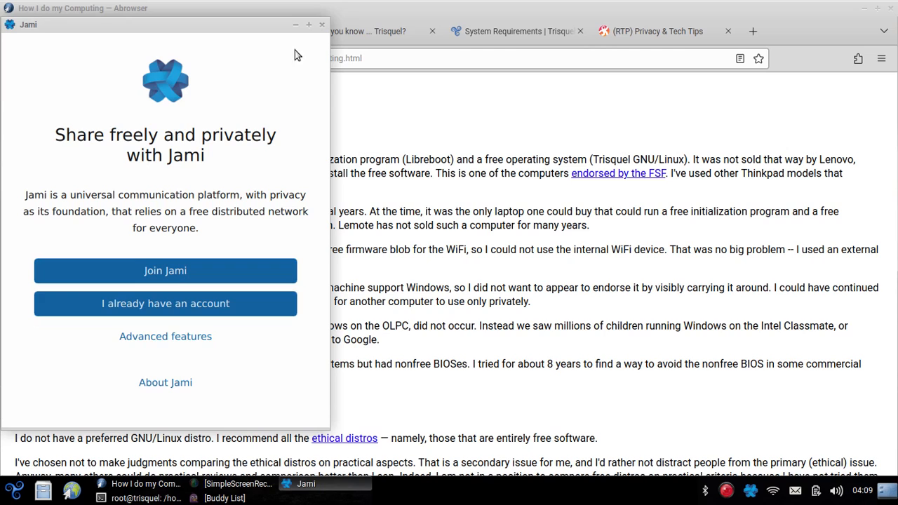
left_click(323, 23)
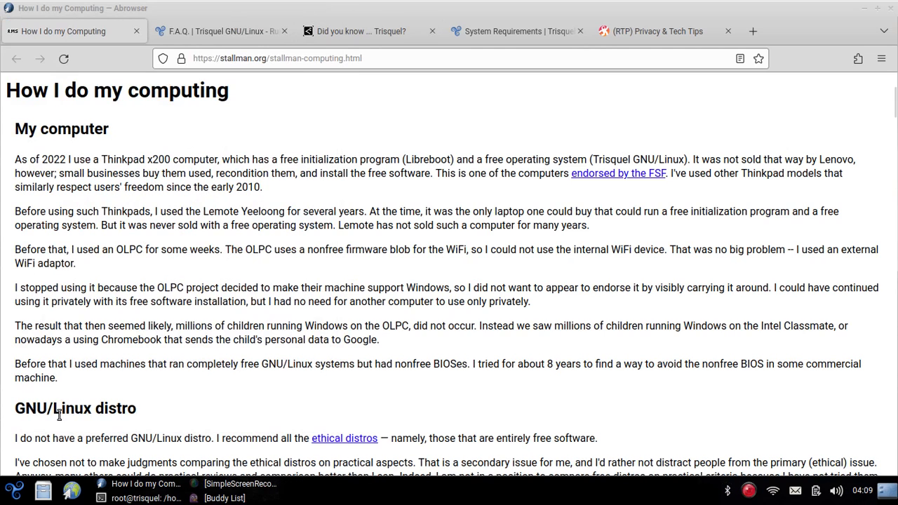
Start LibreOffice Writer from the Office applications for a new blank document.
left_click(15, 488)
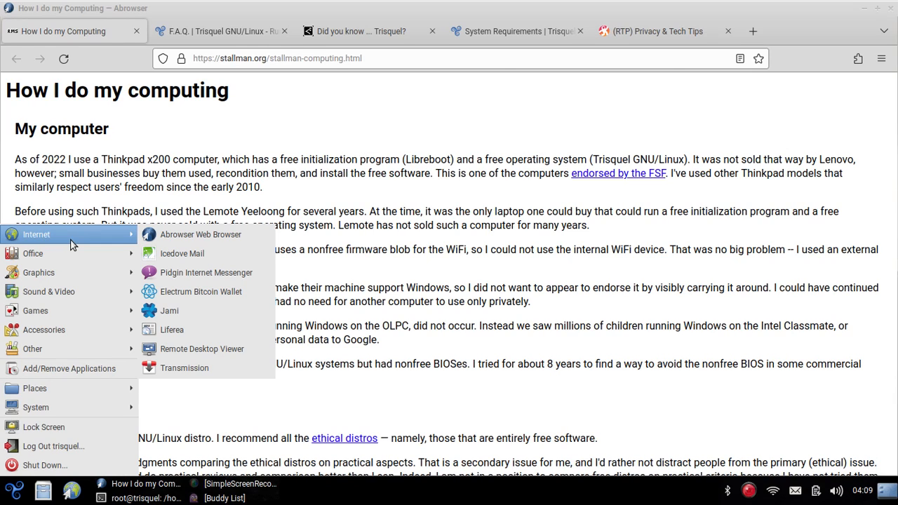
mouse_move(101, 249)
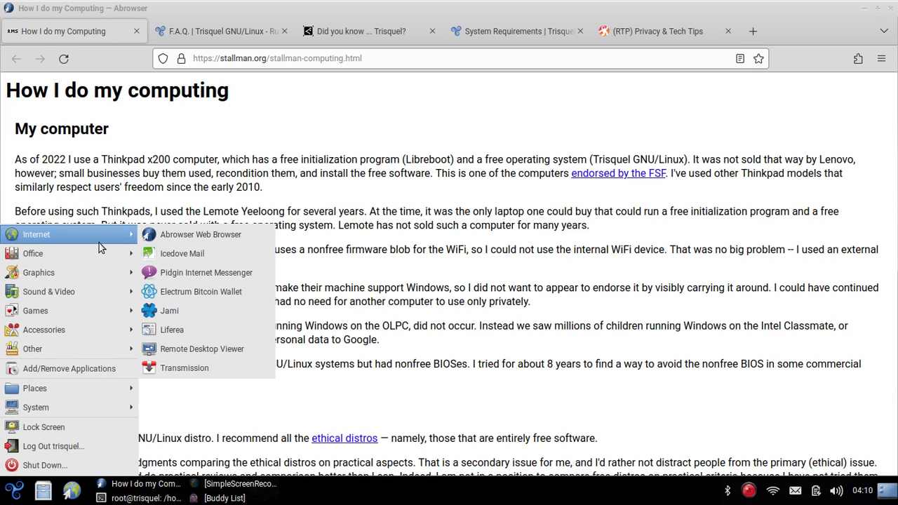
mouse_move(62, 244)
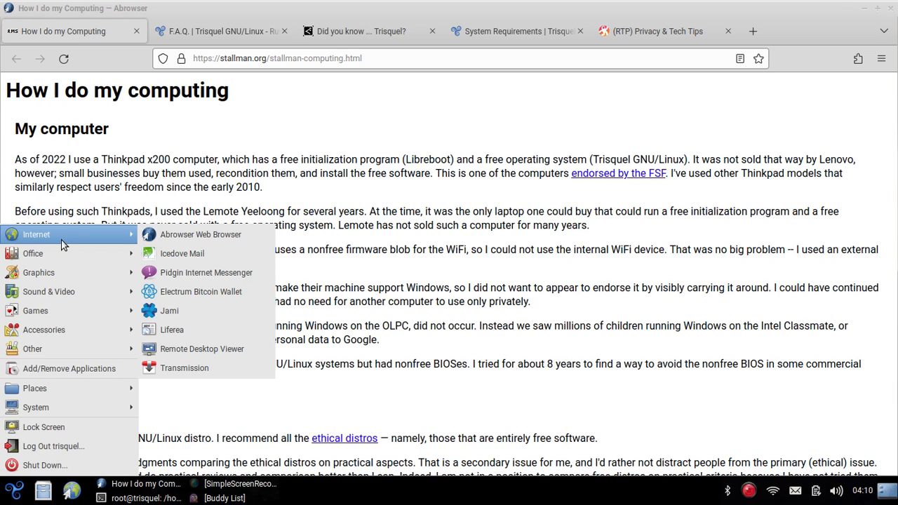
mouse_move(202, 348)
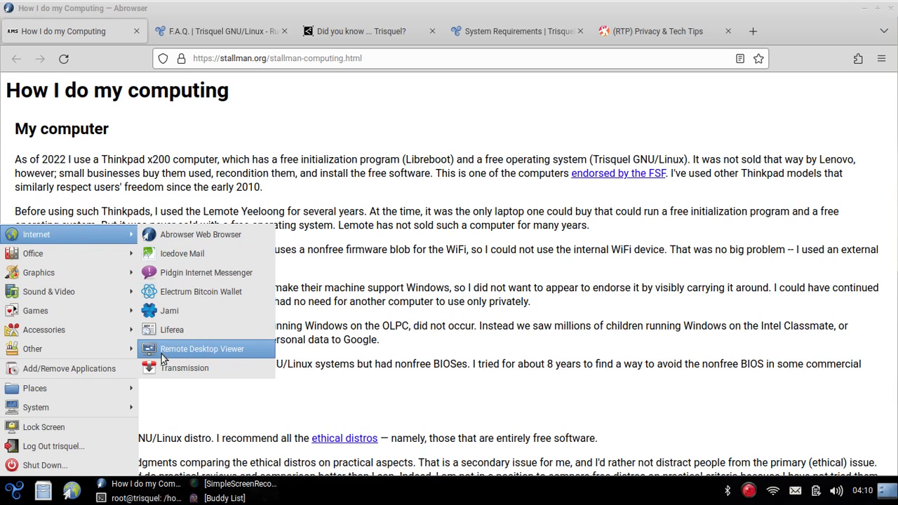
mouse_move(184, 367)
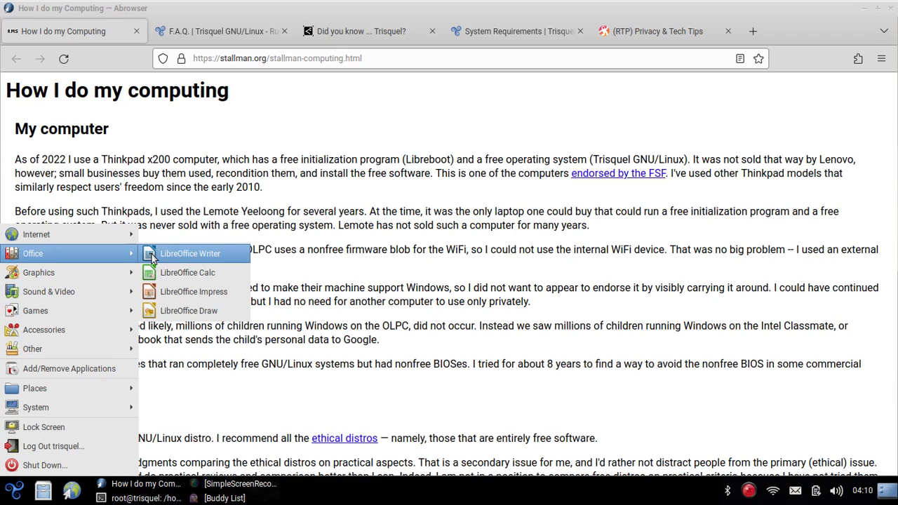
left_click(191, 252)
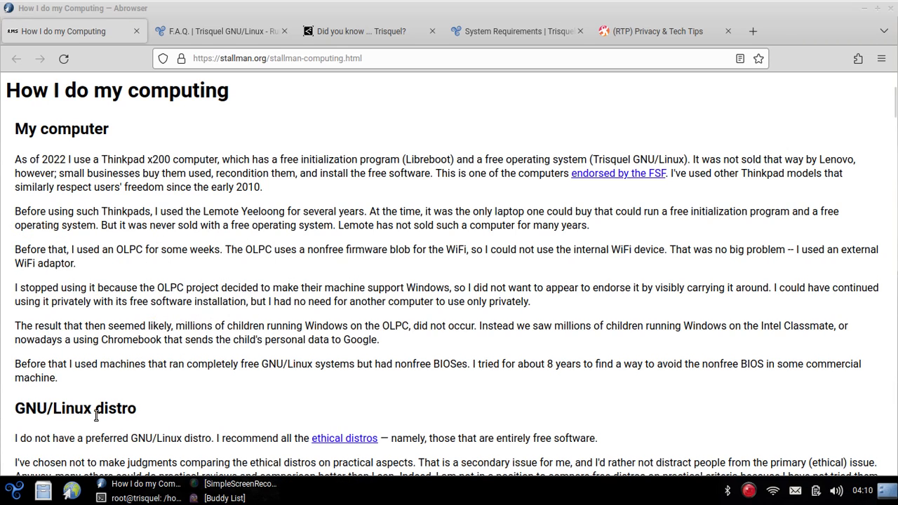
mouse_move(145, 324)
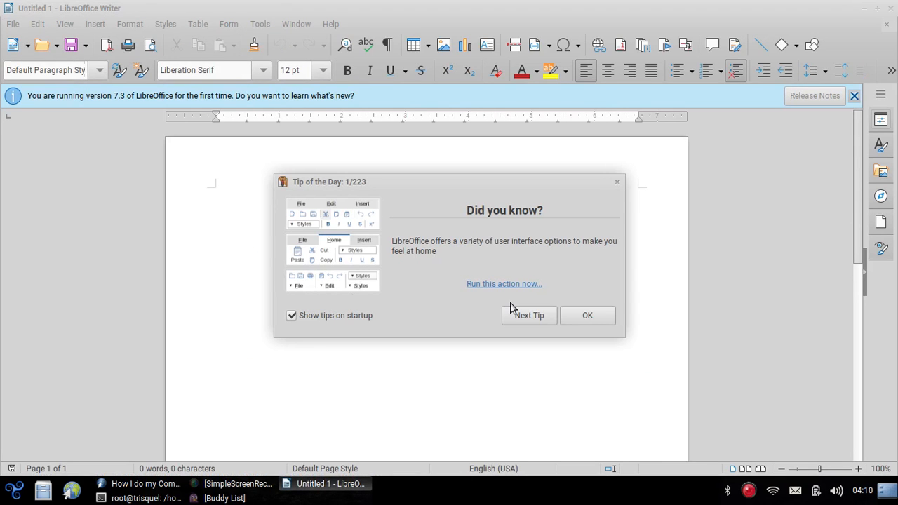
left_click(587, 314)
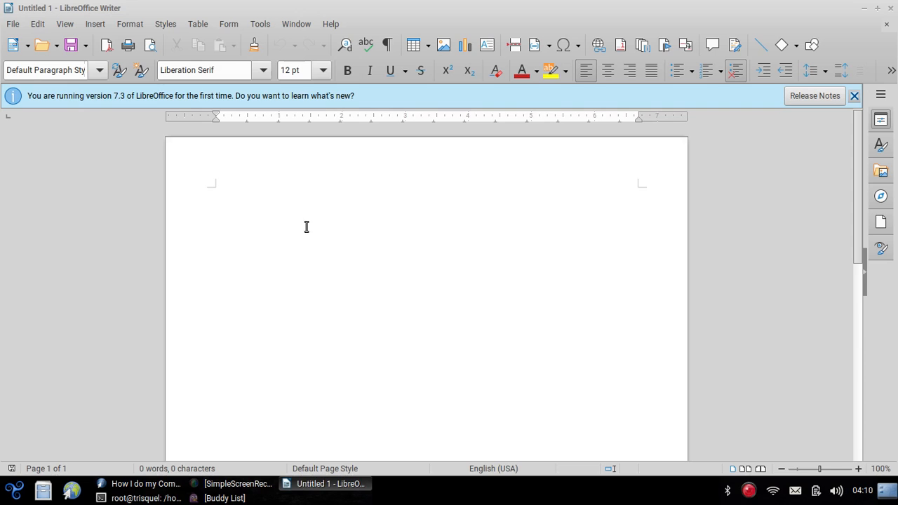
left_click(12, 23)
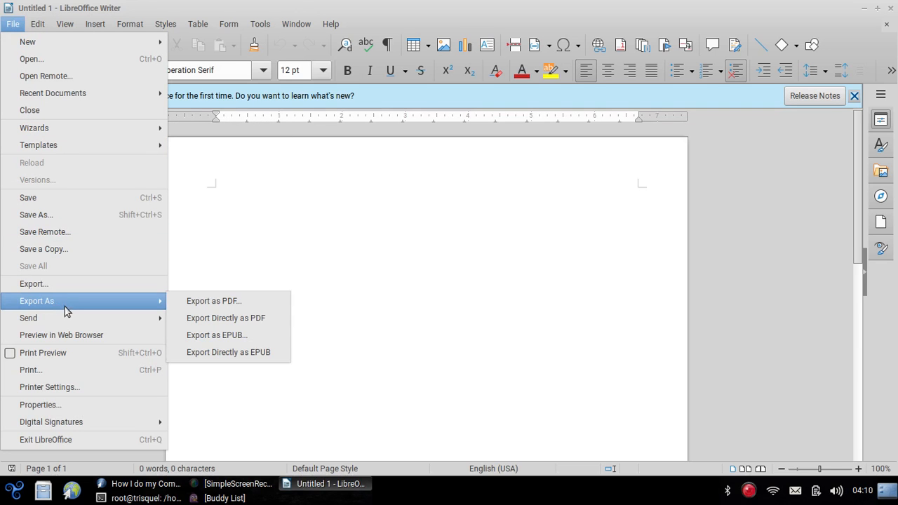
left_click(34, 283)
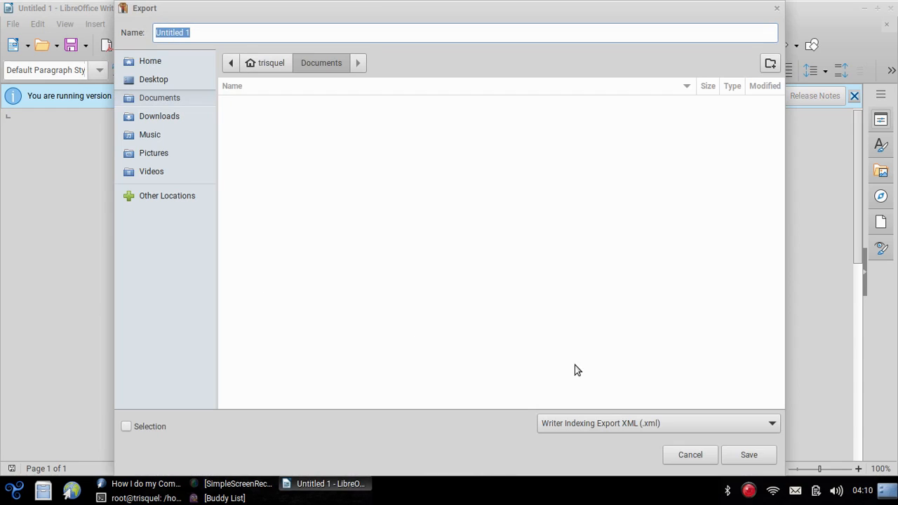
mouse_move(581, 424)
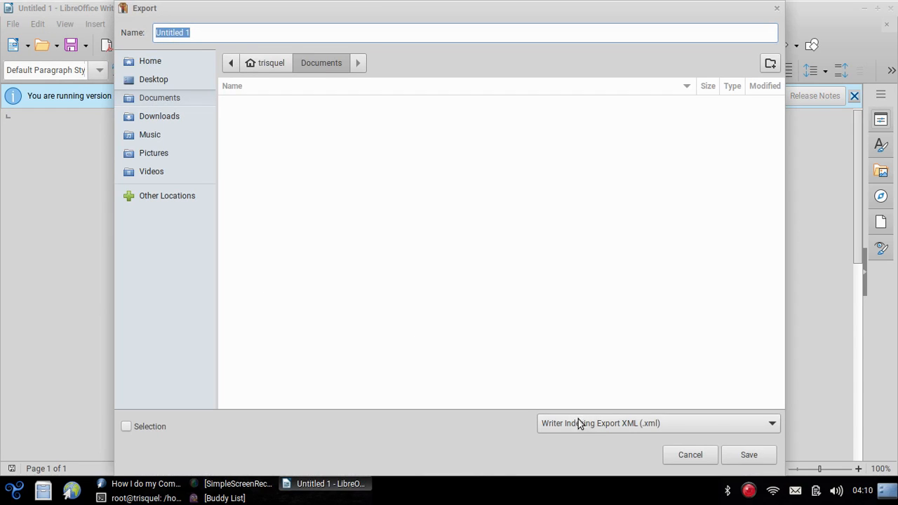
left_click(770, 424)
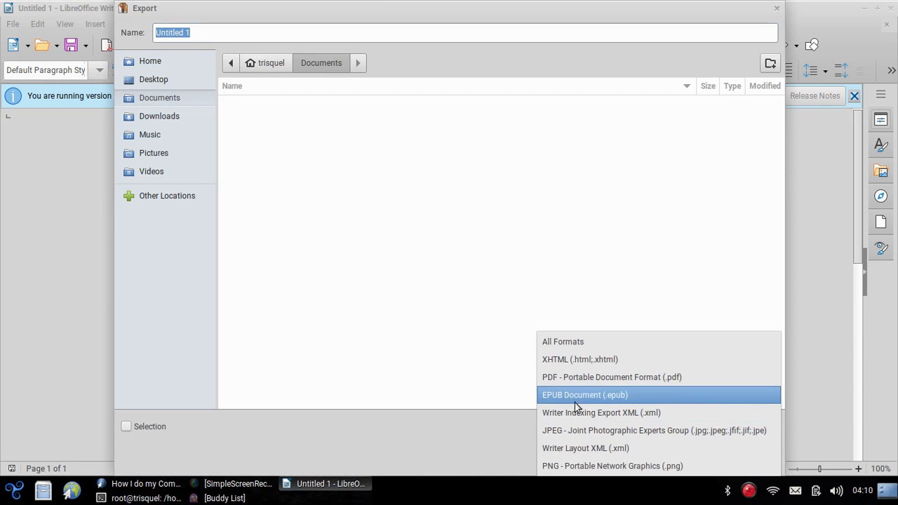
mouse_move(483, 429)
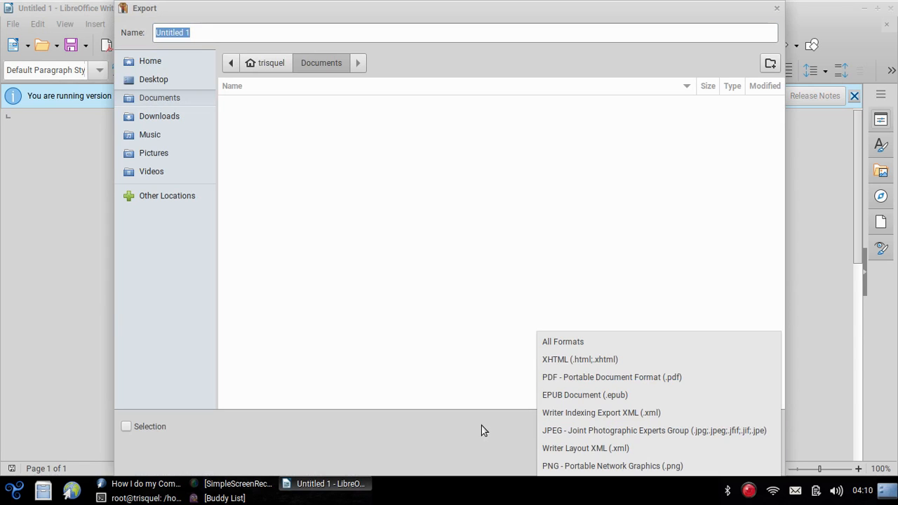
left_click(601, 413)
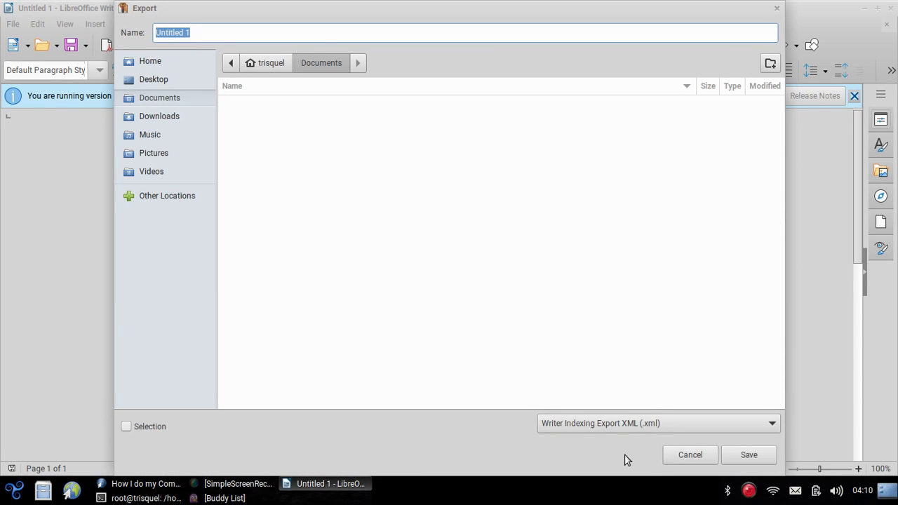
left_click(691, 455)
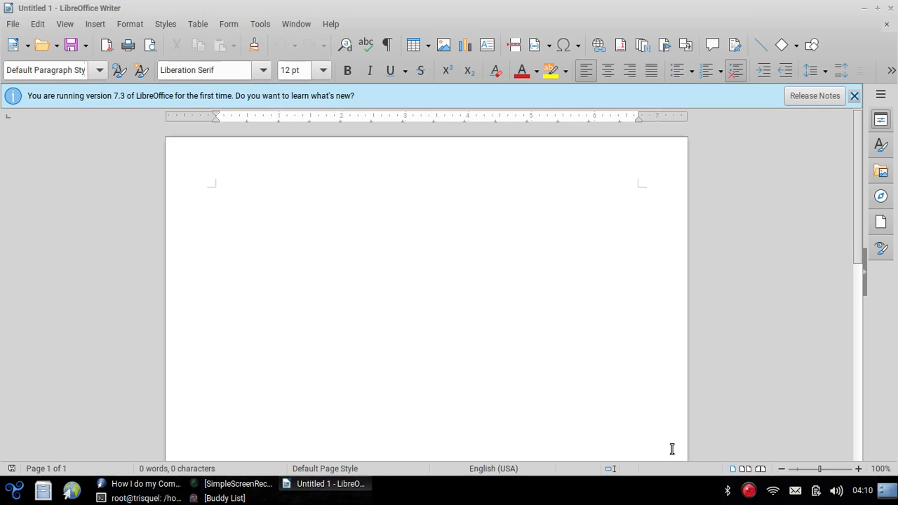
mouse_move(278, 182)
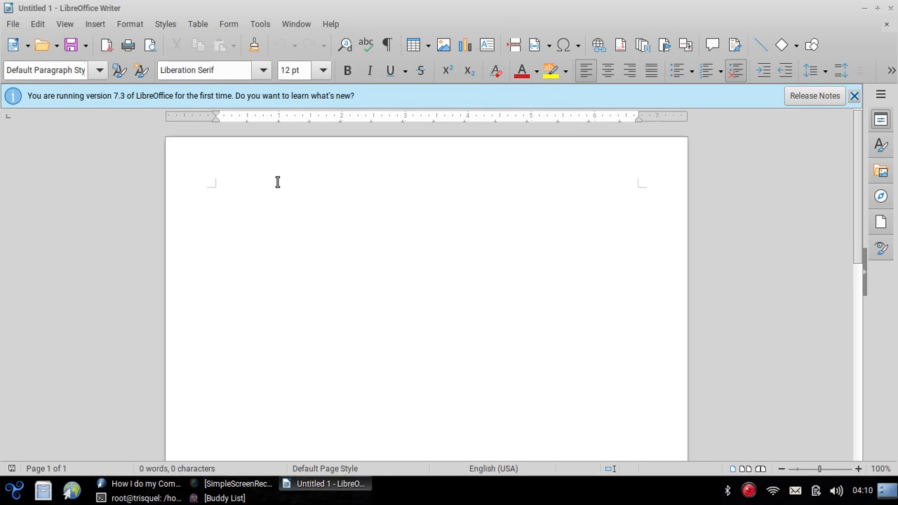
mouse_move(145, 482)
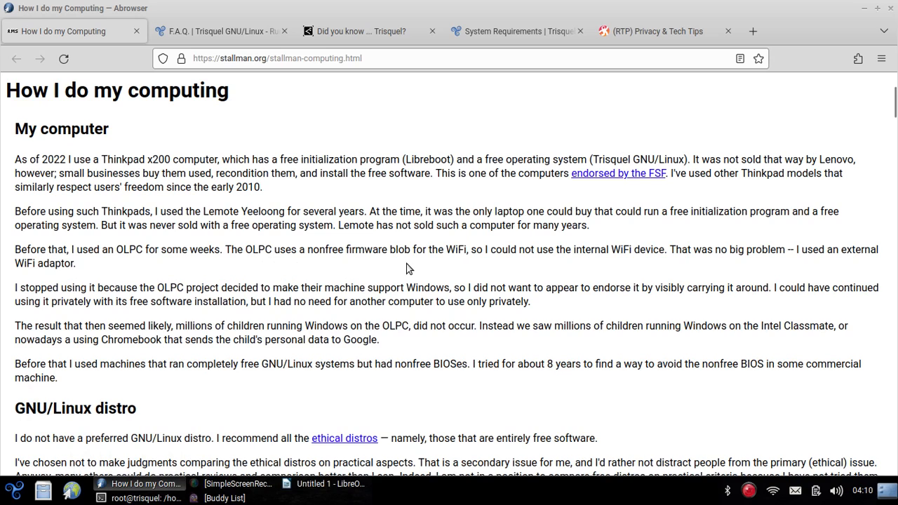
mouse_move(180, 268)
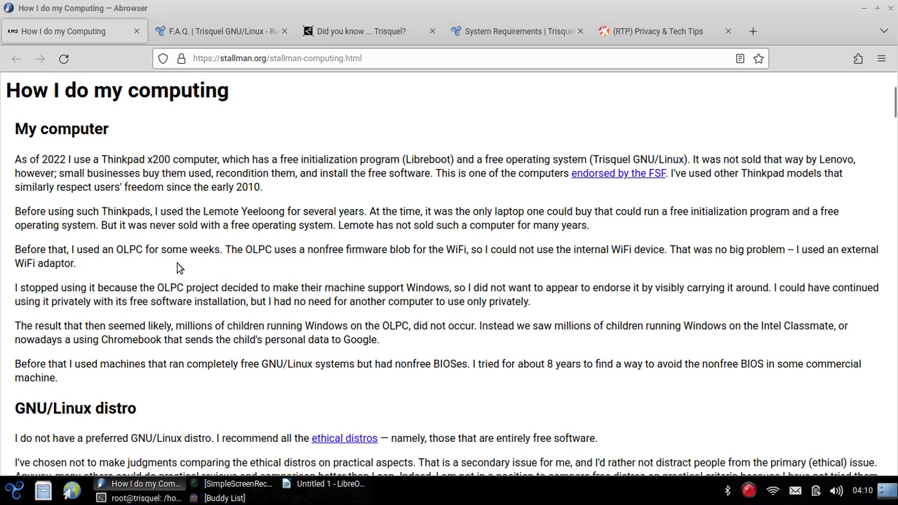
mouse_move(266, 188)
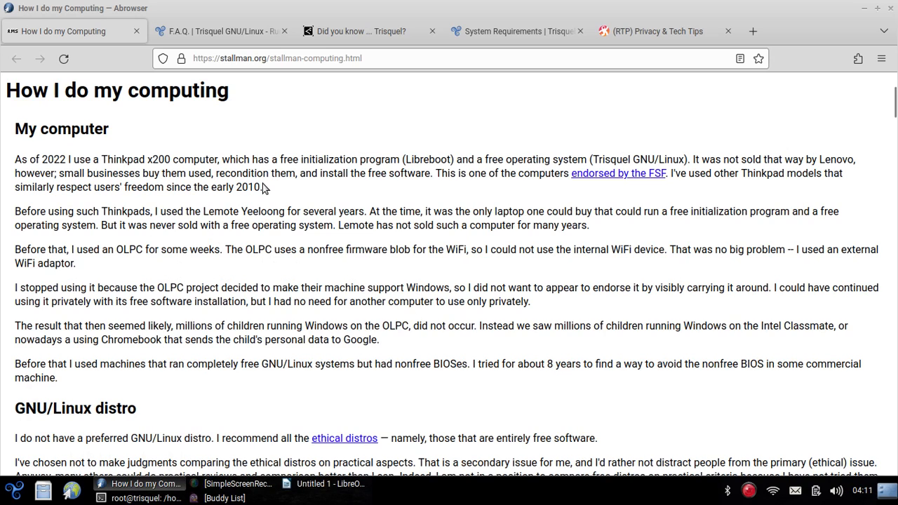
mouse_move(278, 209)
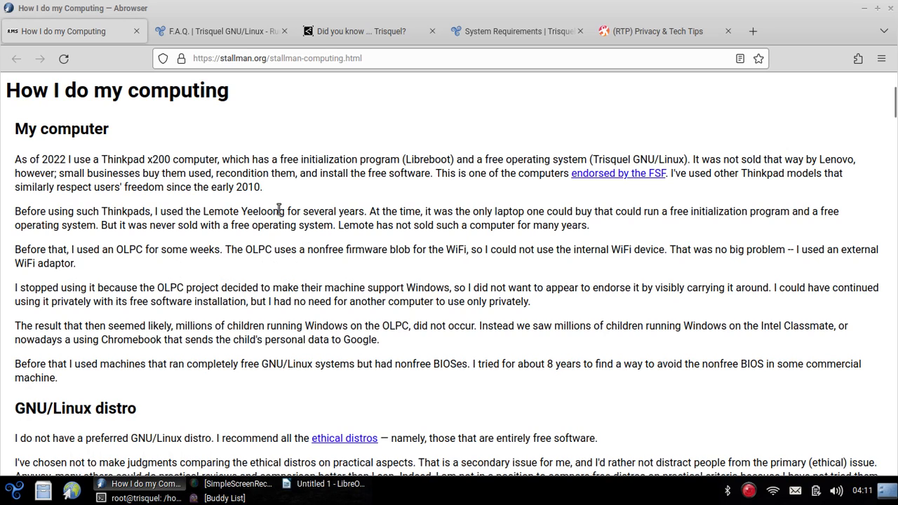
mouse_move(225, 230)
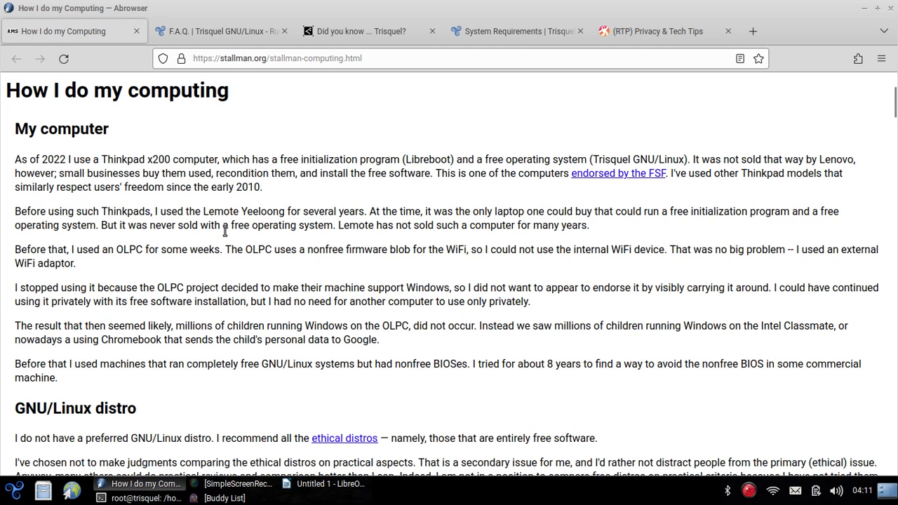
mouse_move(283, 269)
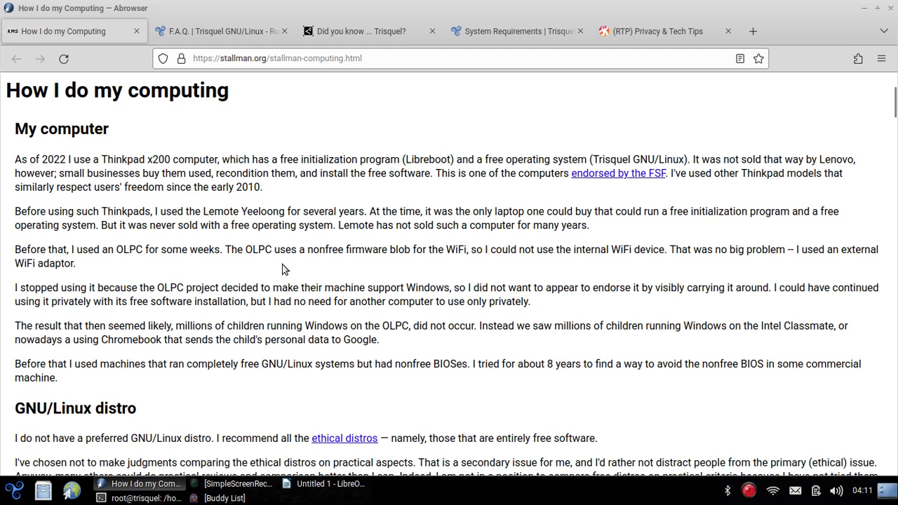
mouse_move(140, 238)
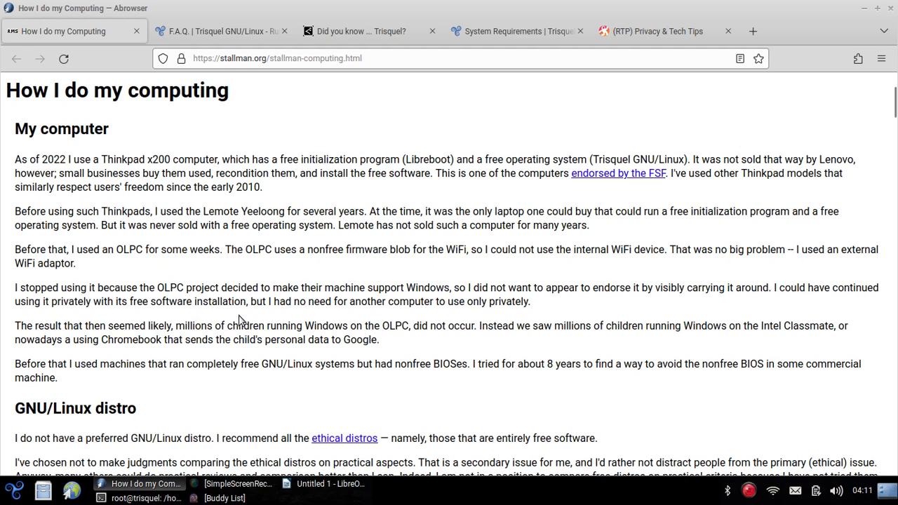
mouse_move(276, 281)
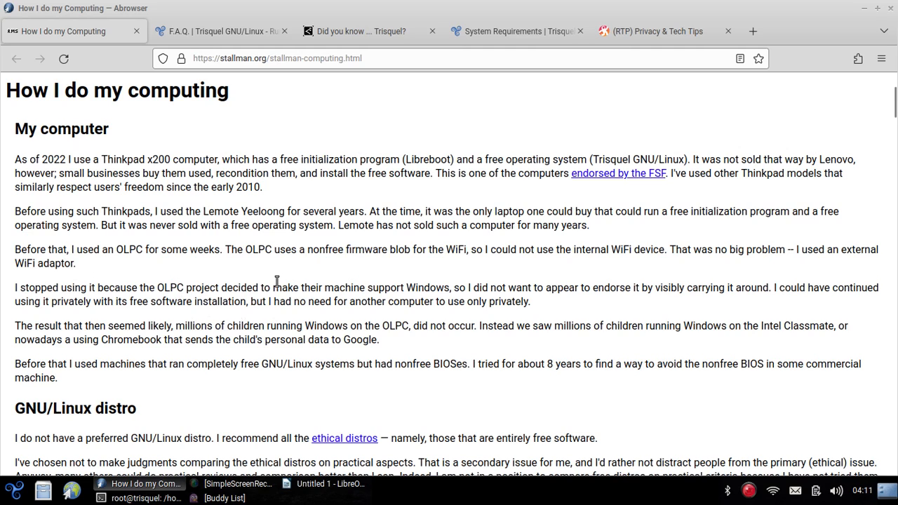
mouse_move(248, 288)
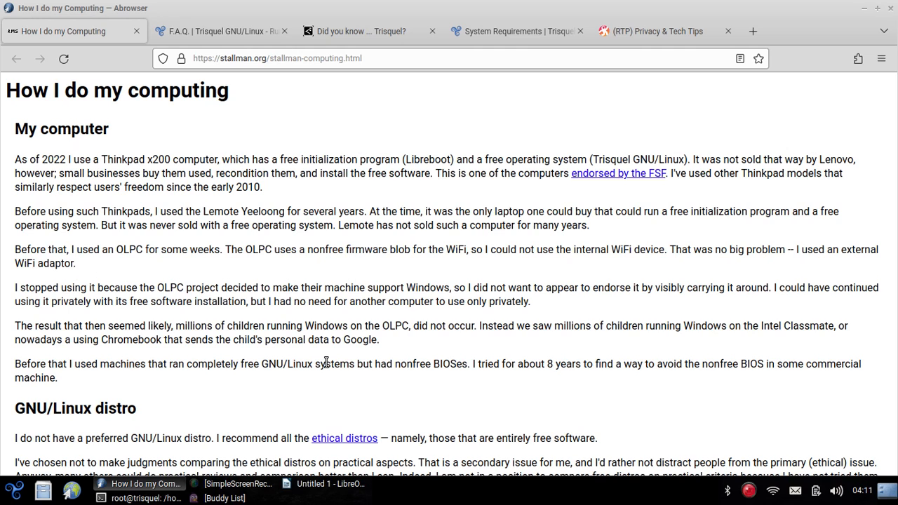
mouse_move(261, 274)
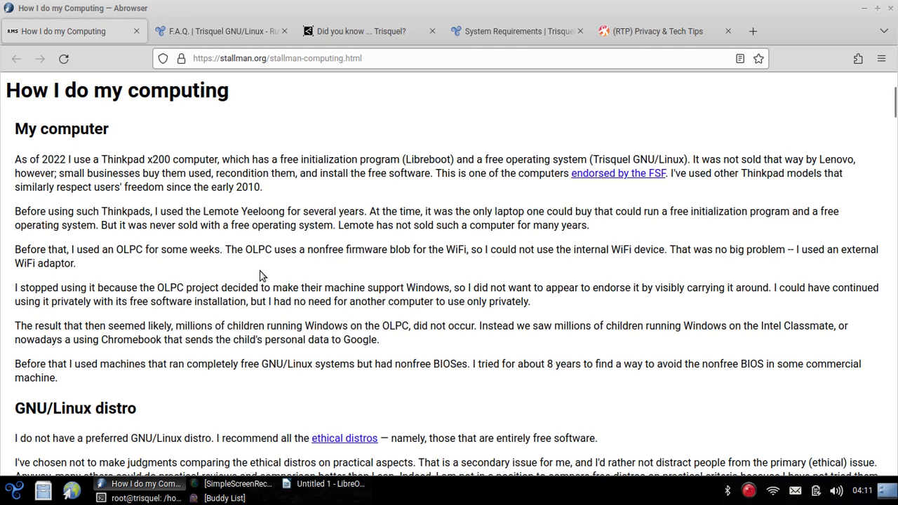
scroll("down", 3)
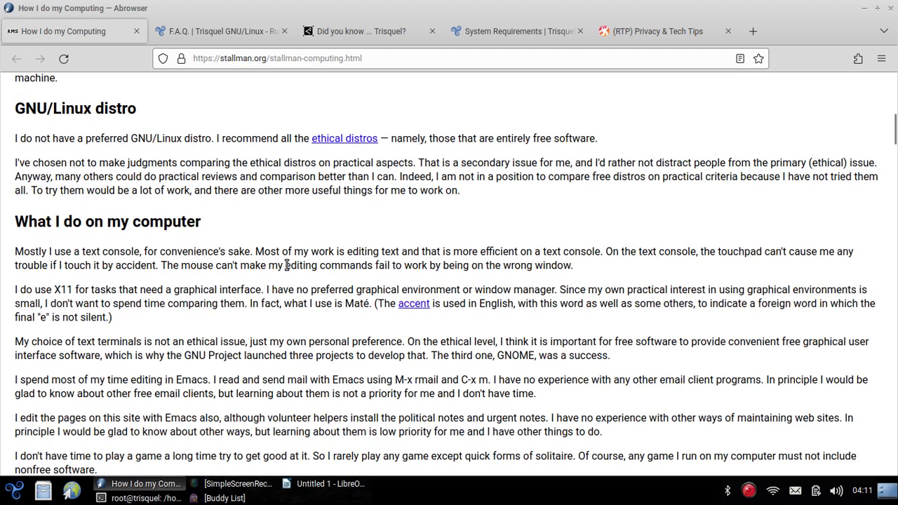
mouse_move(213, 359)
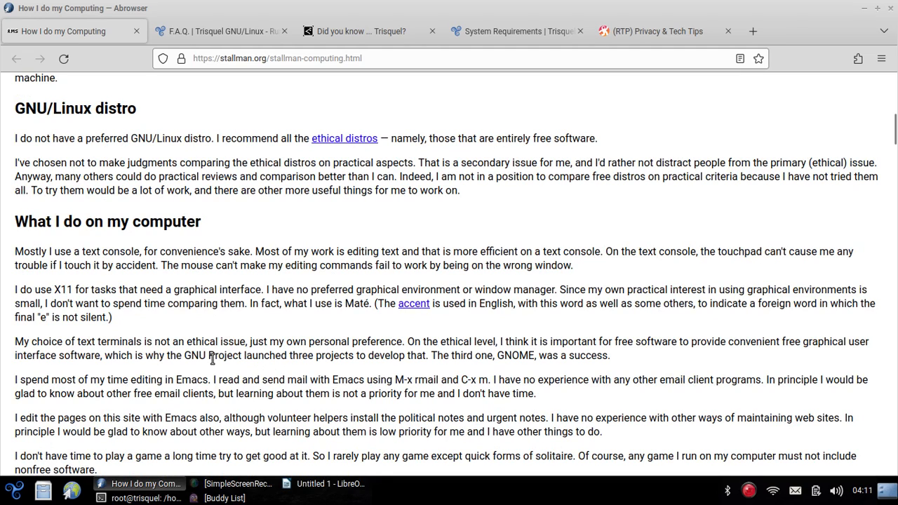
mouse_move(223, 303)
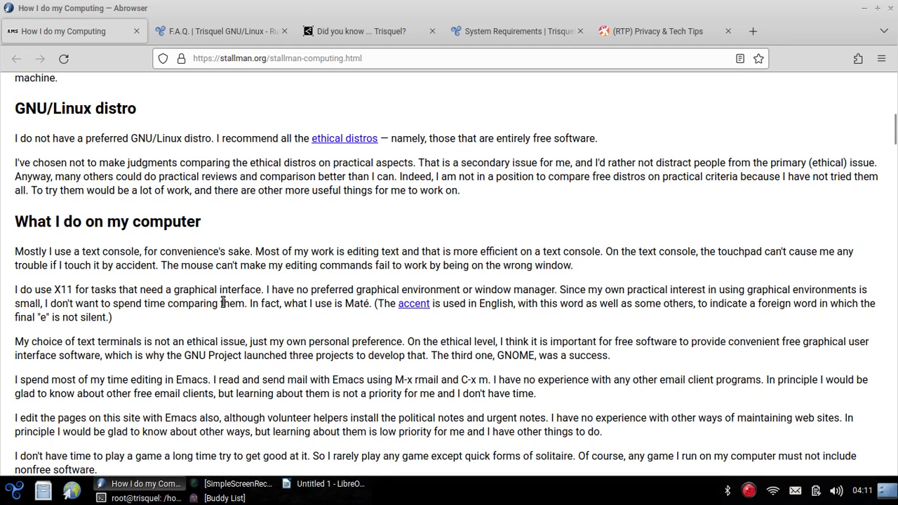
scroll("down", 3)
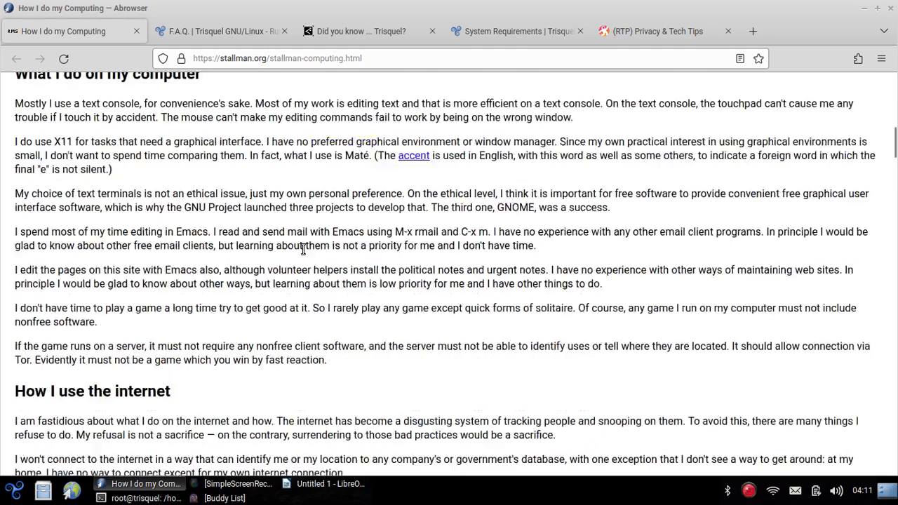
right_click(302, 269)
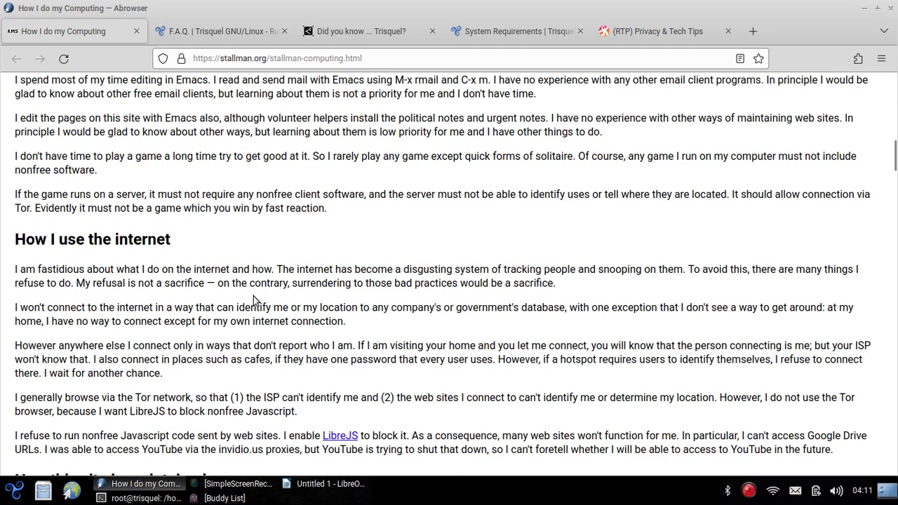
scroll("down", 3)
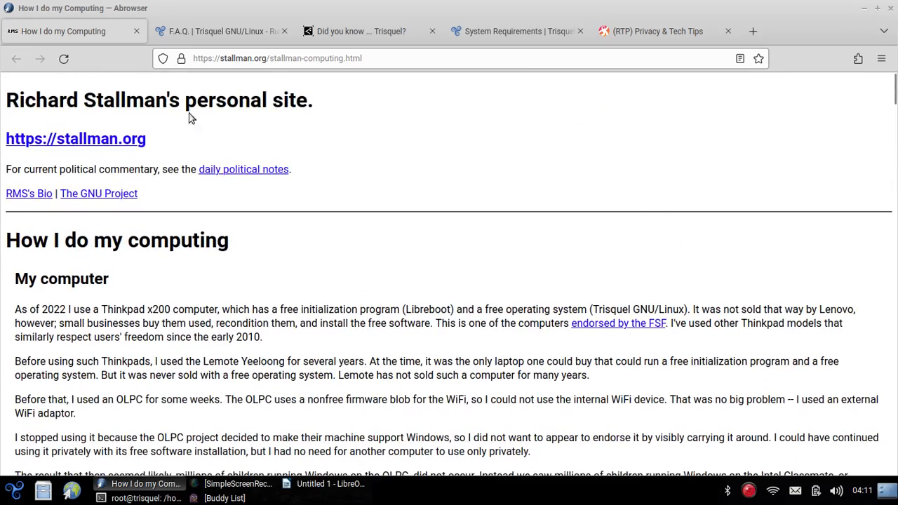
mouse_move(212, 123)
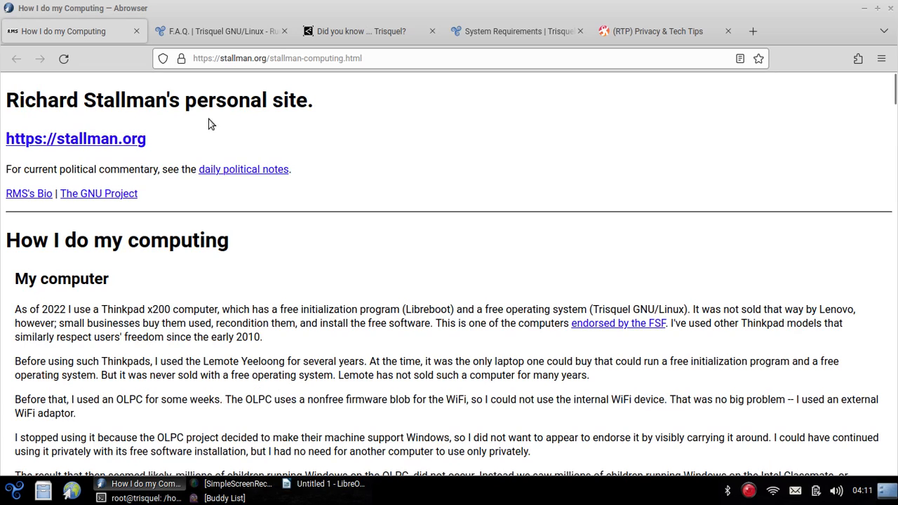
mouse_move(228, 79)
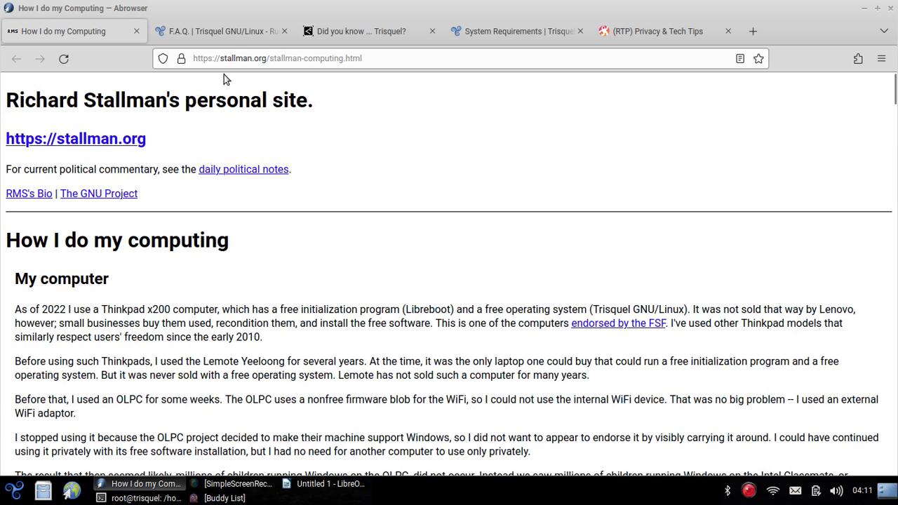
scroll("down", 3)
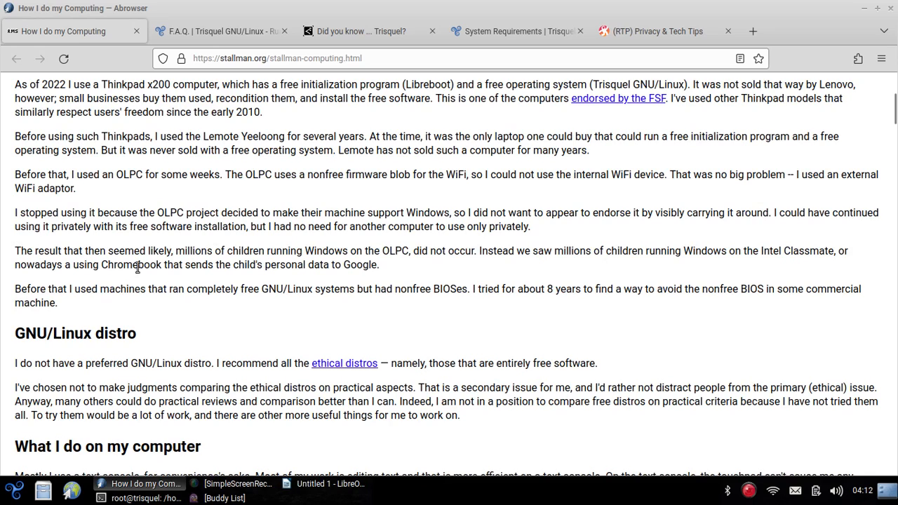
mouse_move(676, 284)
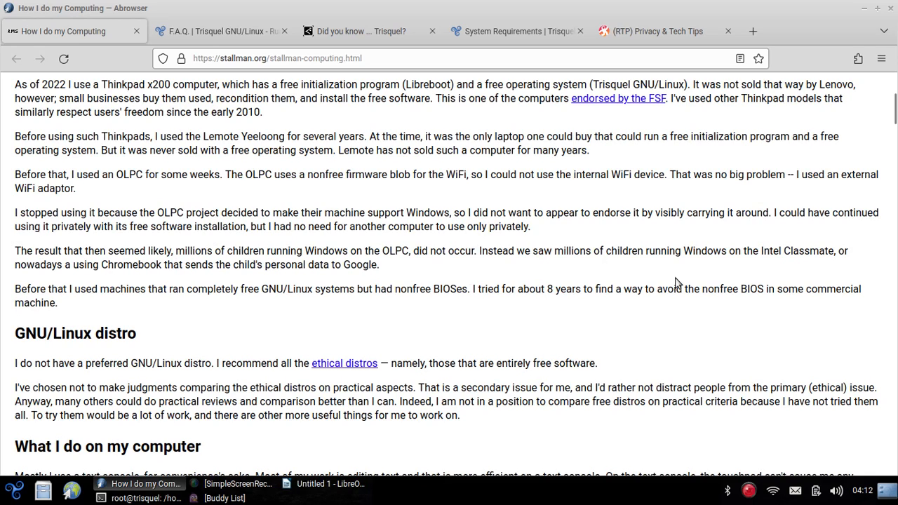
mouse_move(404, 280)
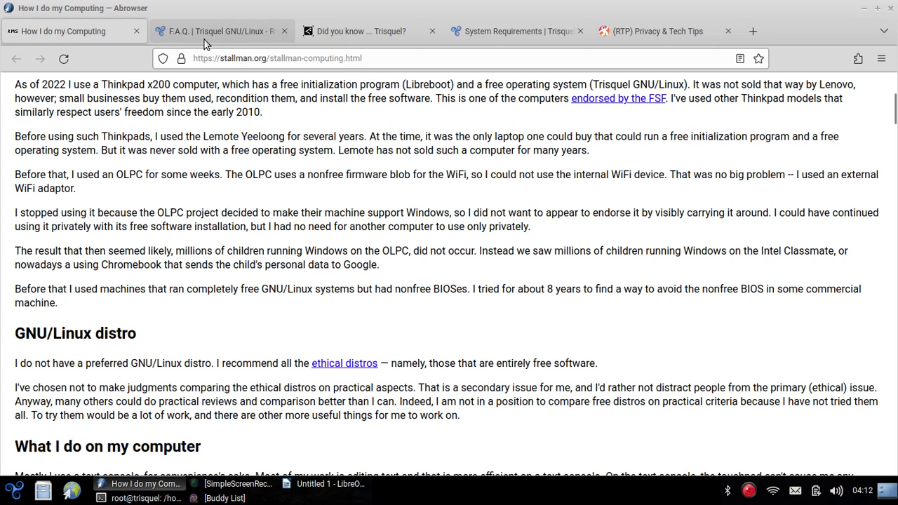
Switch from Stallman's computing page to the Trisquel F.A.Q. tab.
left_click(221, 31)
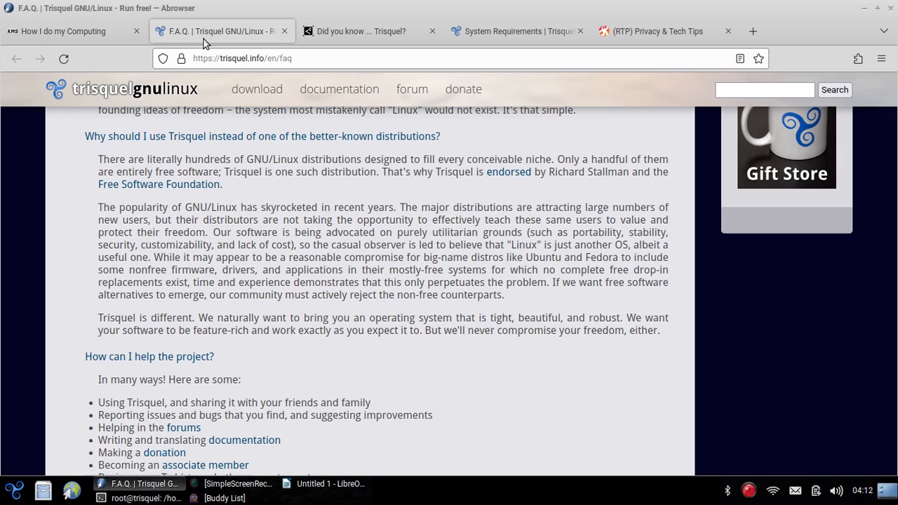
Finish reading the Trisquel FAQ and bring the 'Did you know ... Trisquel?' article tab forward.
scroll("up", 3)
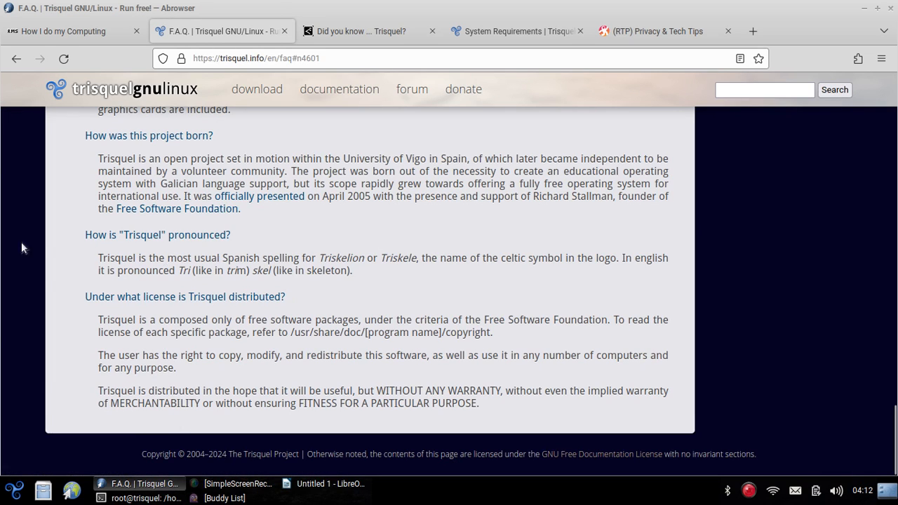
mouse_move(236, 256)
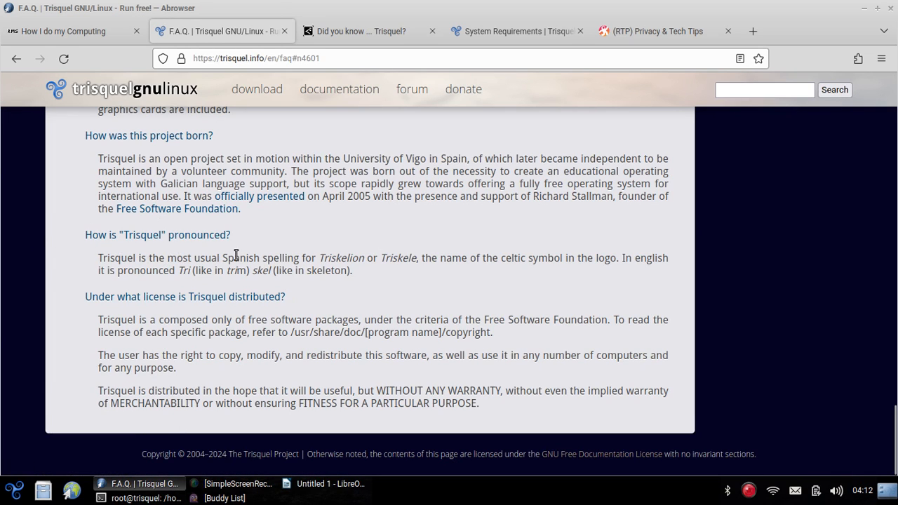
mouse_move(469, 314)
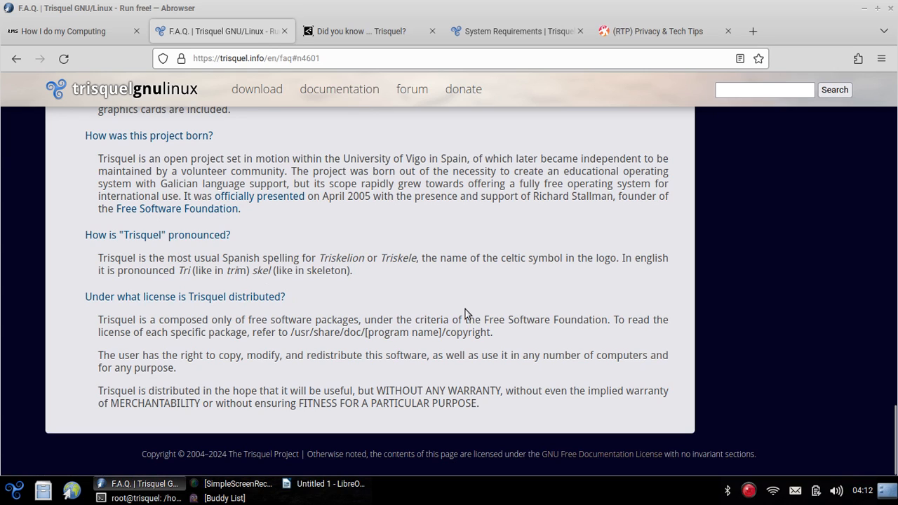
mouse_move(244, 309)
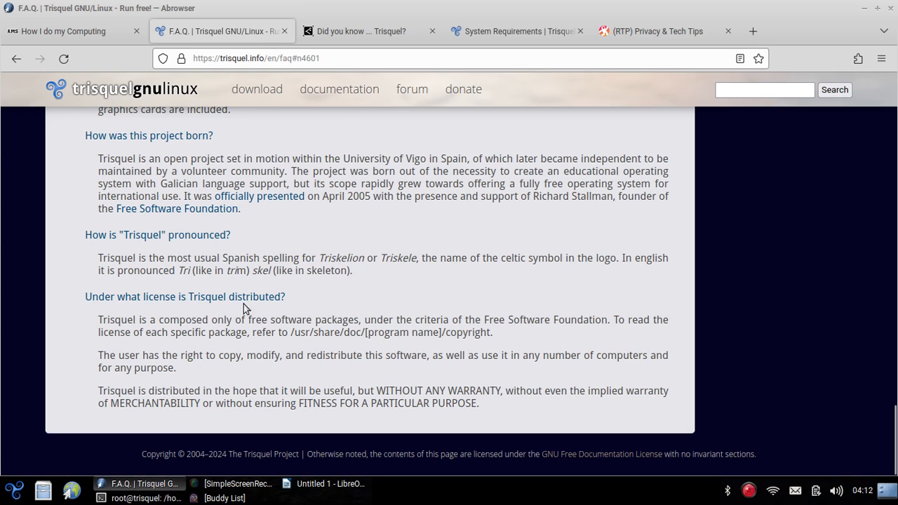
mouse_move(357, 284)
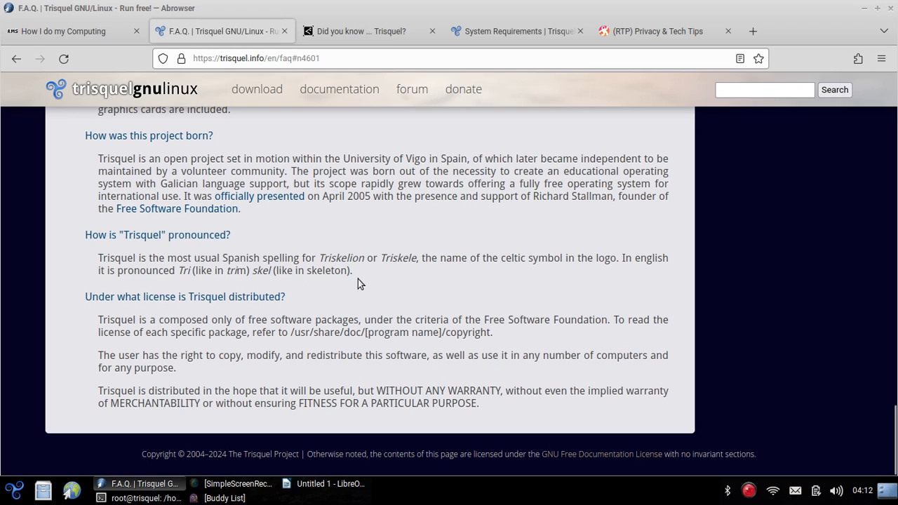
mouse_move(186, 276)
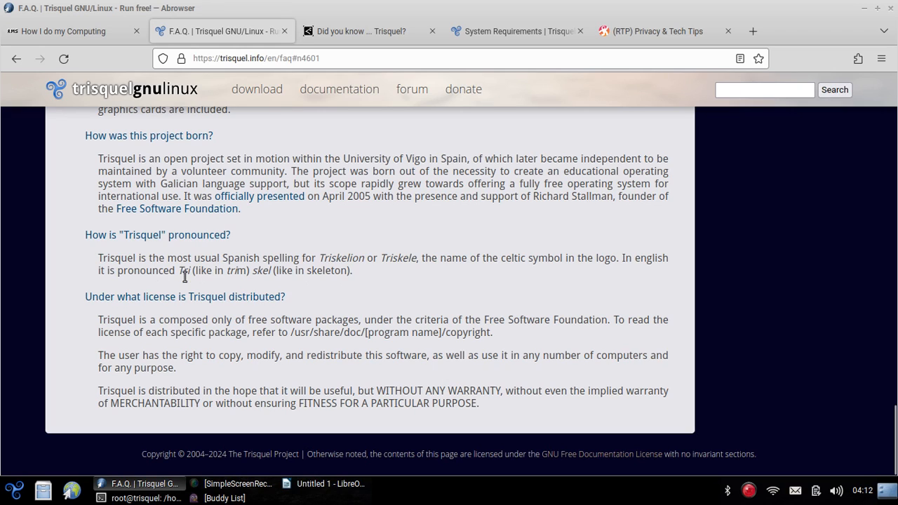
mouse_move(275, 287)
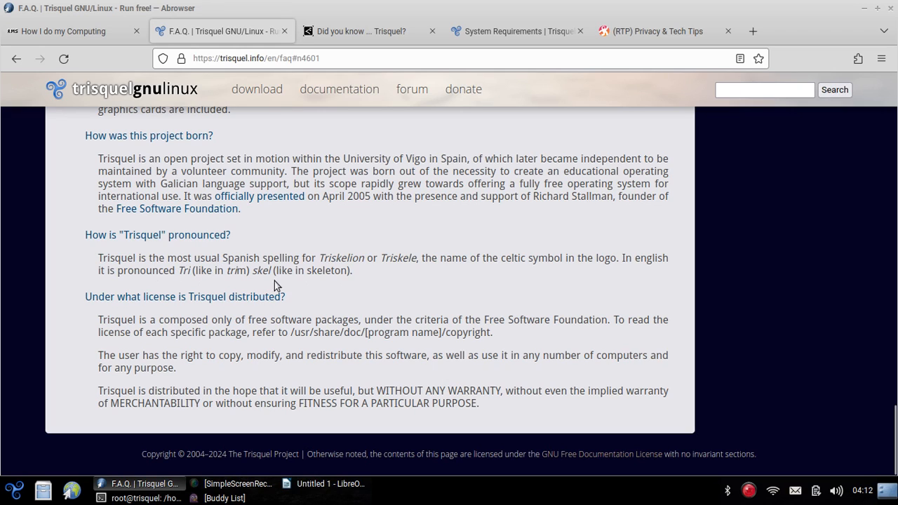
mouse_move(185, 303)
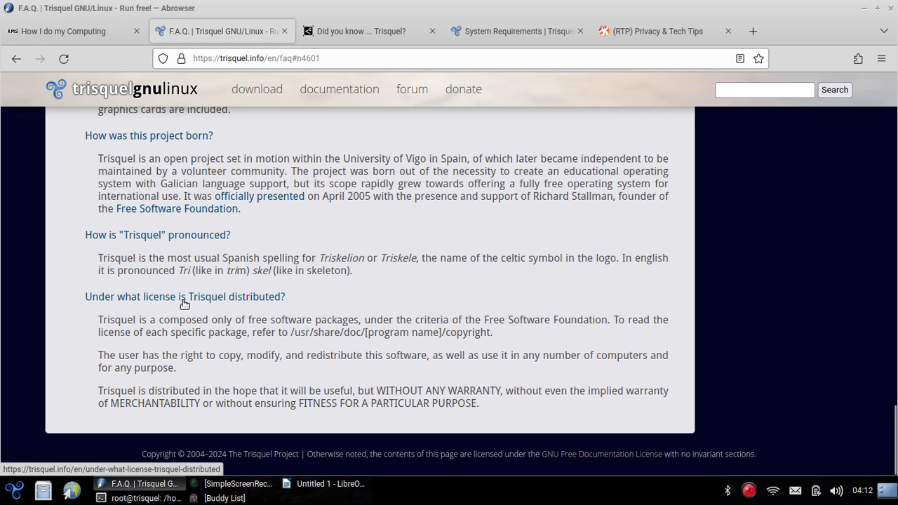
mouse_move(463, 247)
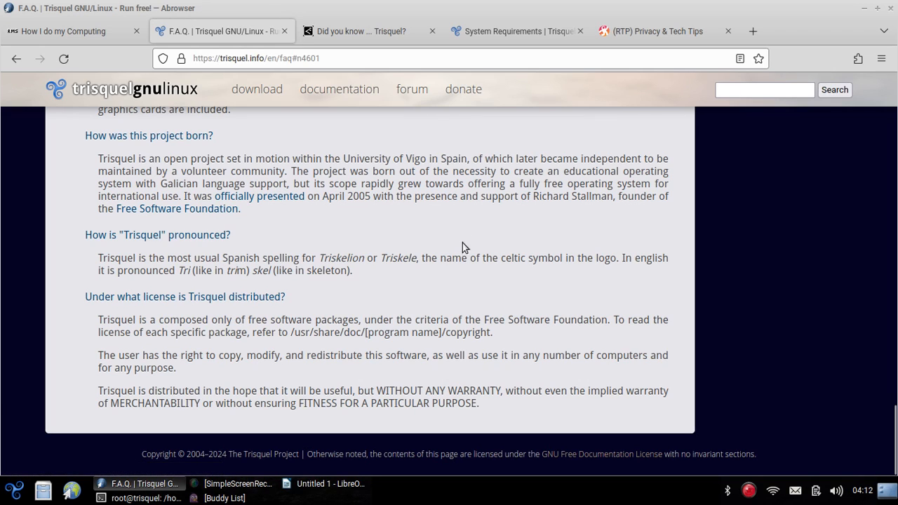
mouse_move(371, 115)
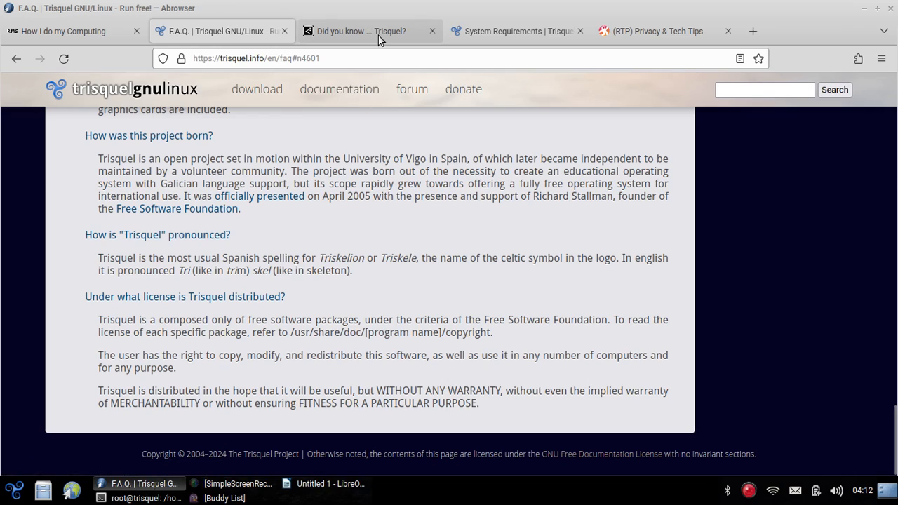
left_click(369, 31)
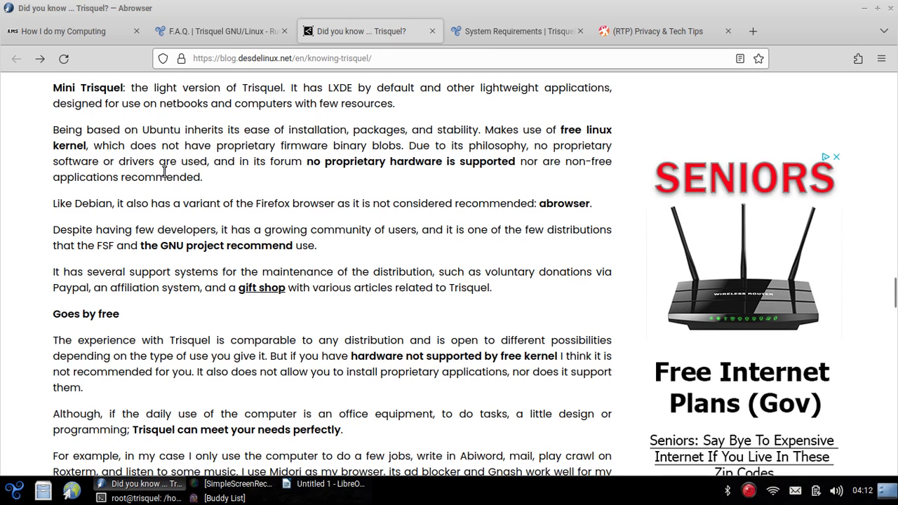
Skim the desdelinux article back to its top, then bring the System Requirements tab forward.
scroll("down", 3)
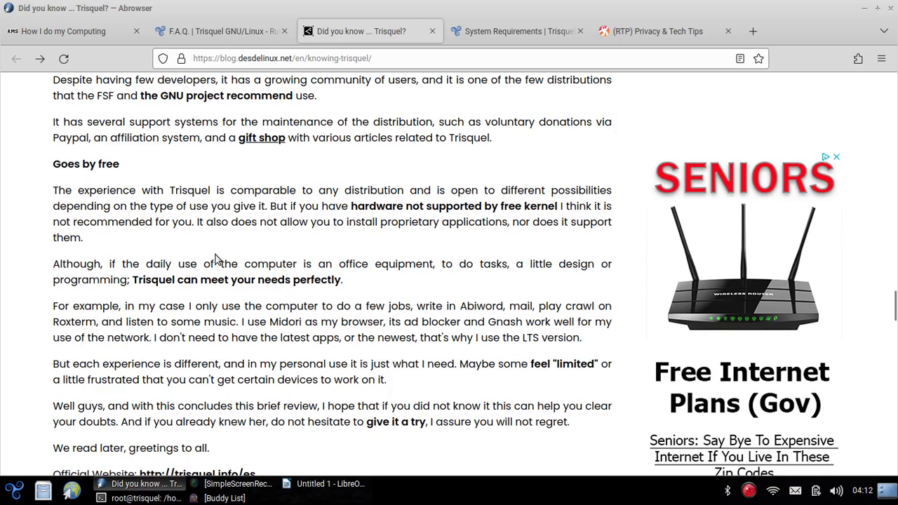
mouse_move(106, 242)
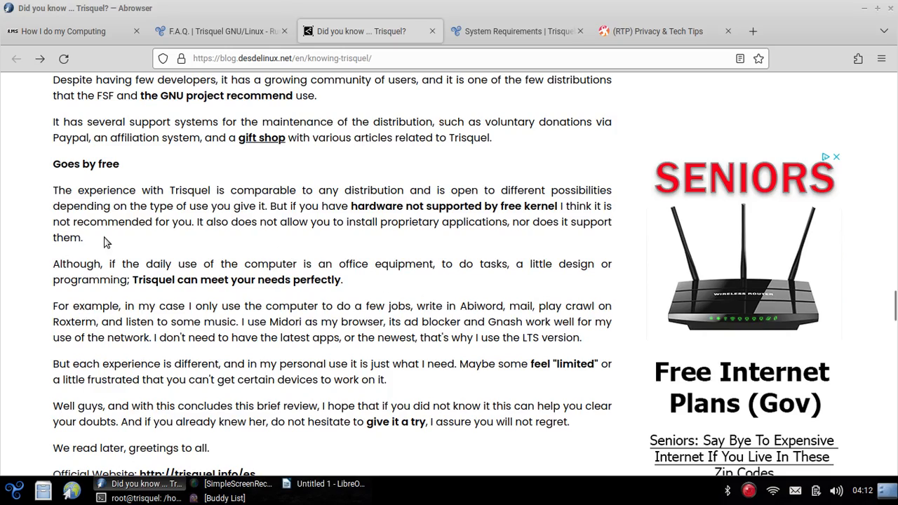
scroll("up", 3)
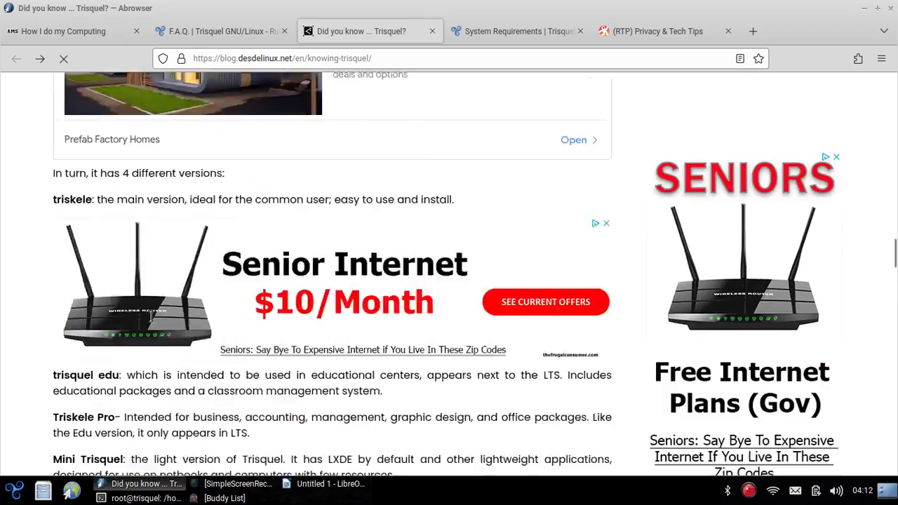
scroll("up", 3)
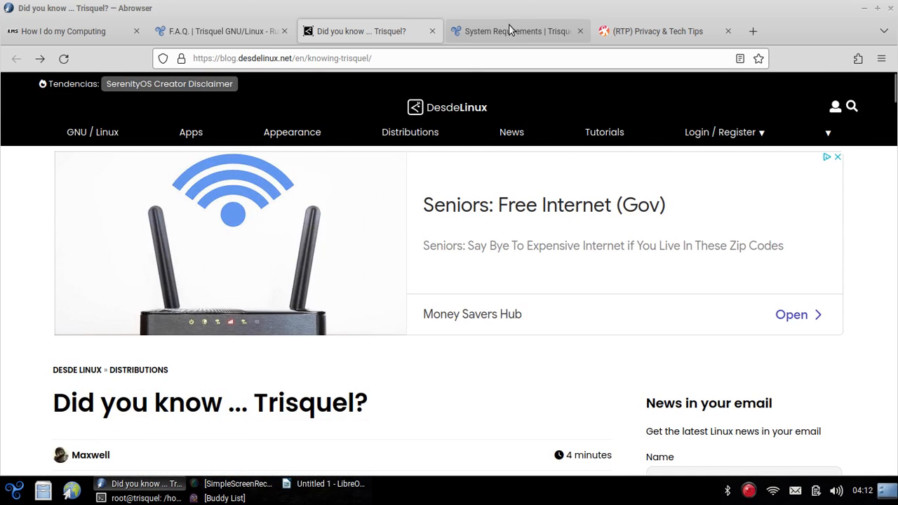
left_click(517, 31)
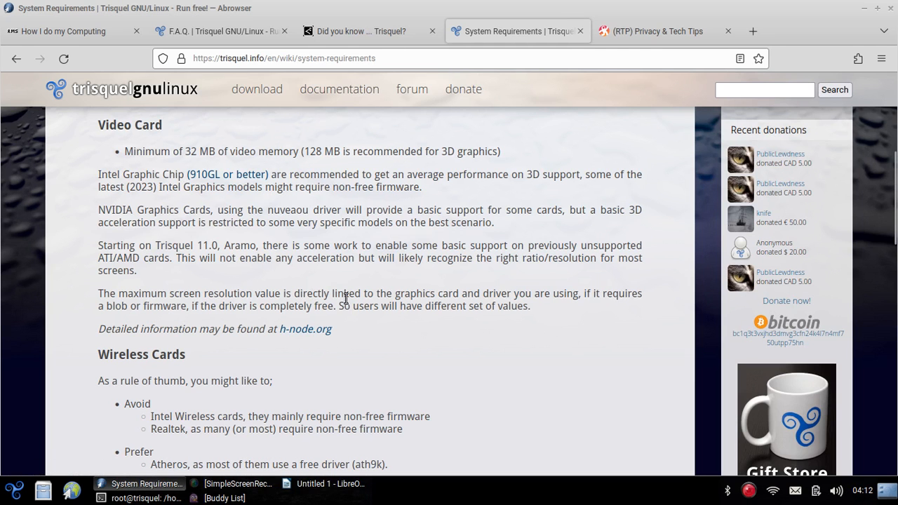
mouse_move(510, 331)
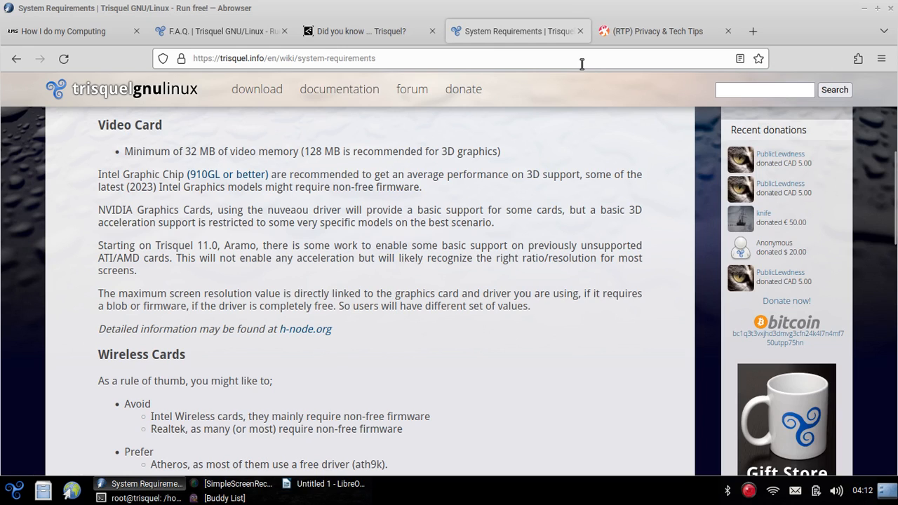
mouse_move(119, 298)
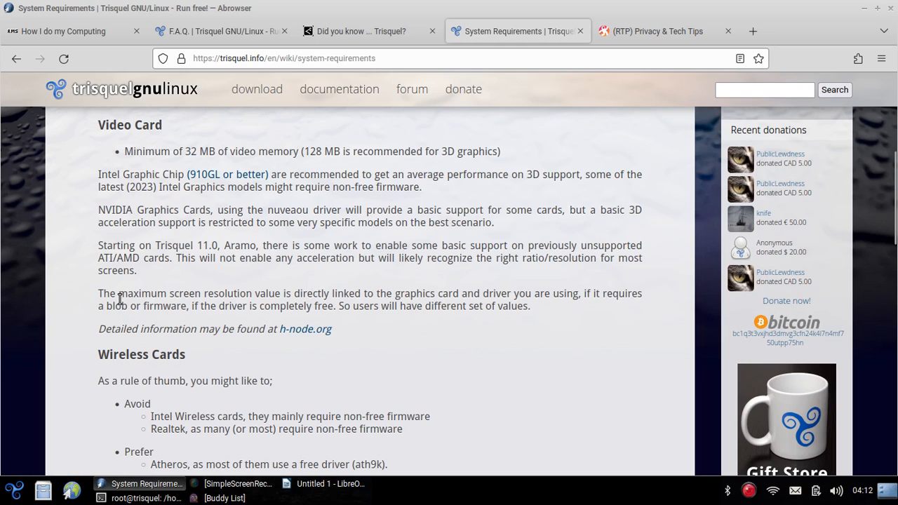
Minimise the browser to the desktop and bring up the applications menu.
left_click(329, 482)
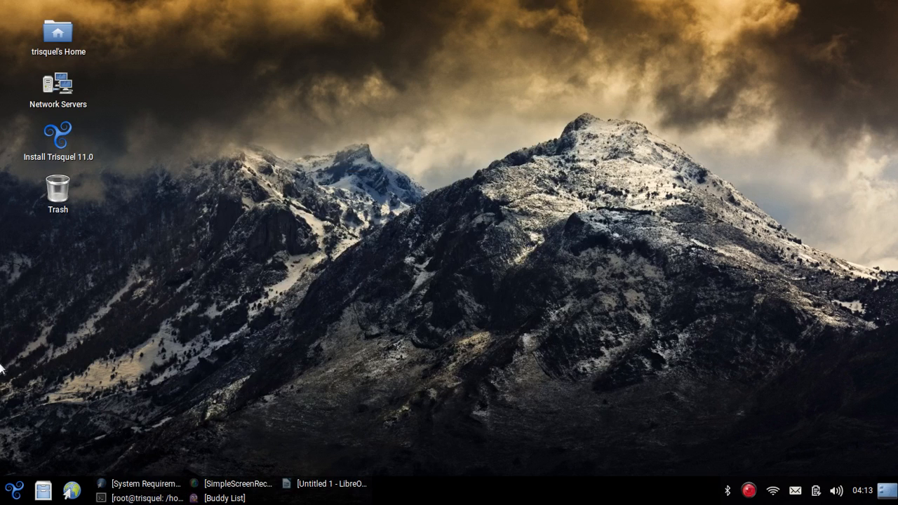
left_click(7, 488)
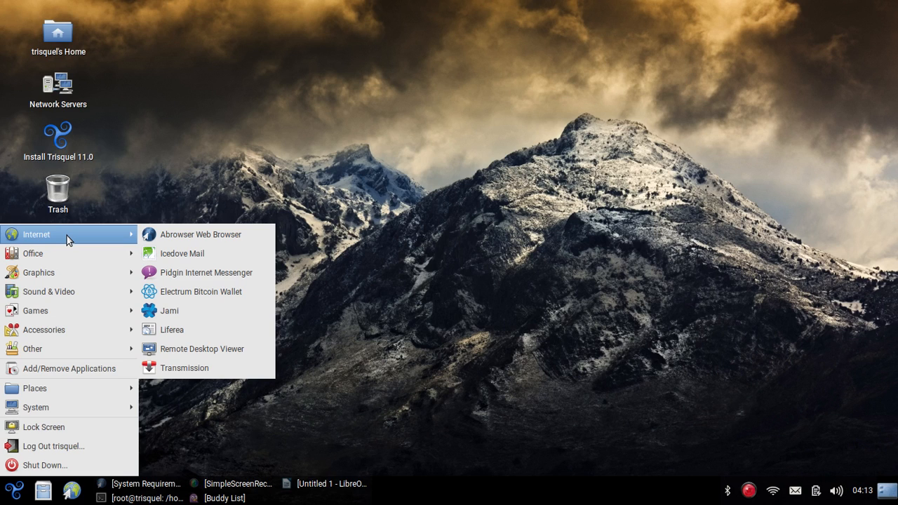
mouse_move(81, 255)
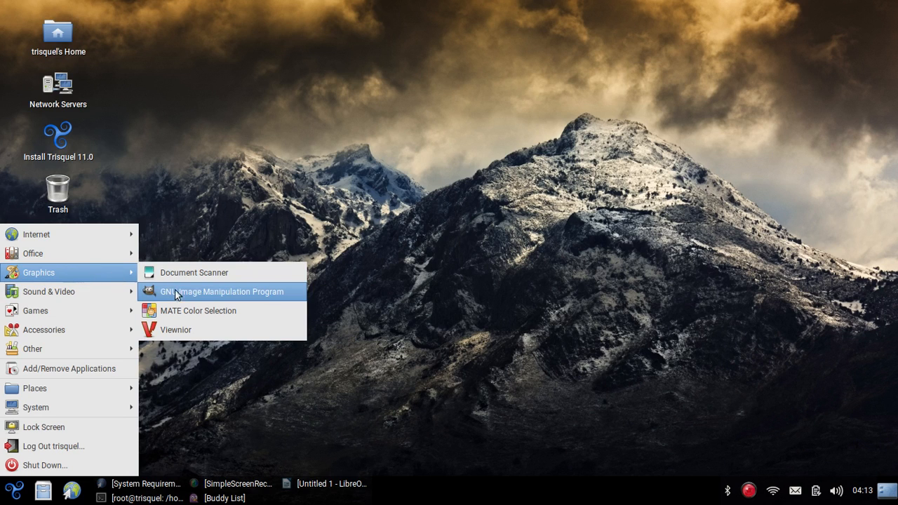
mouse_move(112, 275)
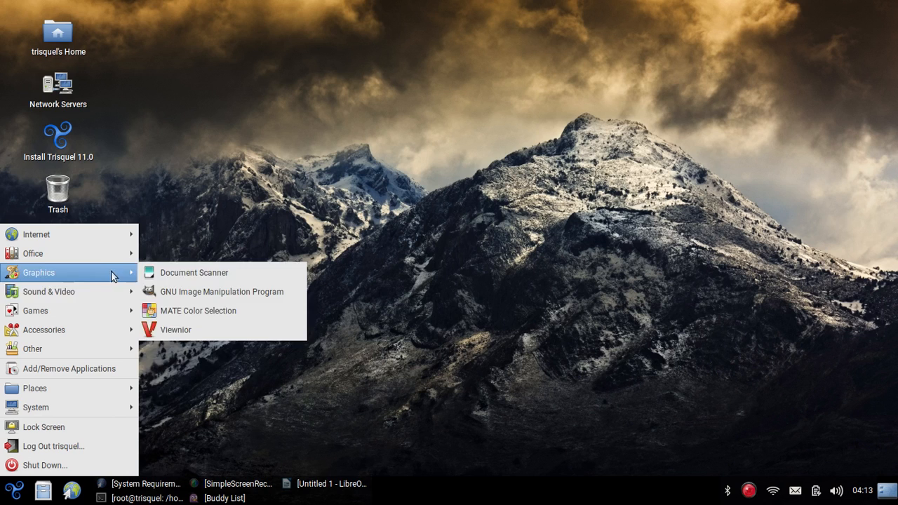
mouse_move(221, 291)
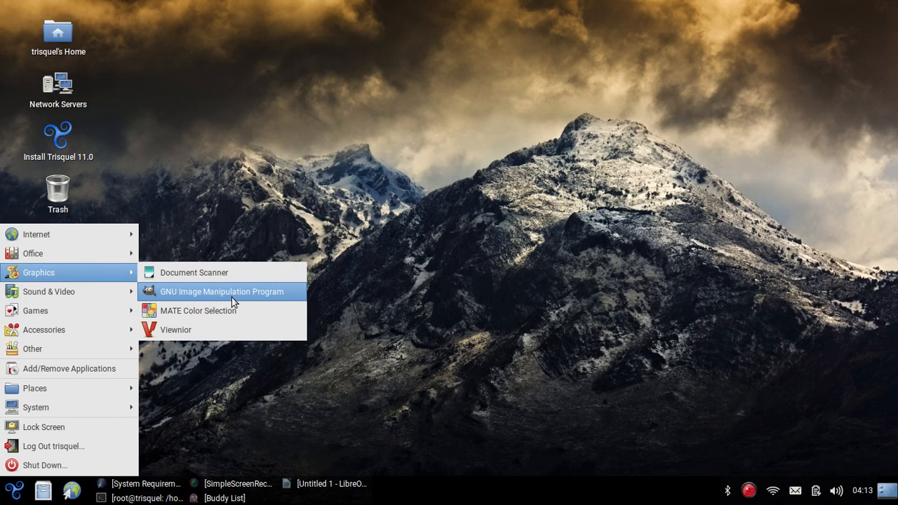
mouse_move(227, 297)
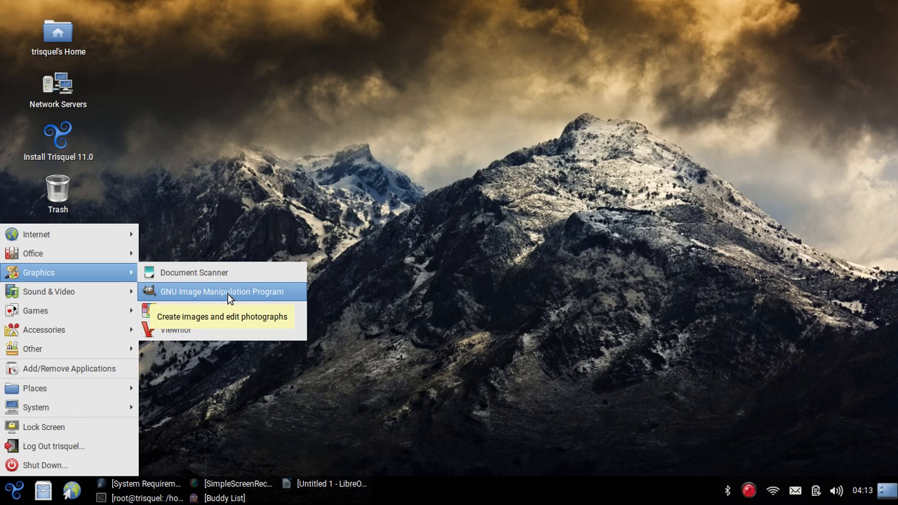
mouse_move(210, 299)
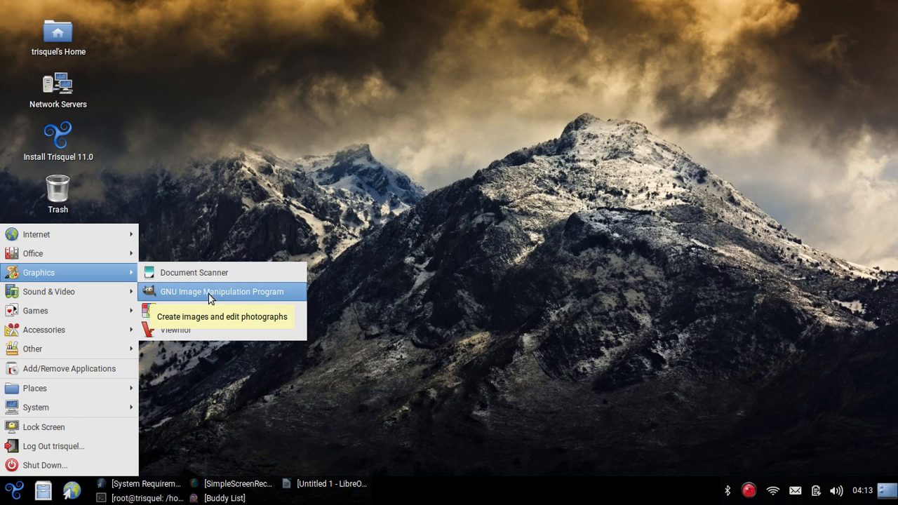
mouse_move(193, 272)
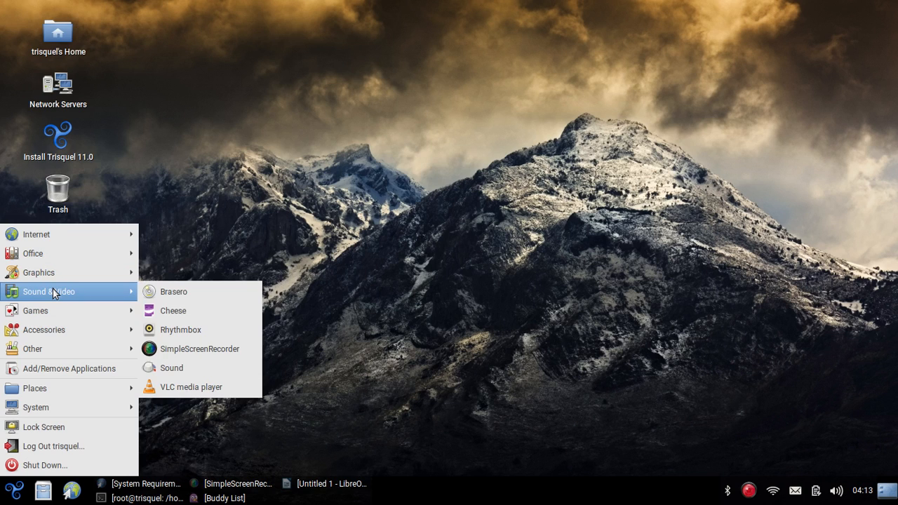
mouse_move(199, 348)
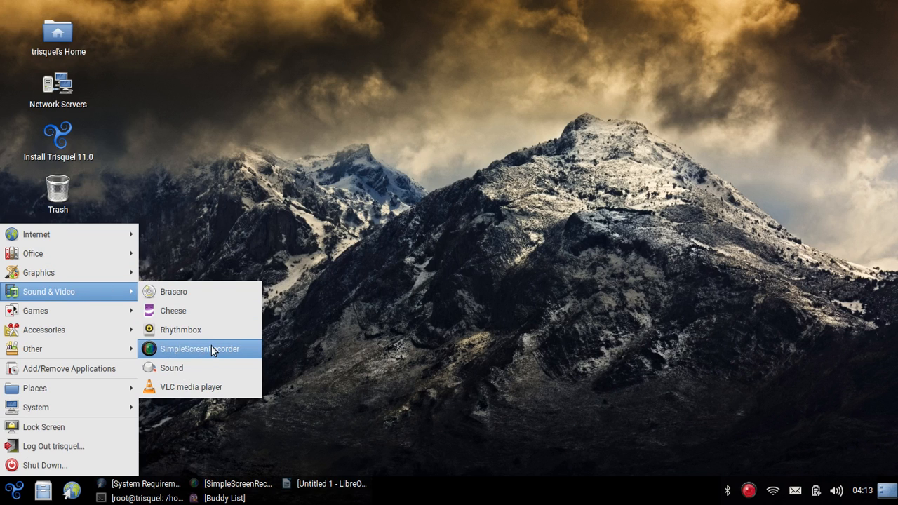
mouse_move(213, 357)
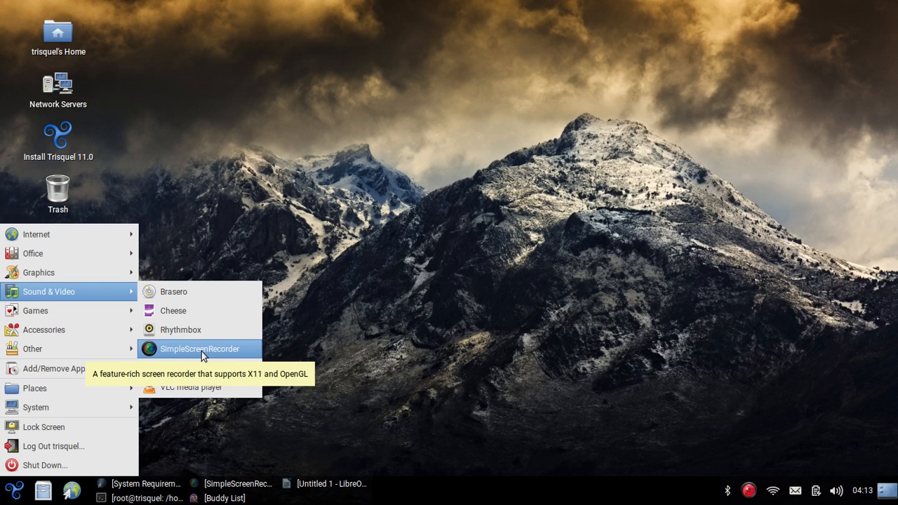
Bring the root terminal with its lscpu output back to the front.
left_click(147, 498)
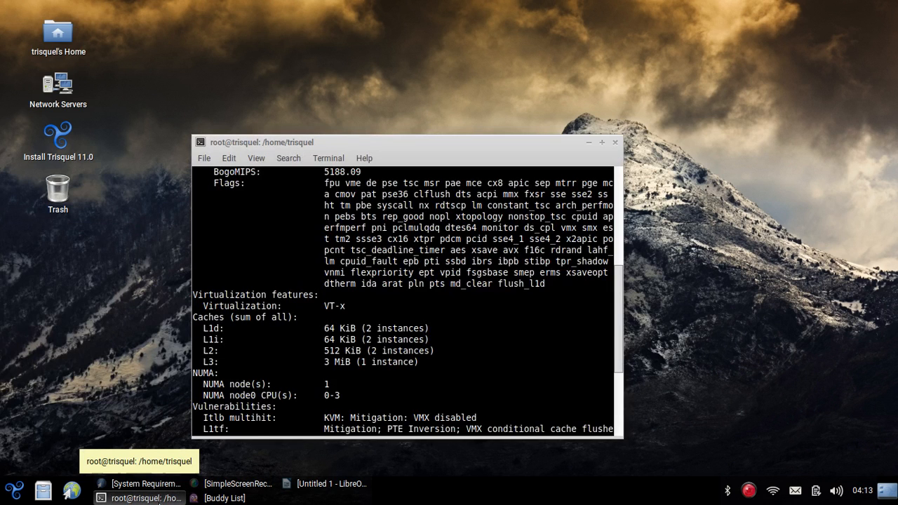
Run an apt package search and look through its results.
type("apt update &")
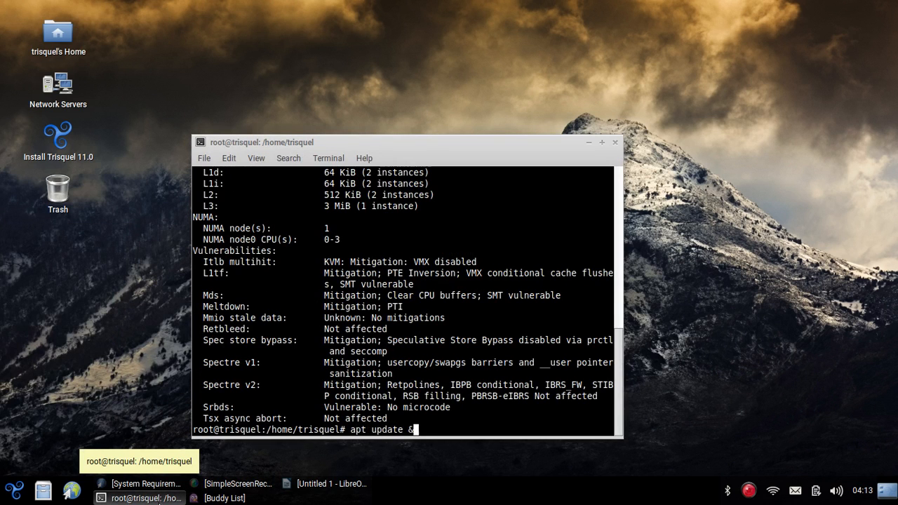
type("& apt install")
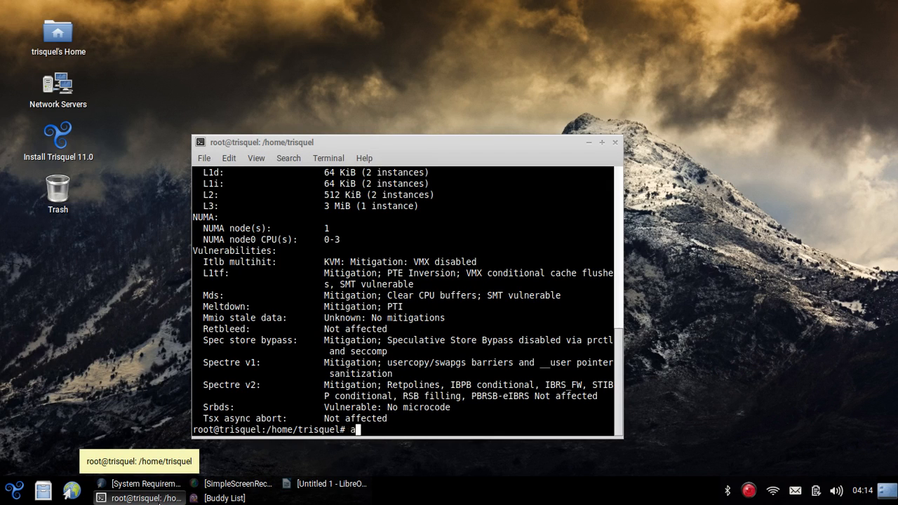
type("pt search")
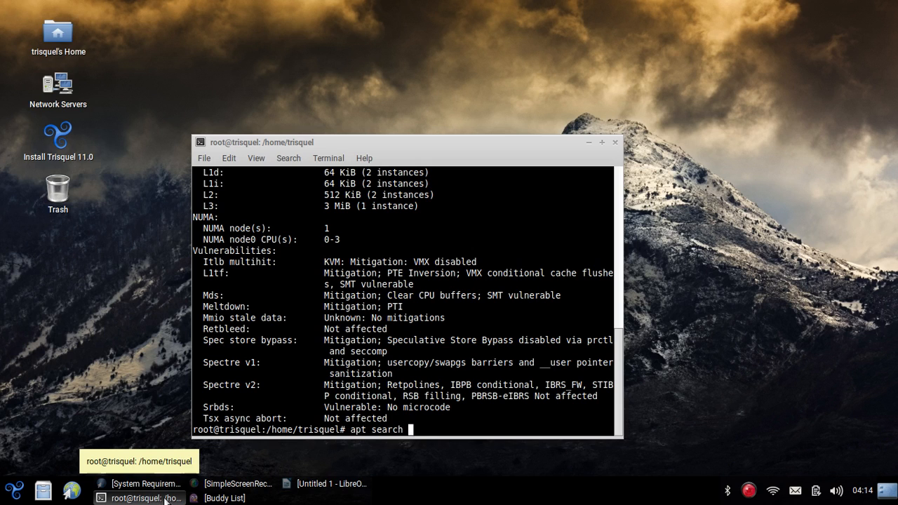
type("re")
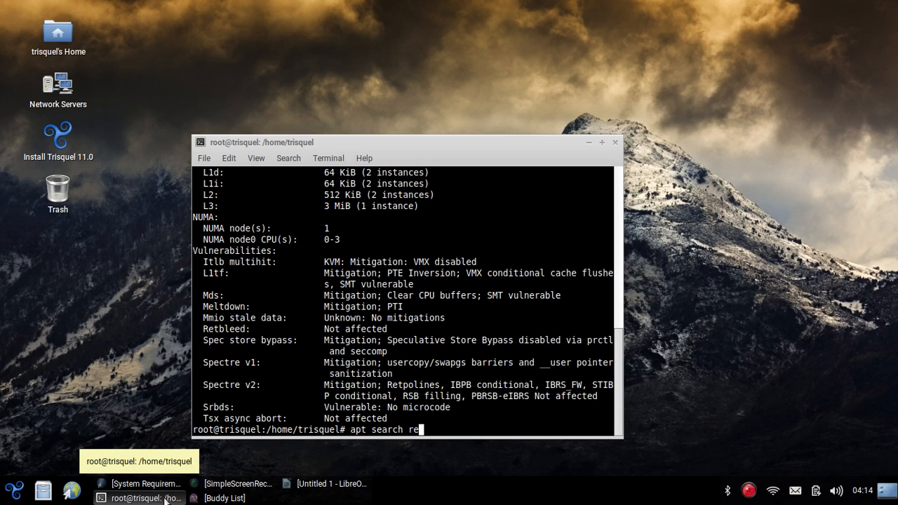
key("Return")
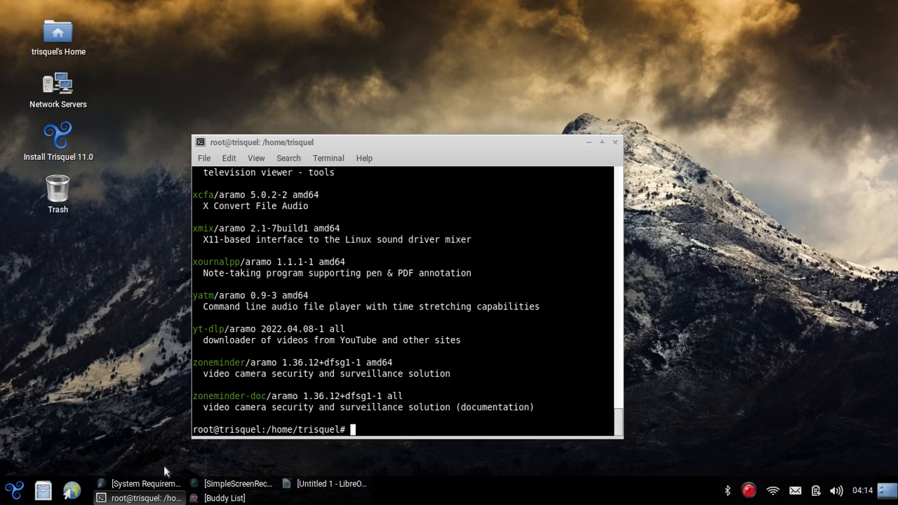
scroll("up", 3)
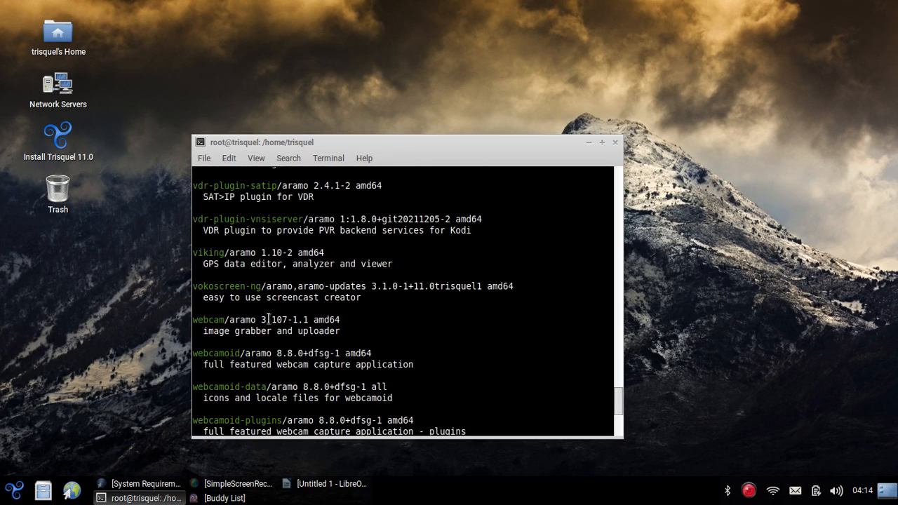
scroll("up", 3)
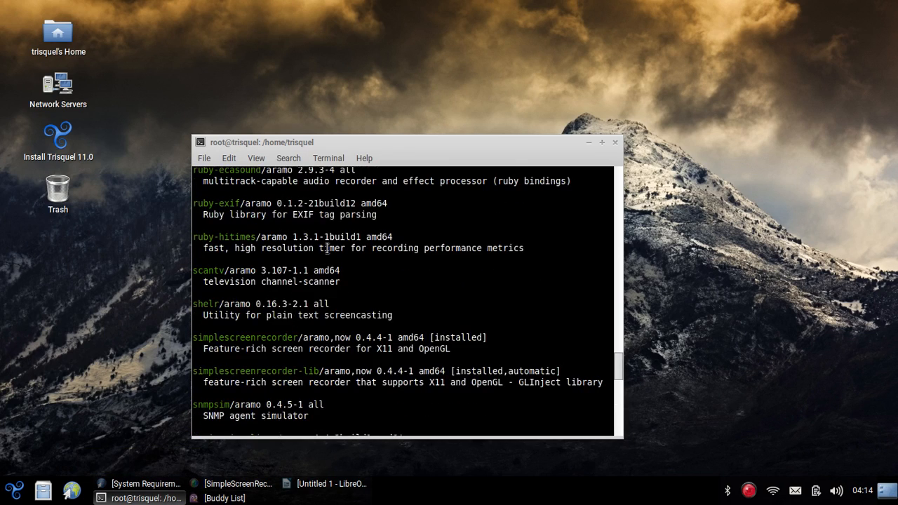
scroll("down", 3)
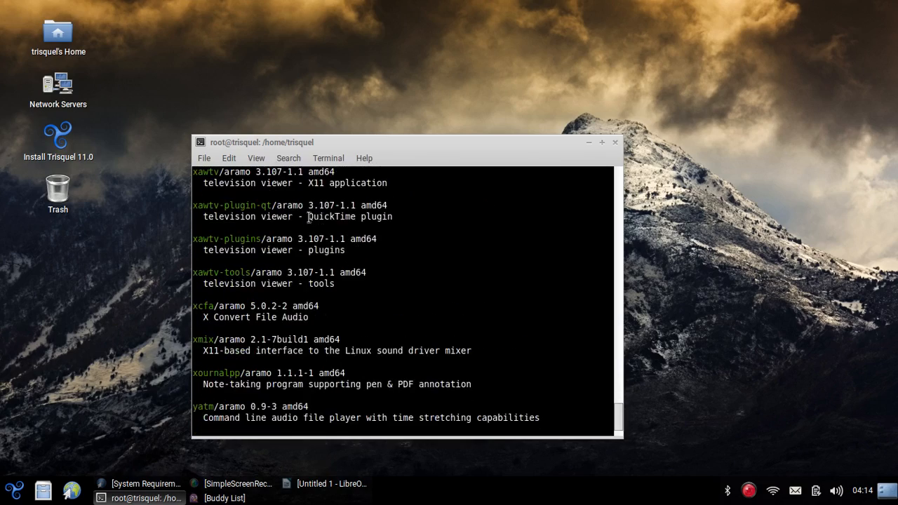
scroll("down", 3)
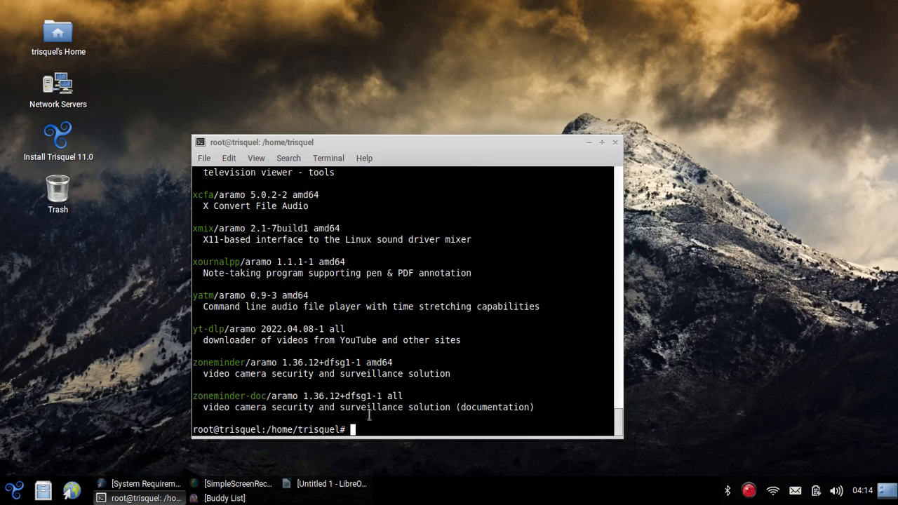
View the apt manual page with man, then quit it.
type("man")
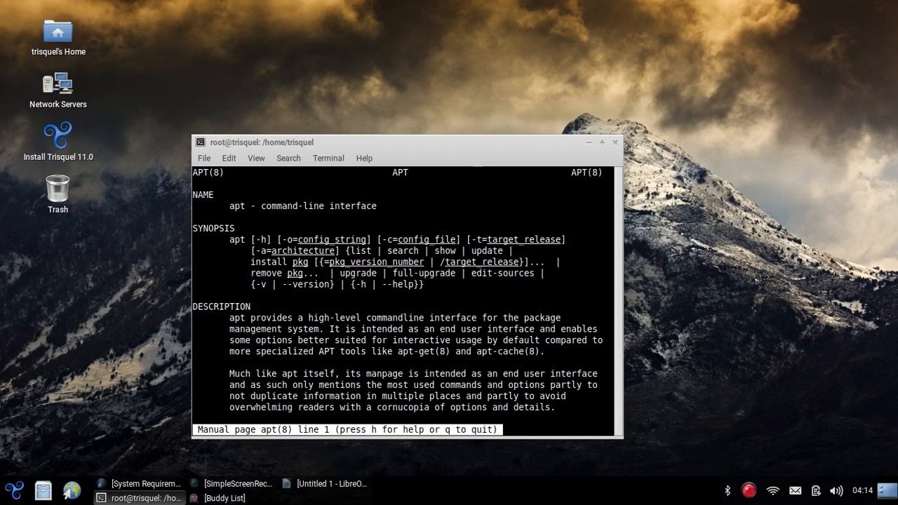
key("q")
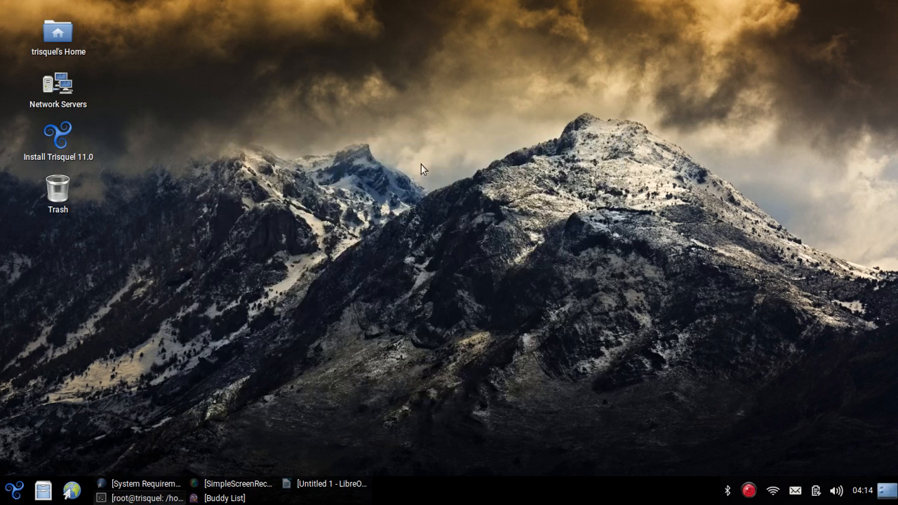
Browse the applications menu categories and launch Add/Remove Applications.
left_click(13, 490)
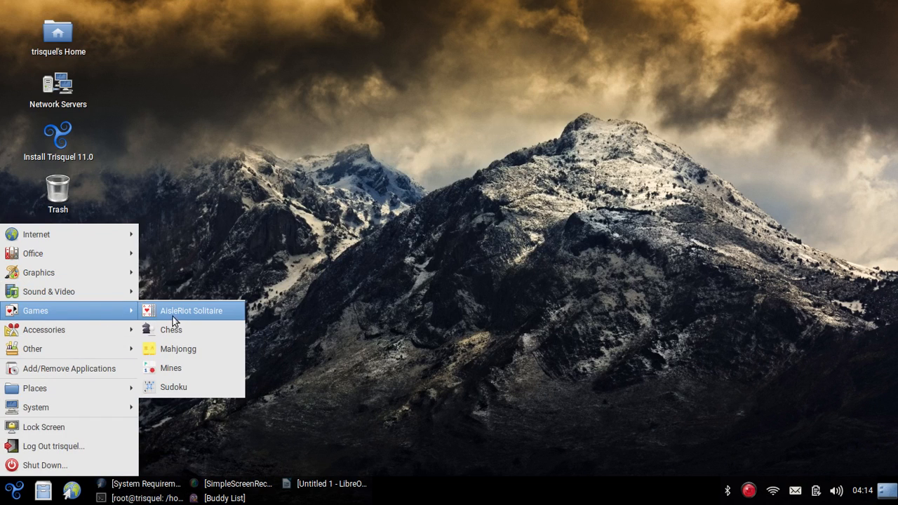
mouse_move(184, 330)
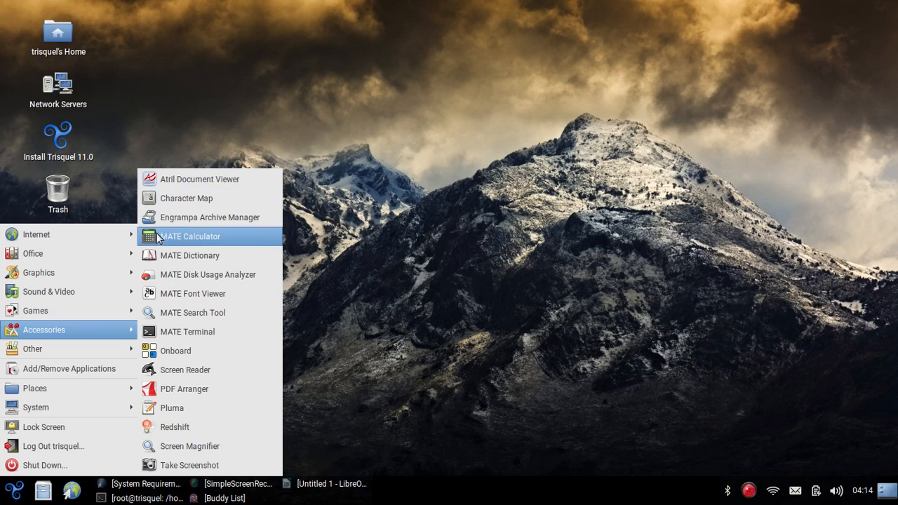
mouse_move(208, 273)
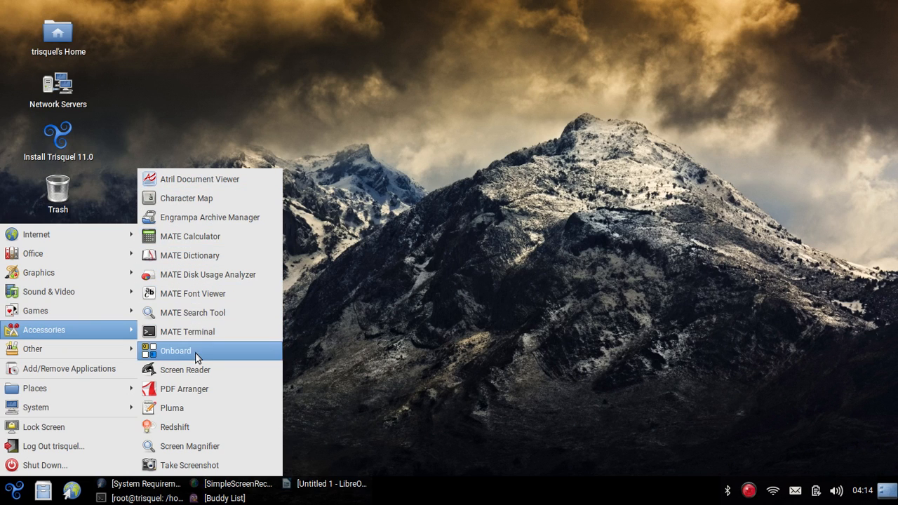
mouse_move(189, 407)
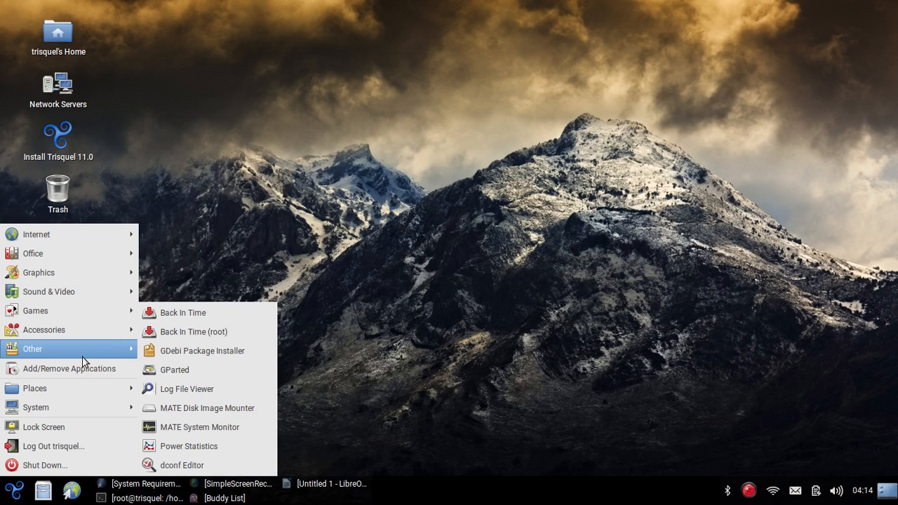
mouse_move(109, 362)
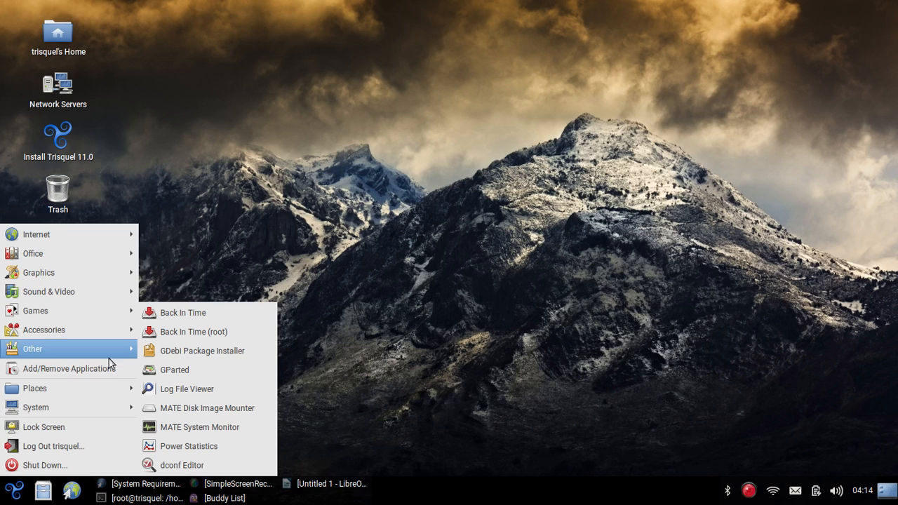
mouse_move(213, 371)
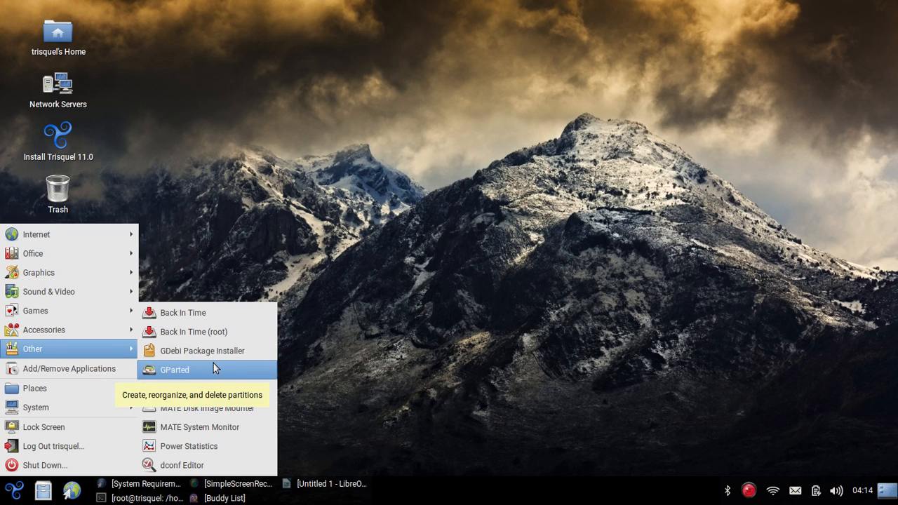
mouse_move(188, 446)
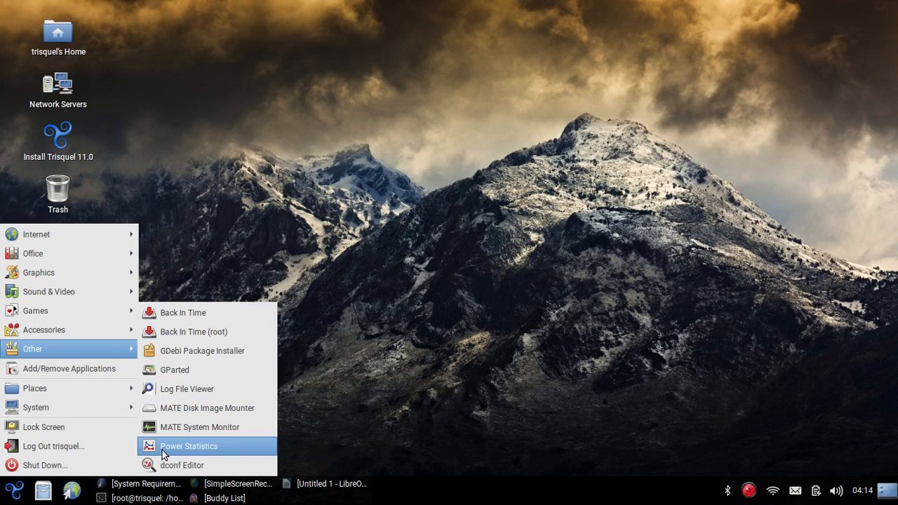
left_click(69, 368)
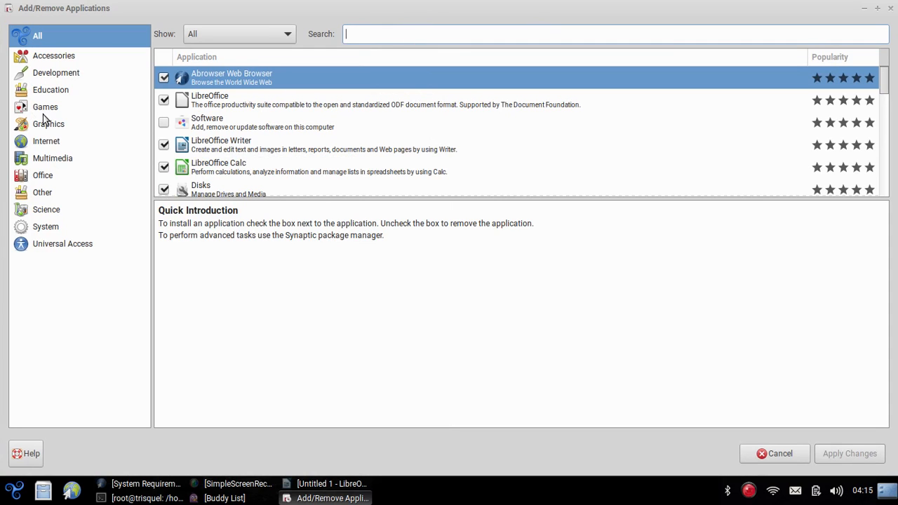
Filter the Games category by 'fps' to list Cube2:Demo, OpenArena, Red Eclipse and Teeworlds.
left_click(45, 106)
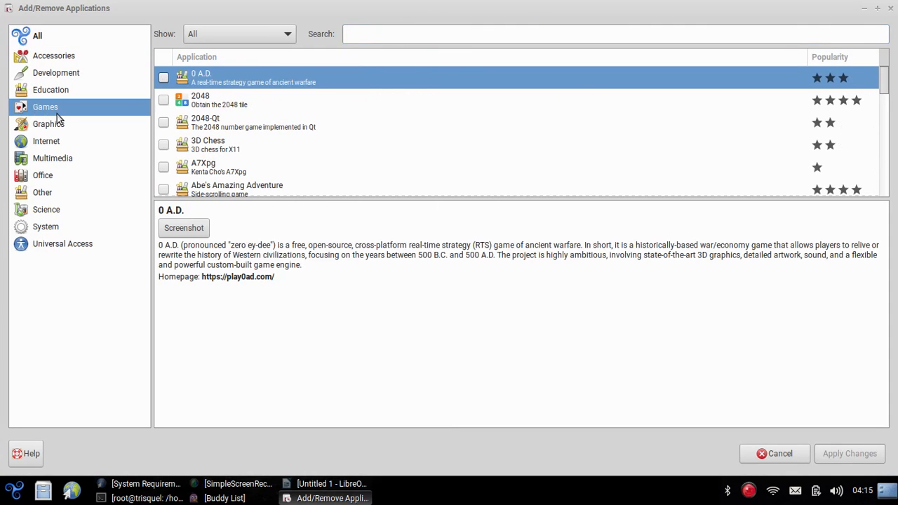
scroll("down", 3)
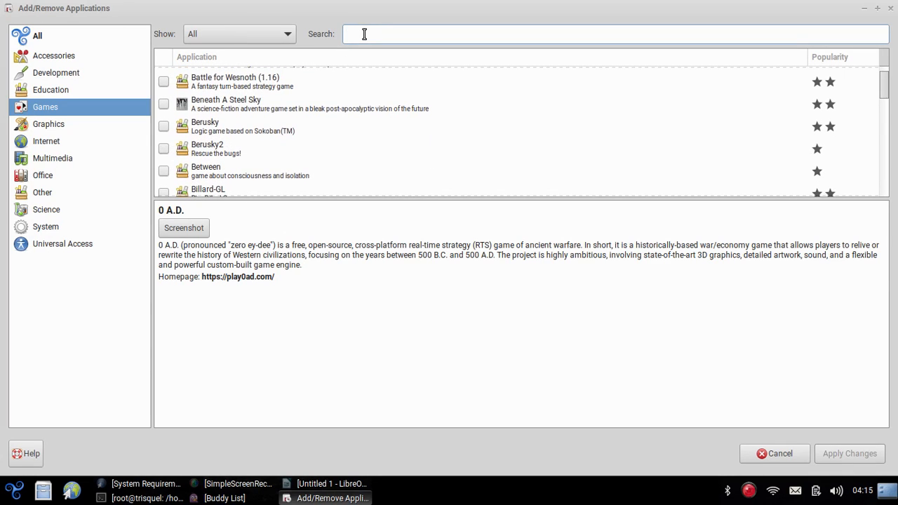
type("fps")
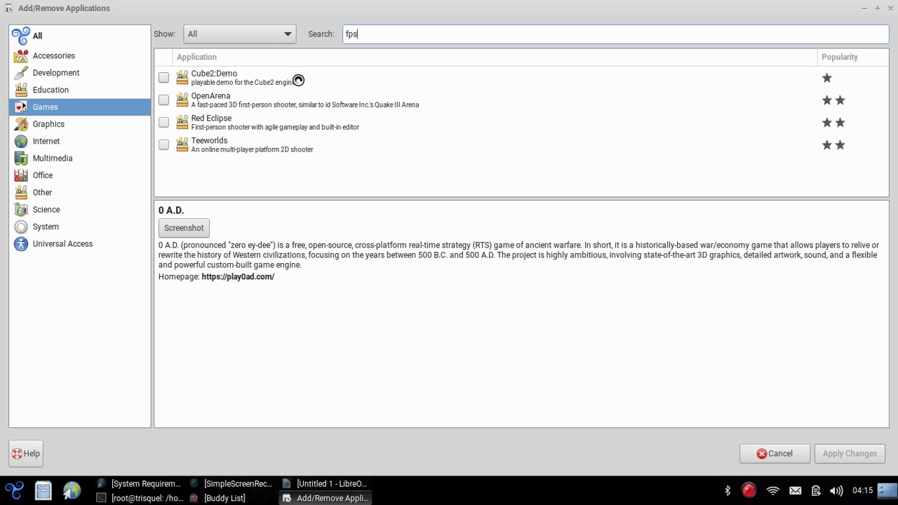
mouse_move(275, 92)
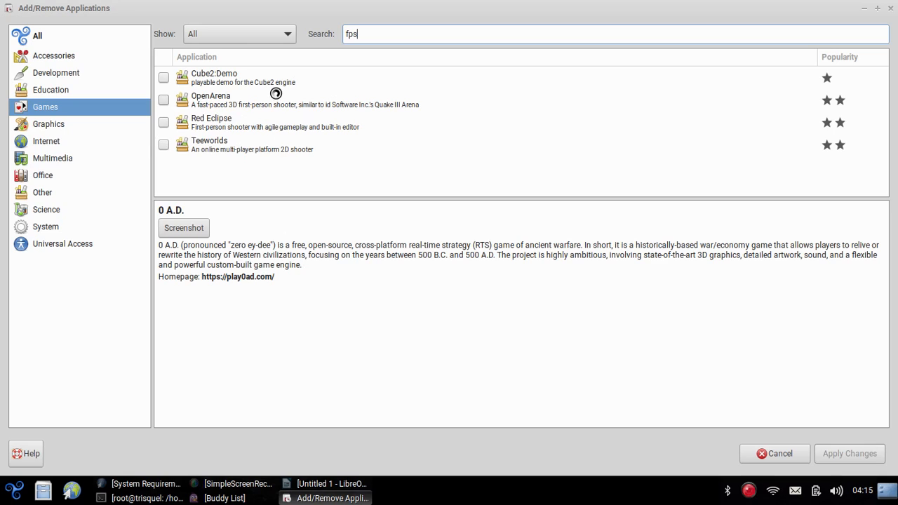
mouse_move(204, 146)
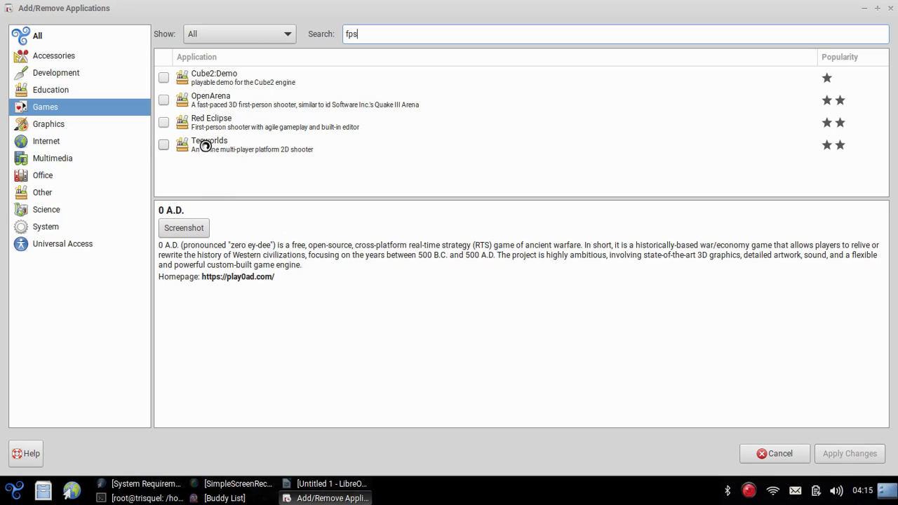
mouse_move(188, 90)
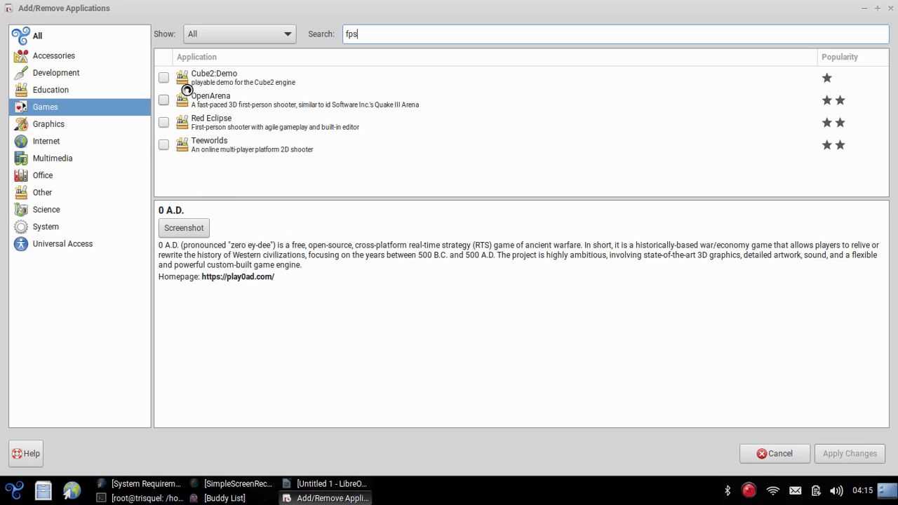
mouse_move(265, 76)
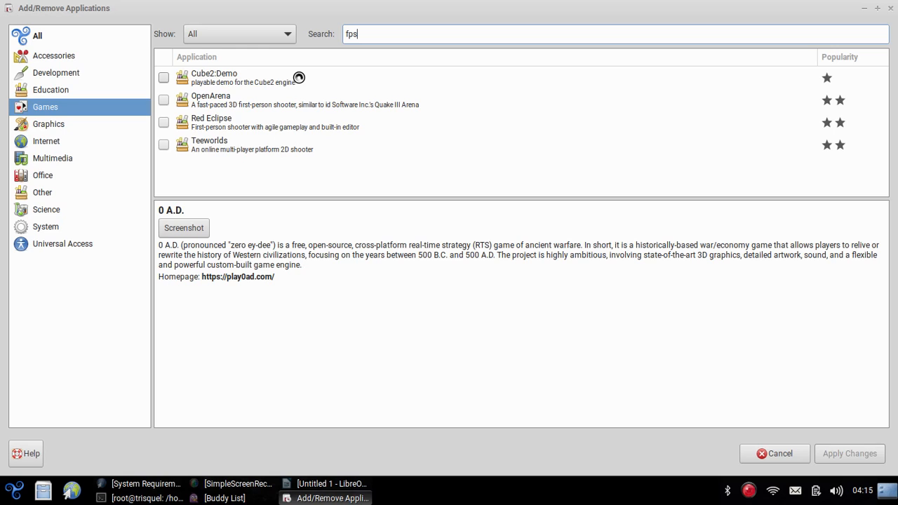
Switch the catalogue to Internet applications, where the 'fps' search finds nothing.
left_click(46, 140)
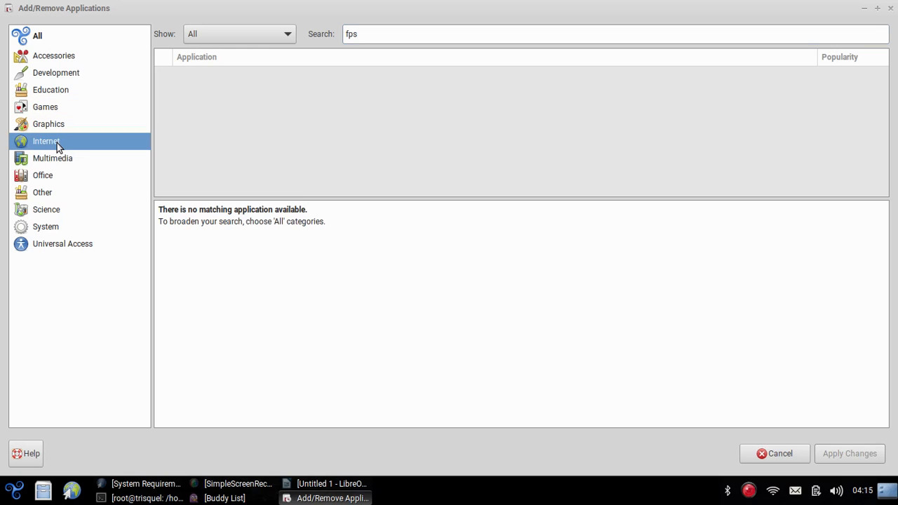
mouse_move(42, 484)
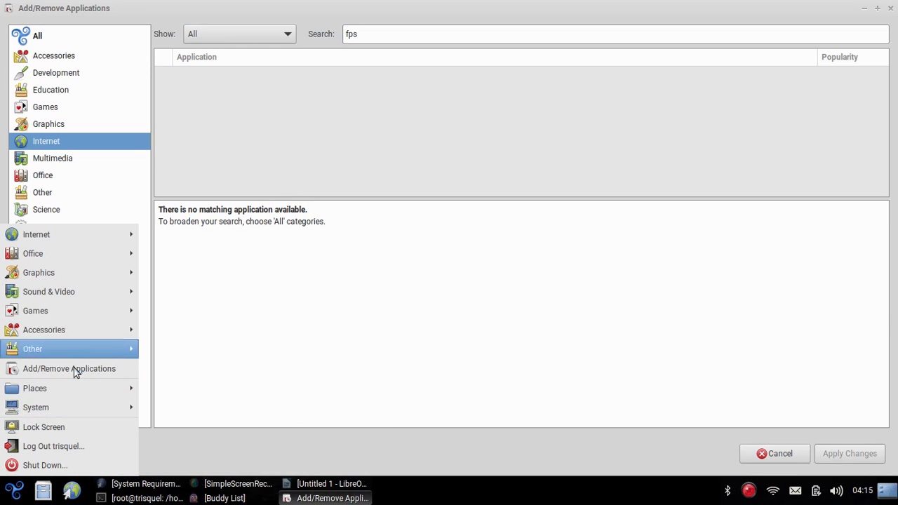
mouse_move(68, 367)
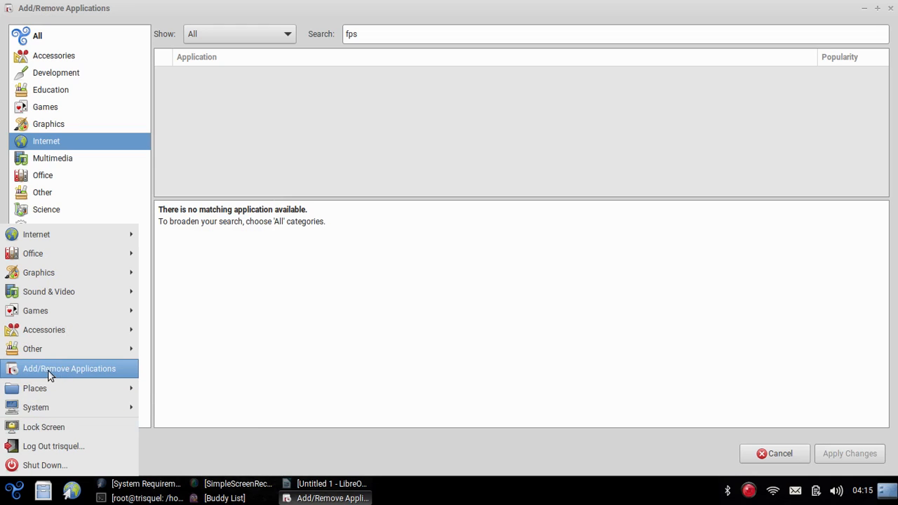
mouse_move(63, 407)
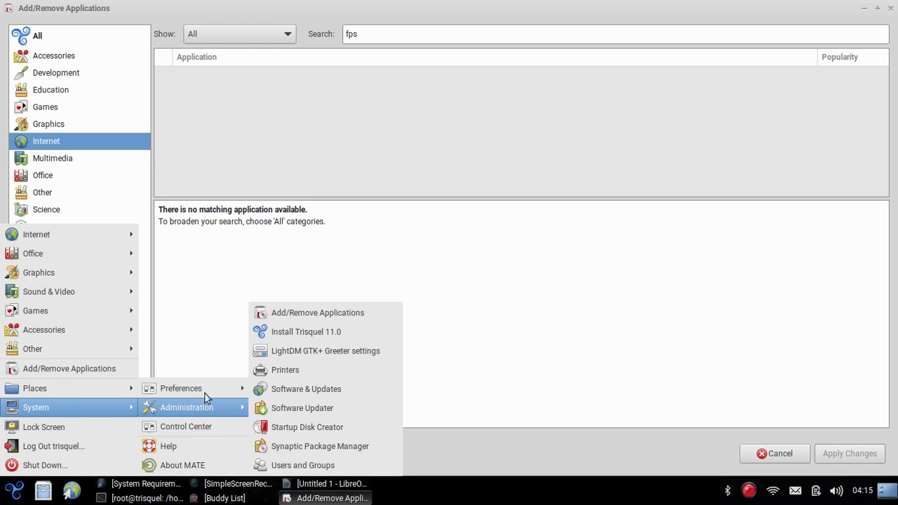
mouse_move(181, 387)
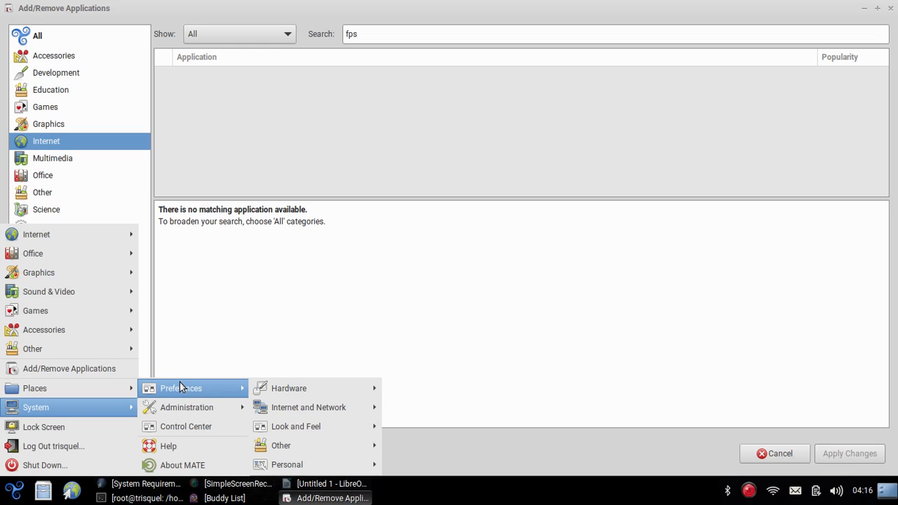
mouse_move(246, 381)
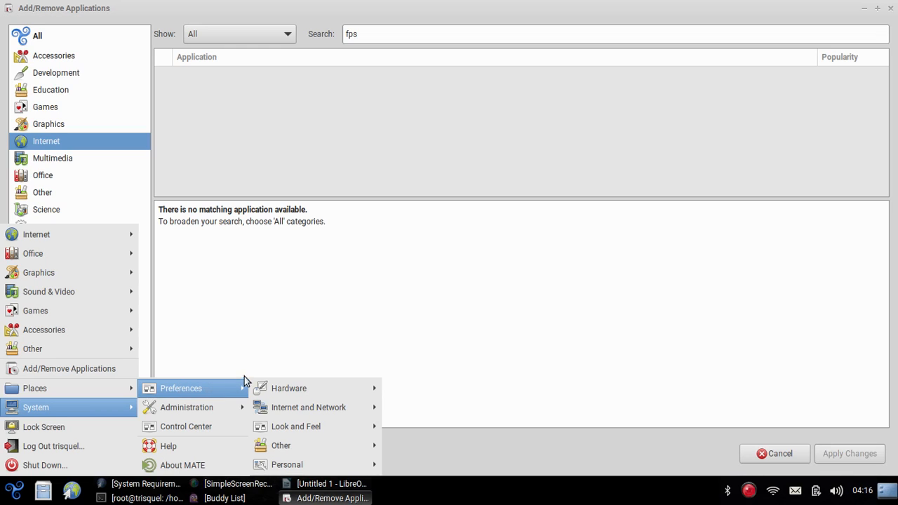
mouse_move(288, 387)
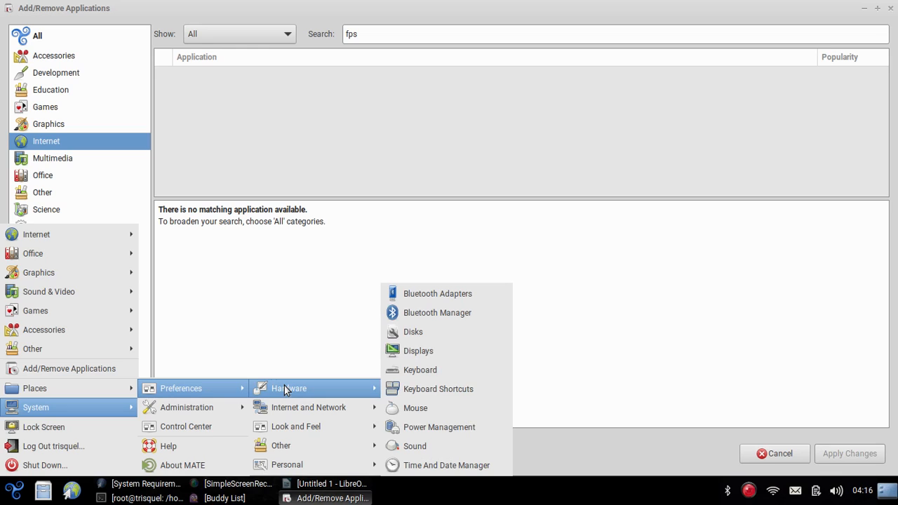
mouse_move(415, 409)
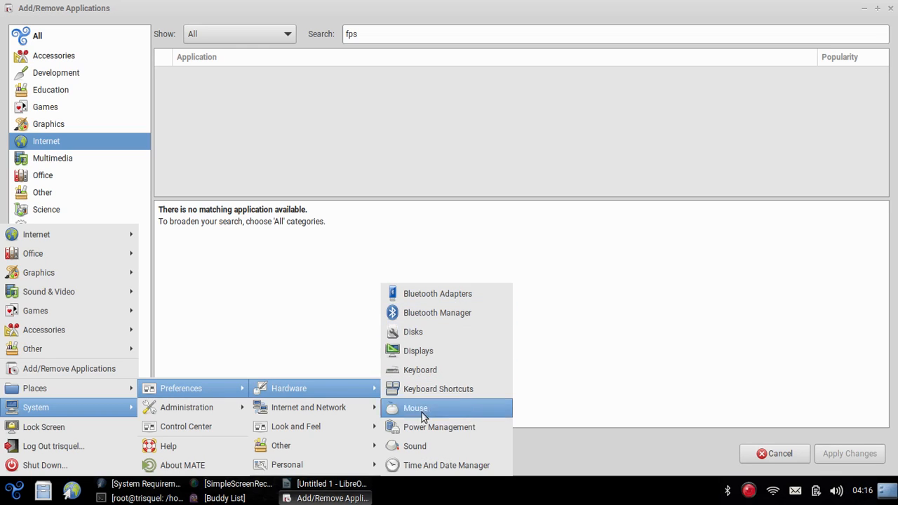
mouse_move(438, 293)
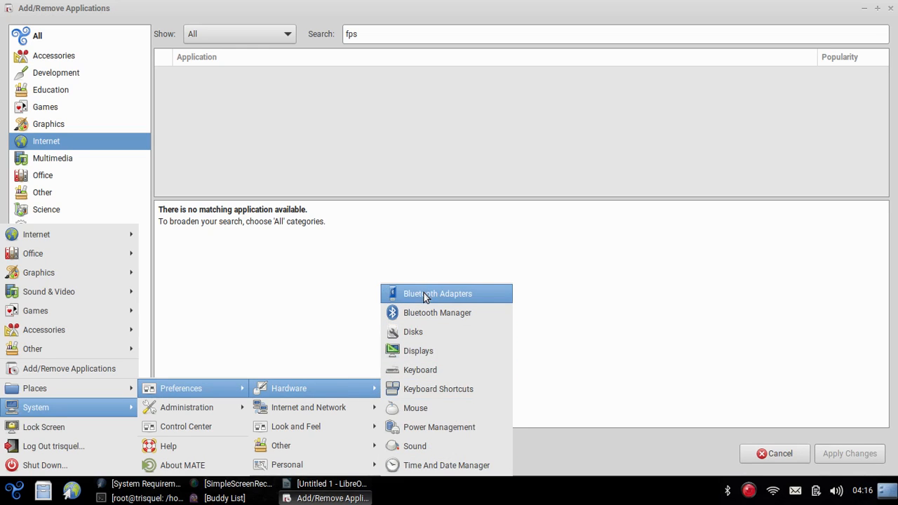
mouse_move(446, 331)
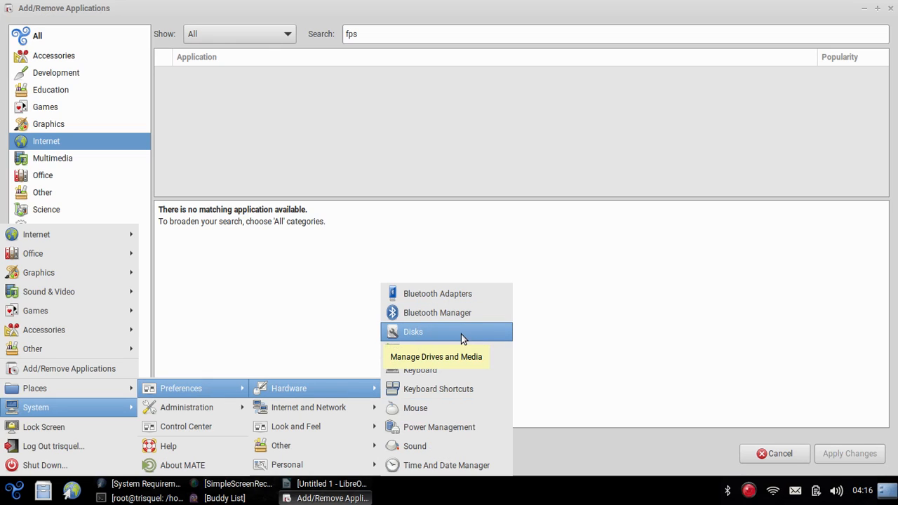
mouse_move(448, 337)
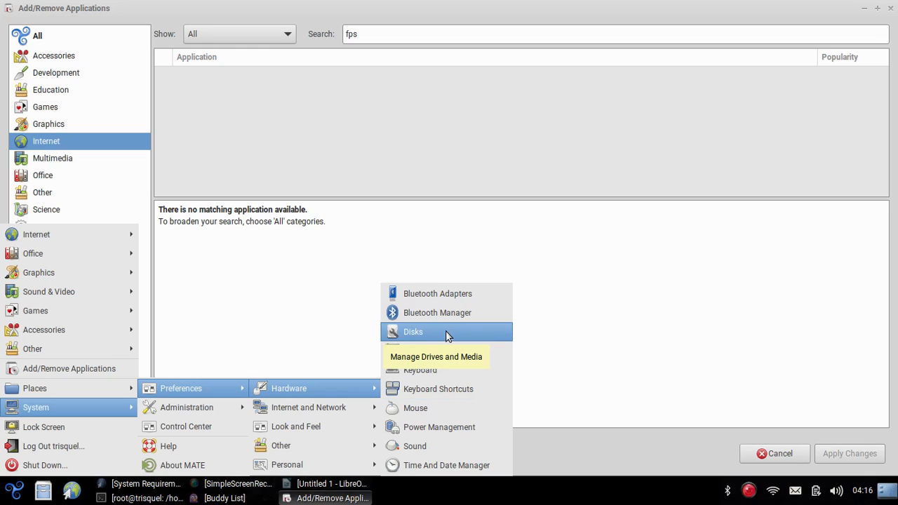
mouse_move(420, 351)
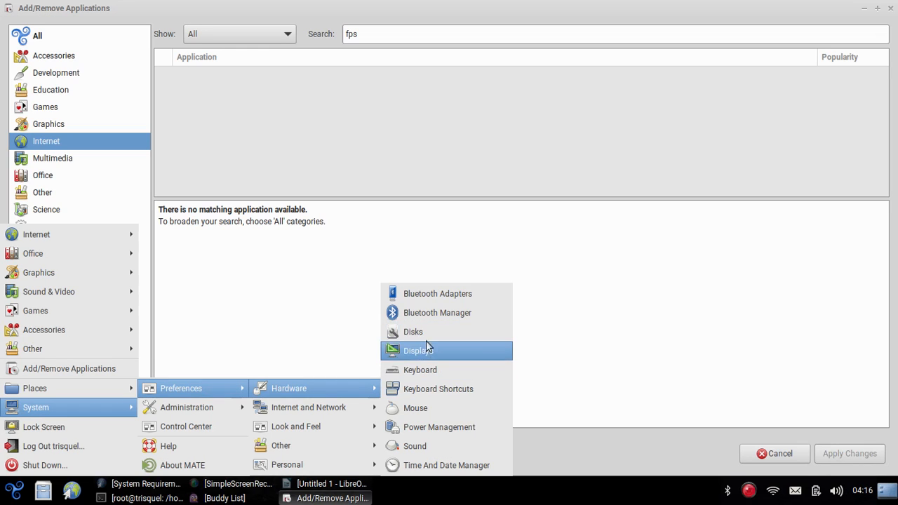
mouse_move(309, 407)
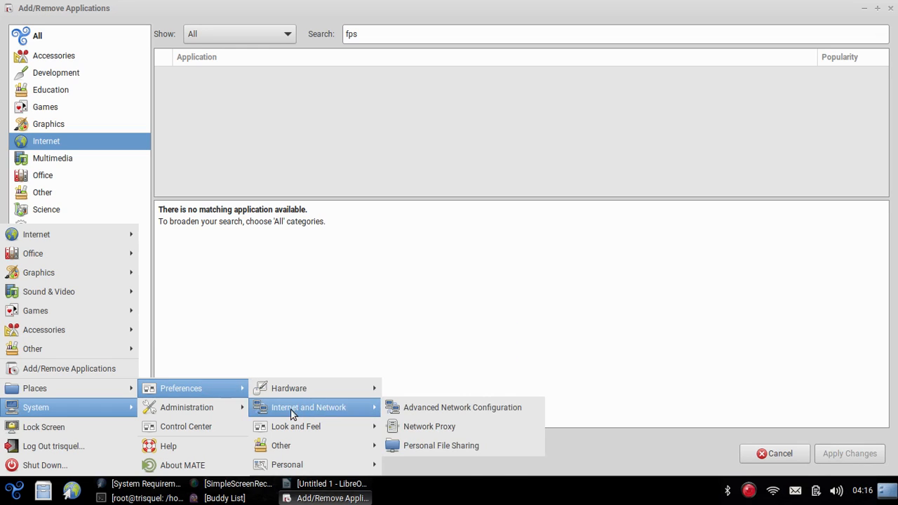
mouse_move(295, 426)
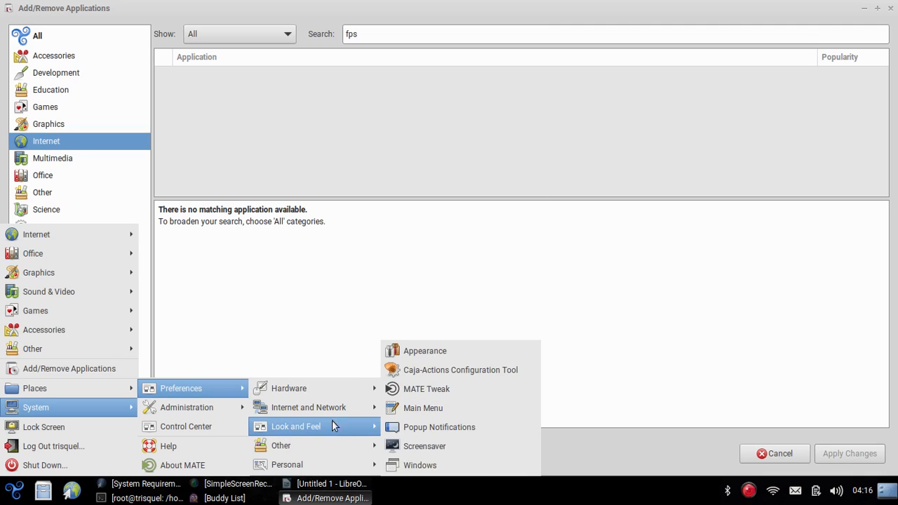
mouse_move(423, 351)
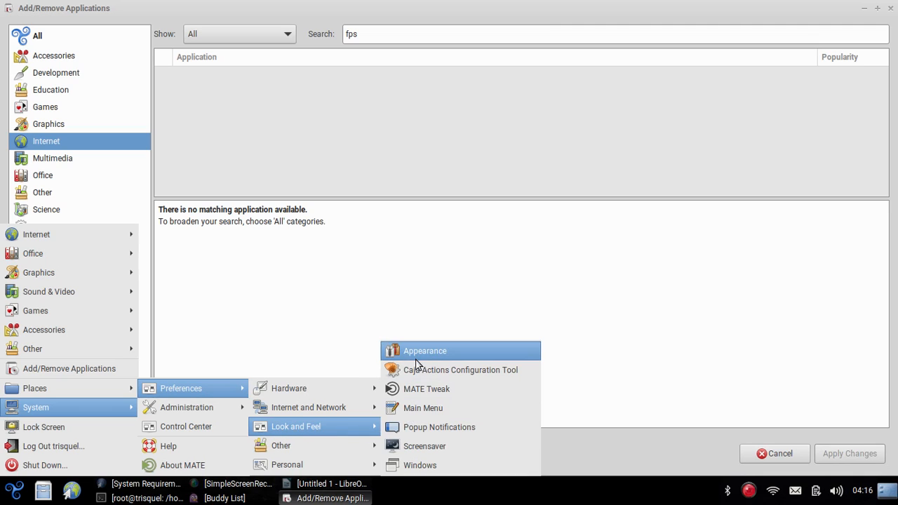
mouse_move(421, 389)
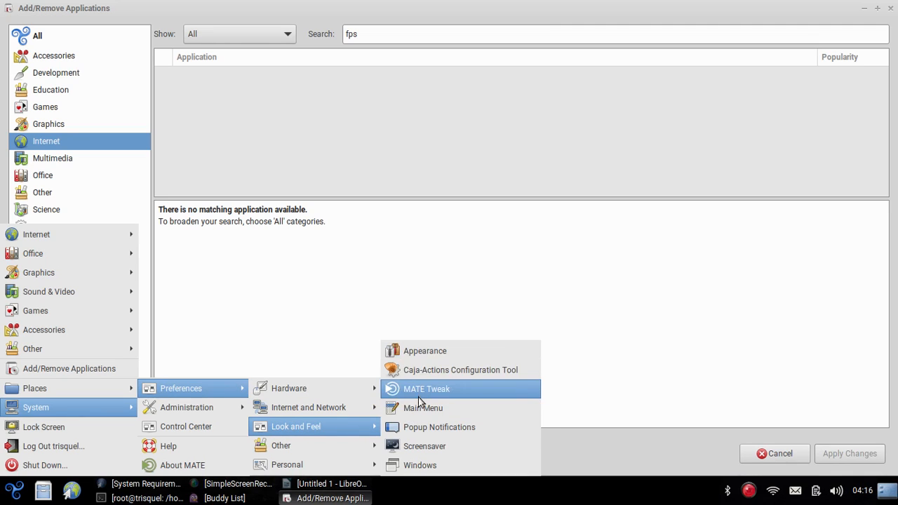
mouse_move(423, 350)
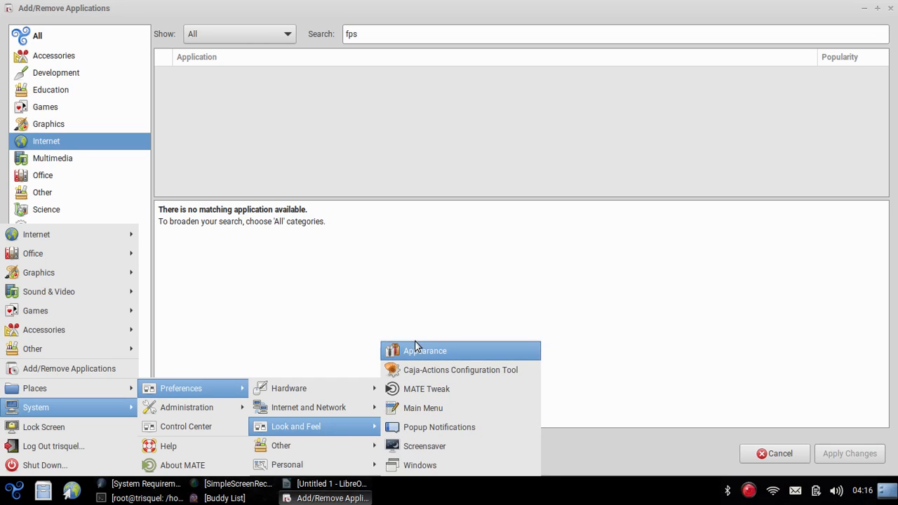
Apply the Greybird-dark theme in Appearance Preferences after trying BlueMenta, then close the settings.
left_click(424, 350)
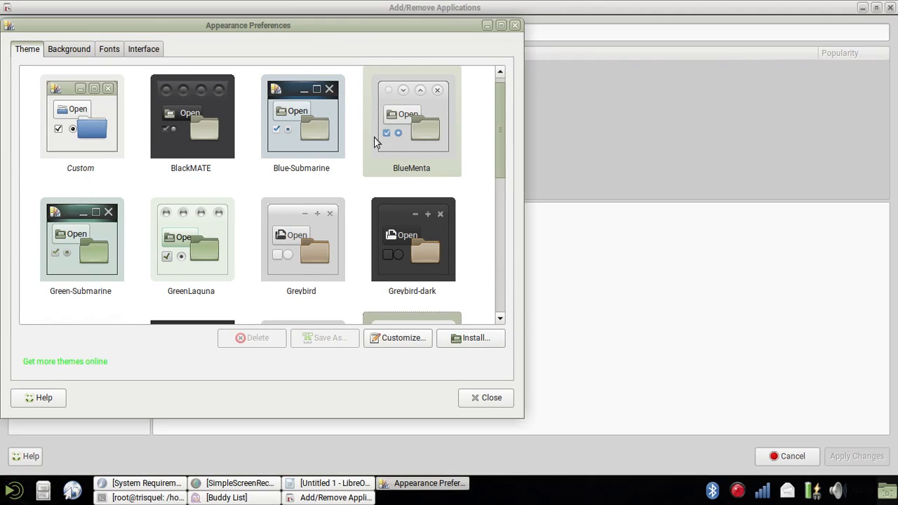
left_click(411, 120)
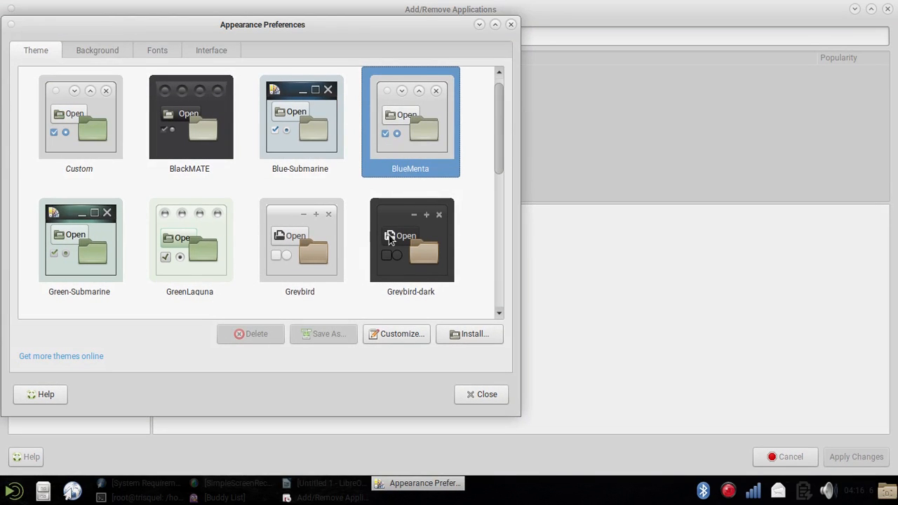
left_click(409, 240)
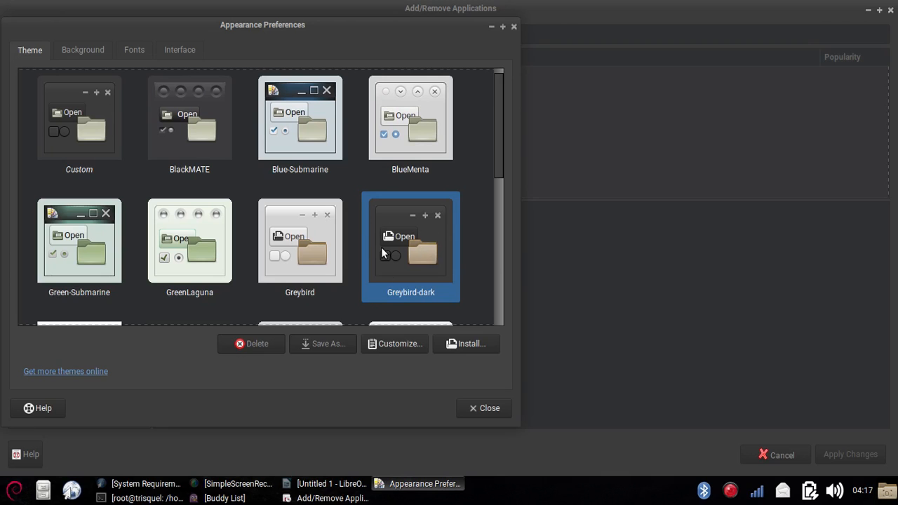
scroll("down", 3)
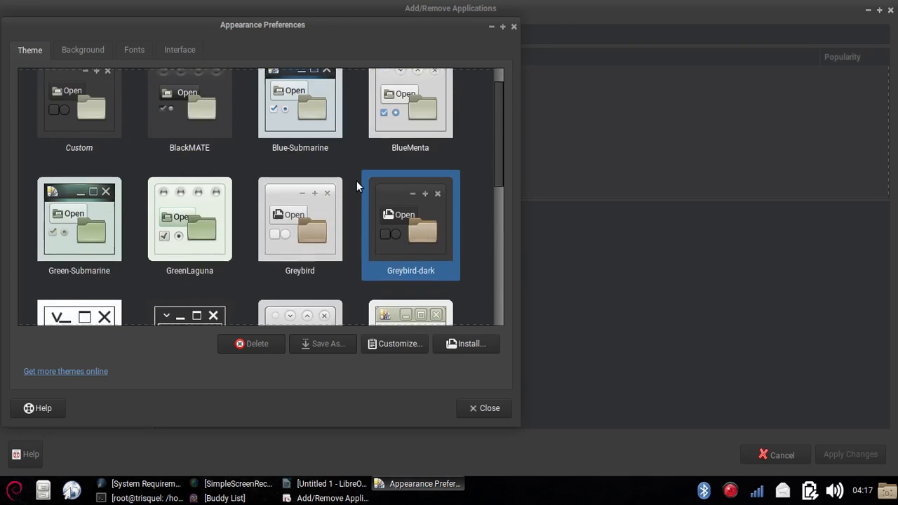
scroll("down", 3)
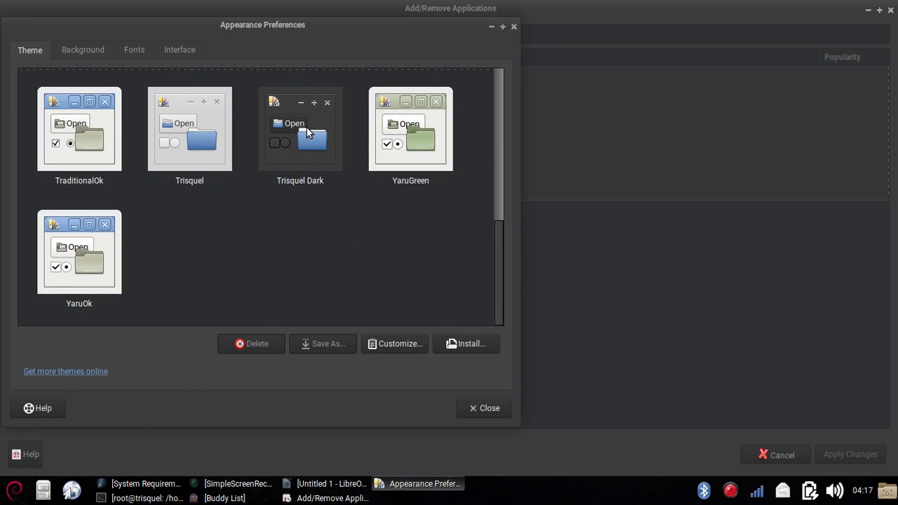
scroll("up", 3)
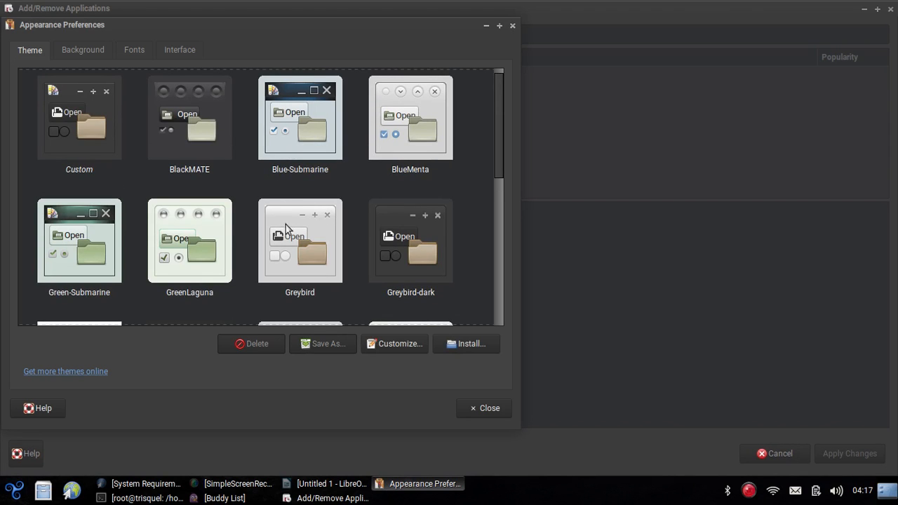
scroll("up", 3)
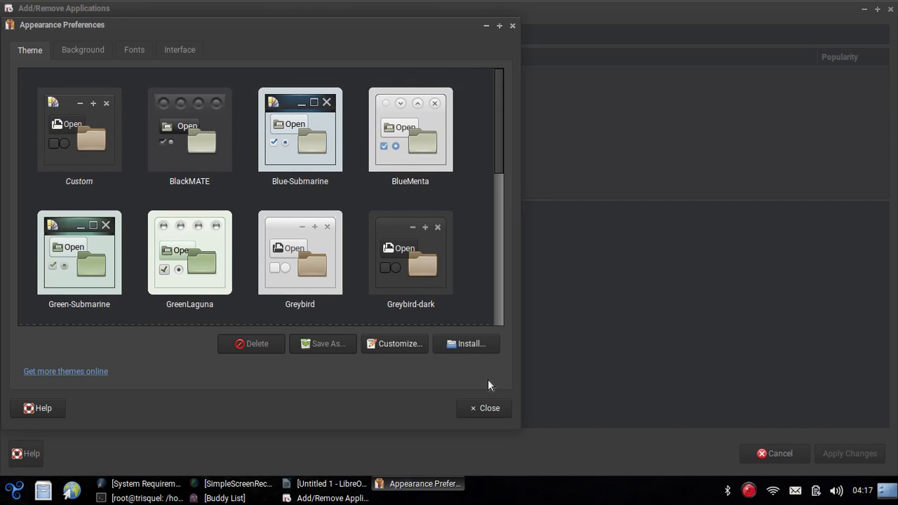
left_click(483, 407)
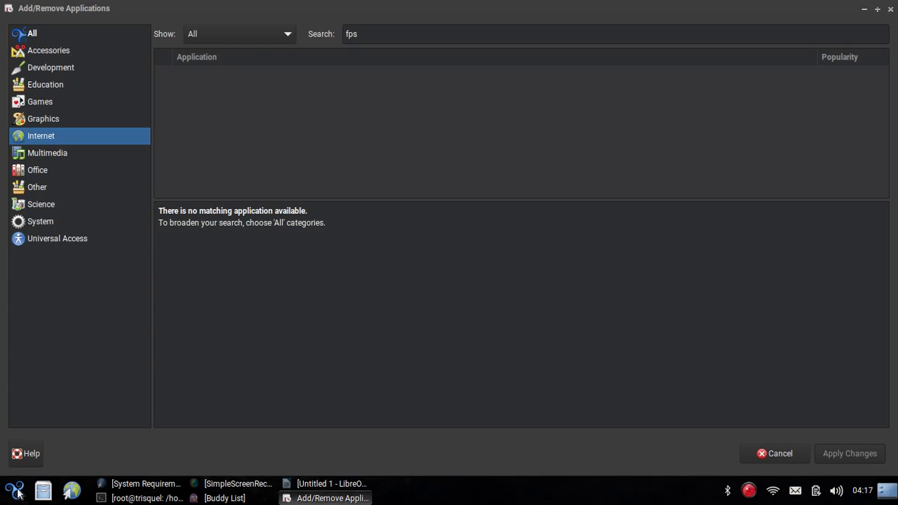
Bring up the applications menu on its System Administration tools.
left_click(14, 489)
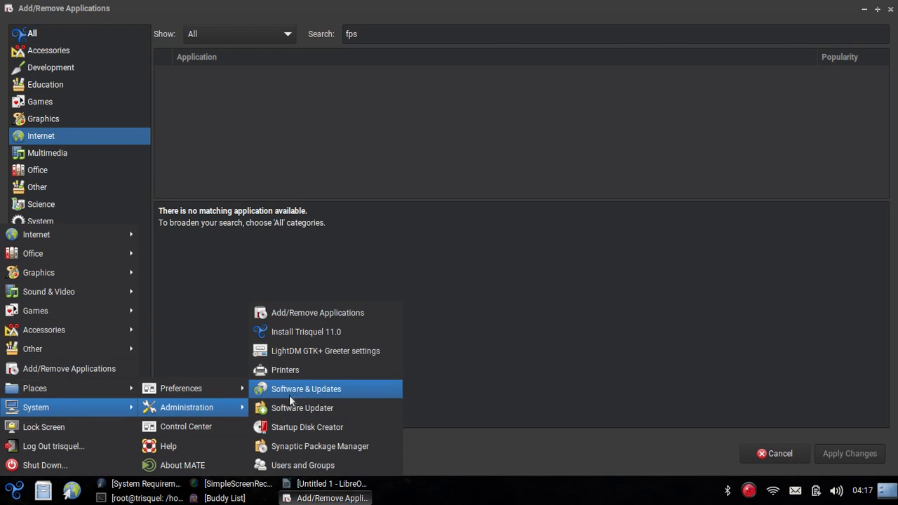
mouse_move(317, 427)
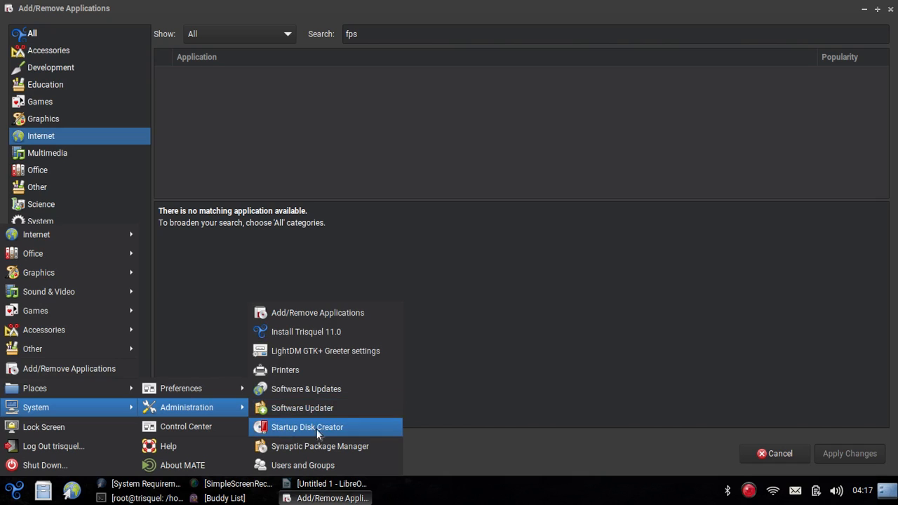
mouse_move(343, 464)
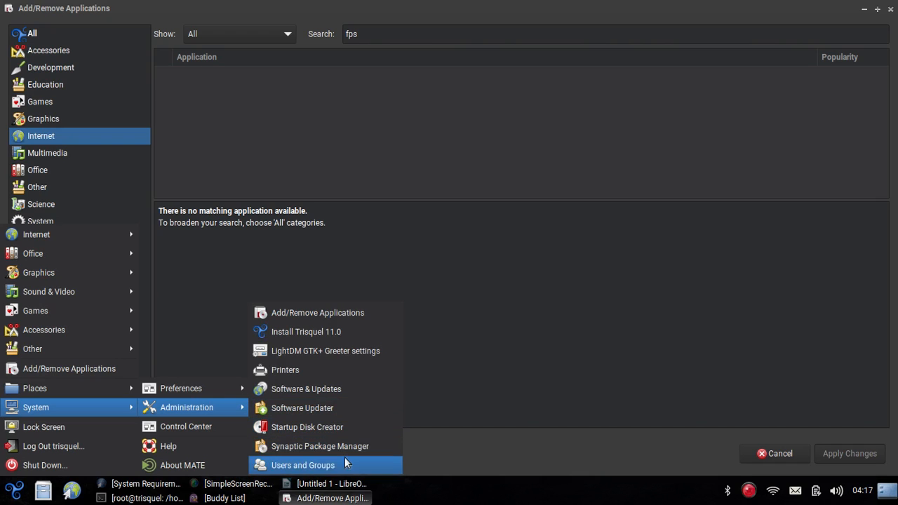
mouse_move(306, 389)
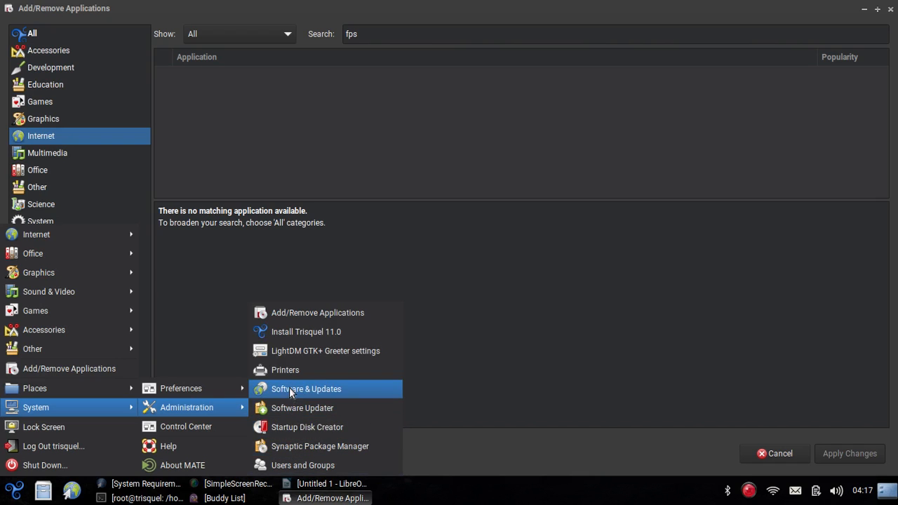
mouse_move(306, 331)
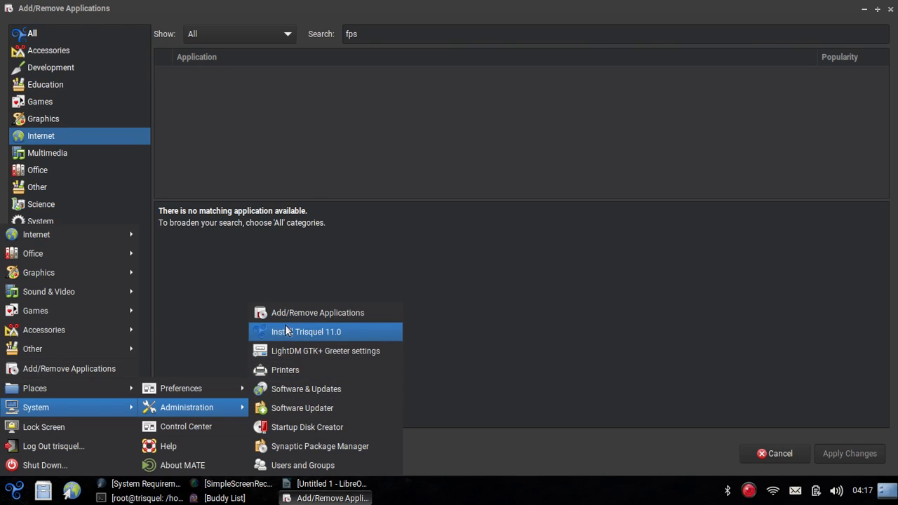
mouse_move(330, 331)
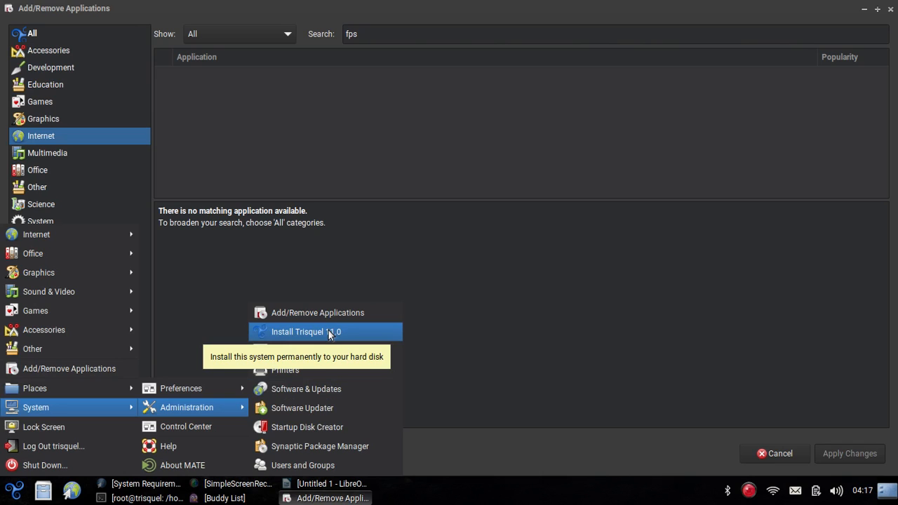
mouse_move(186, 426)
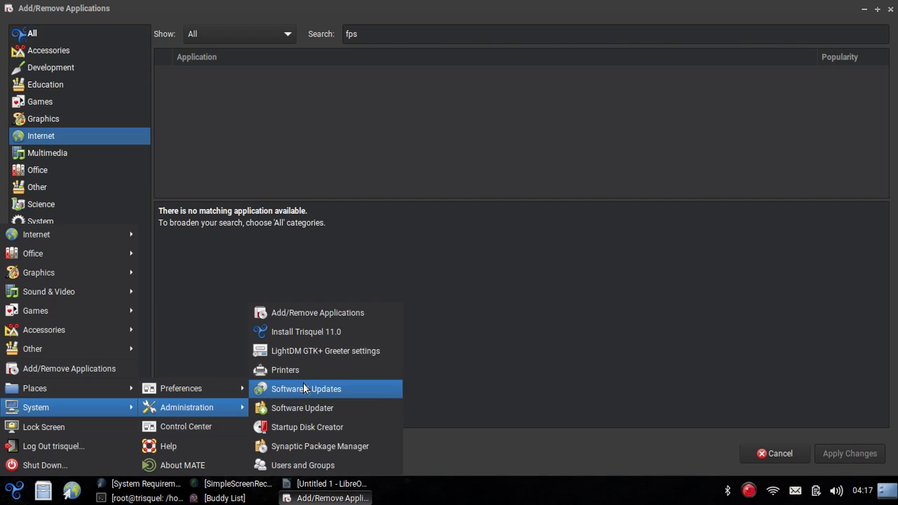
mouse_move(306, 332)
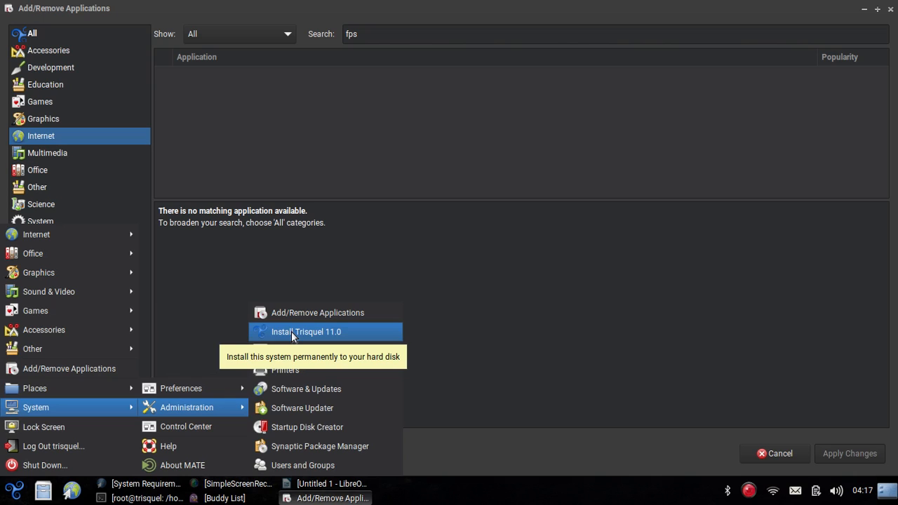
mouse_move(79, 421)
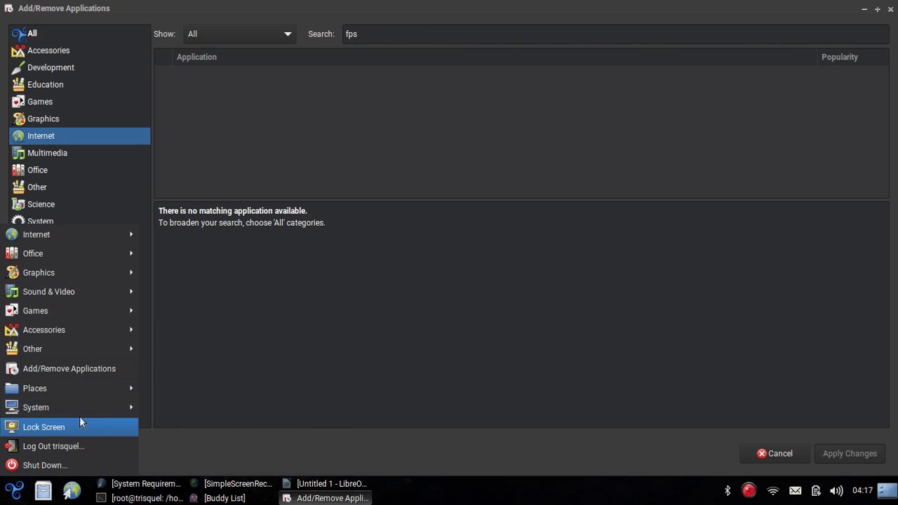
mouse_move(262, 365)
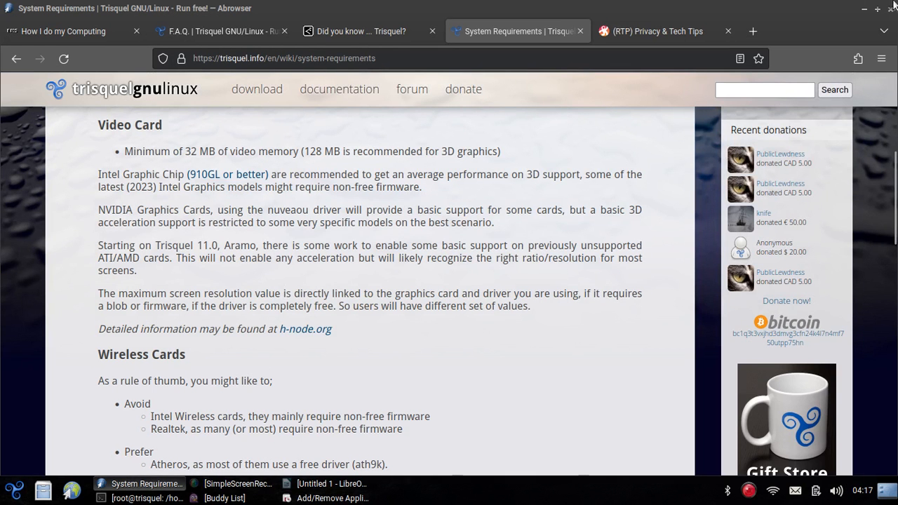
Show the desktop, pick the Install Trisquel 11.0 launcher, then restore Abrowser on the Odysee channel tab.
left_click(331, 483)
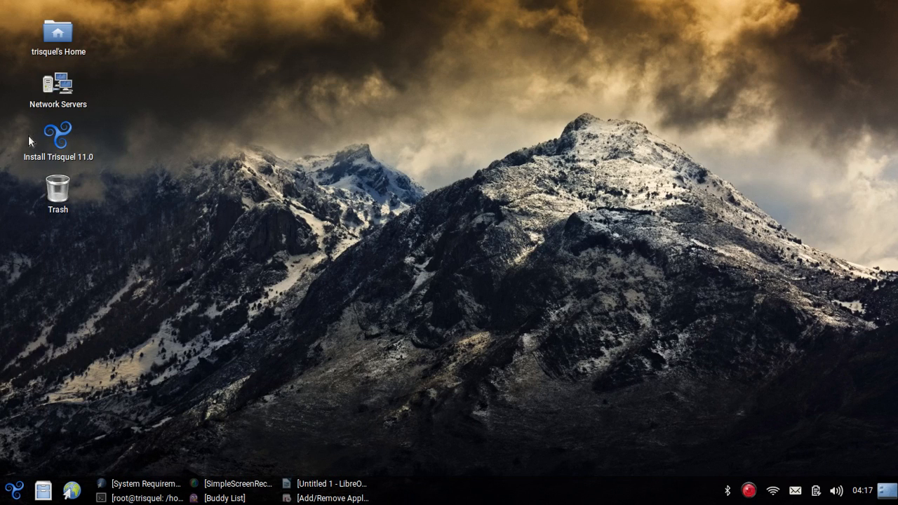
left_click(59, 140)
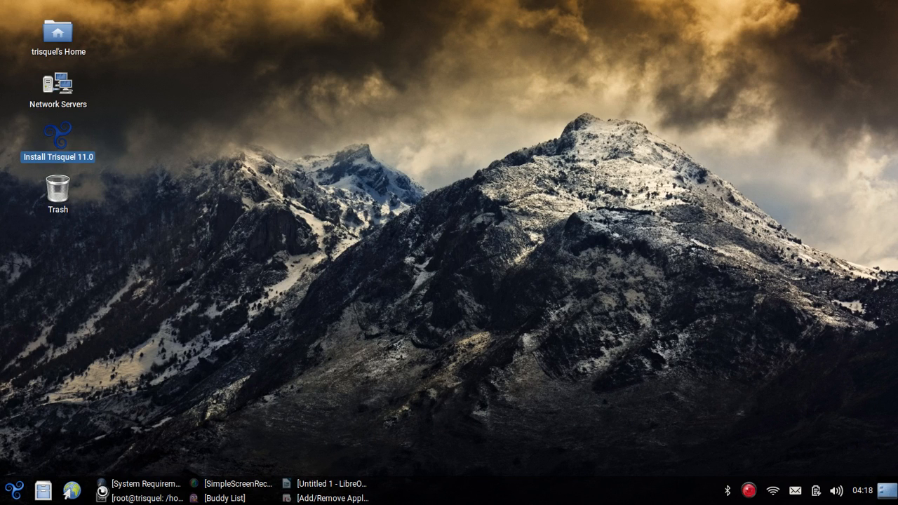
mouse_move(143, 482)
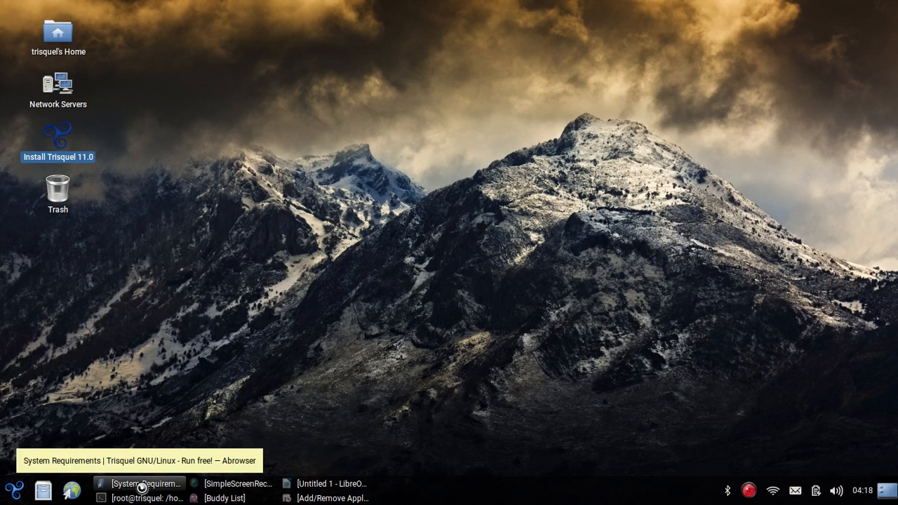
left_click(140, 482)
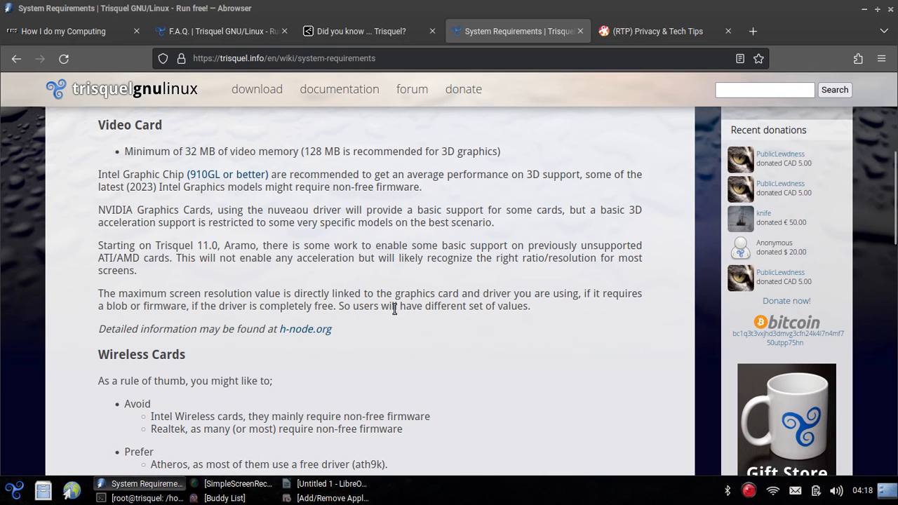
left_click(657, 31)
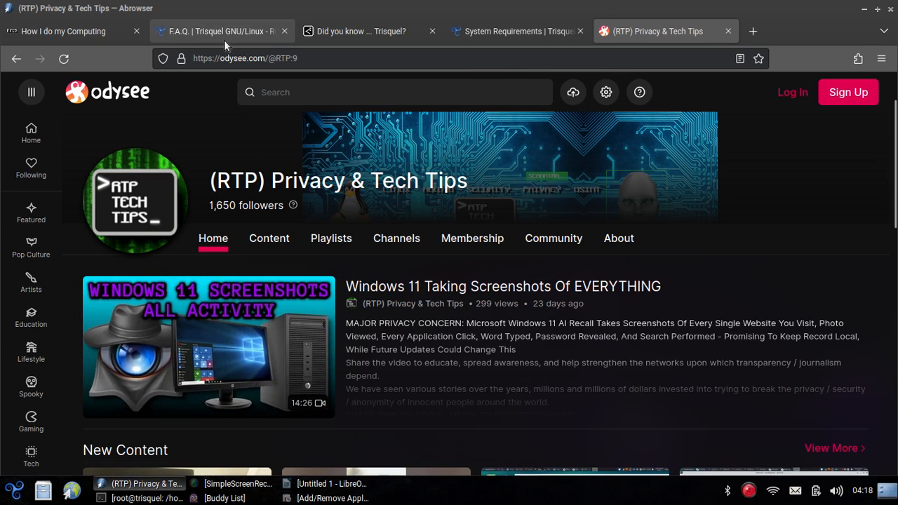
Browse down the RTP Privacy & Tech Tips channel to its New Content videos.
left_click(396, 93)
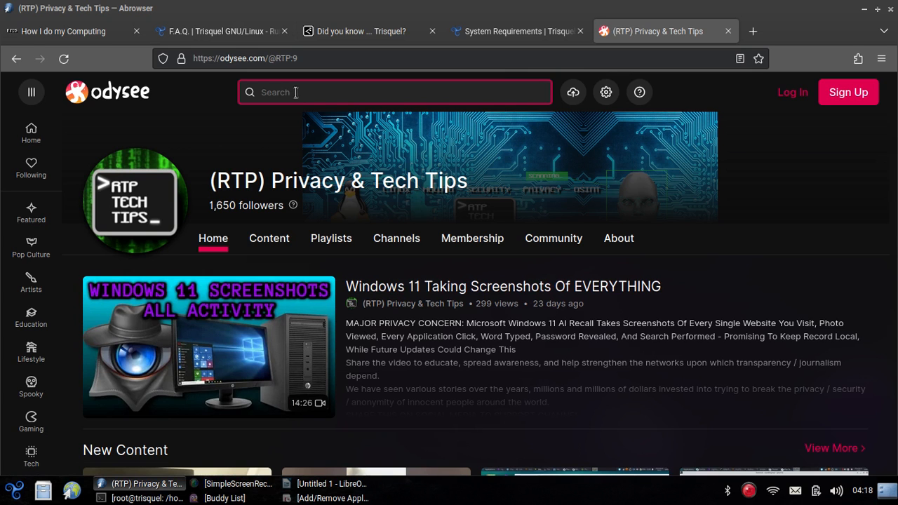
scroll("down", 3)
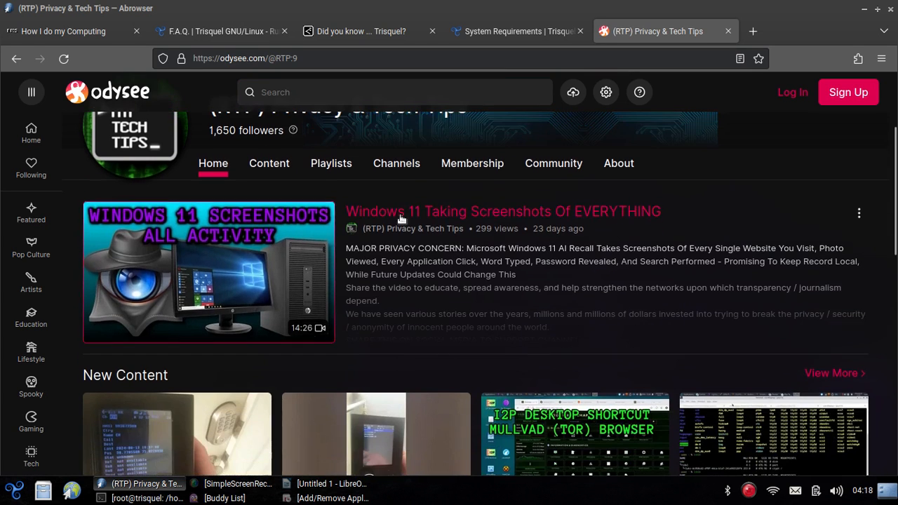
scroll("down", 3)
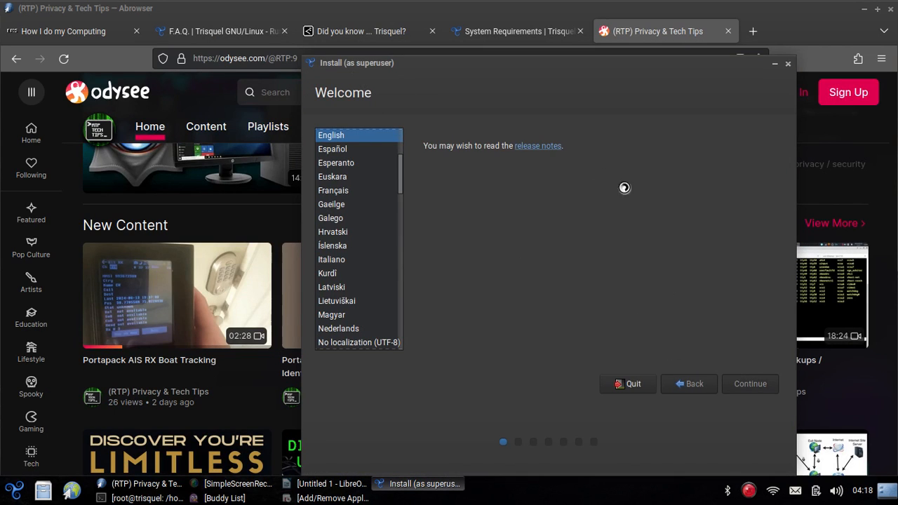
Advance the installer to the Keyboard layout step with English (US), then quit it.
left_click(749, 384)
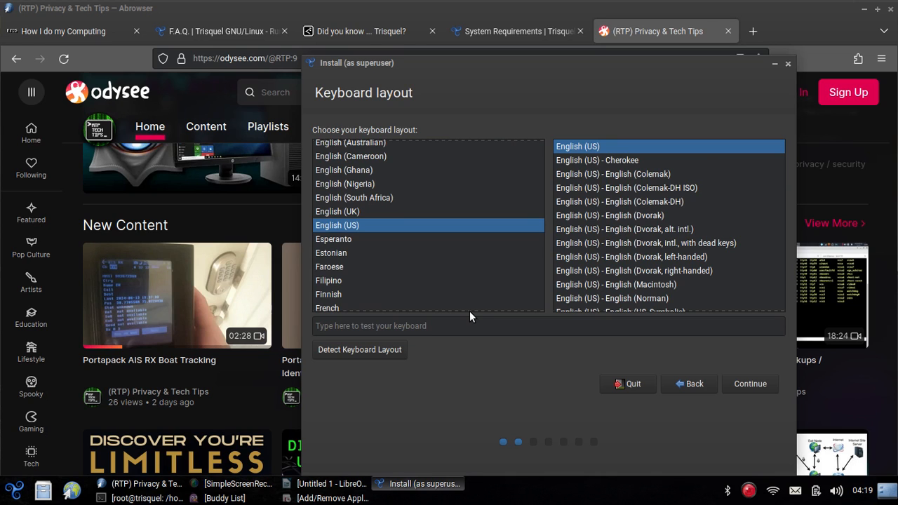
mouse_move(767, 76)
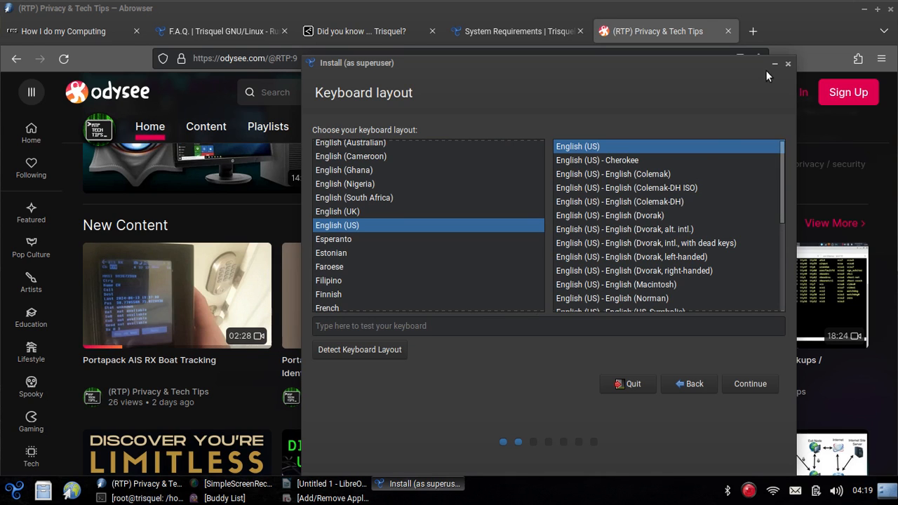
left_click(775, 65)
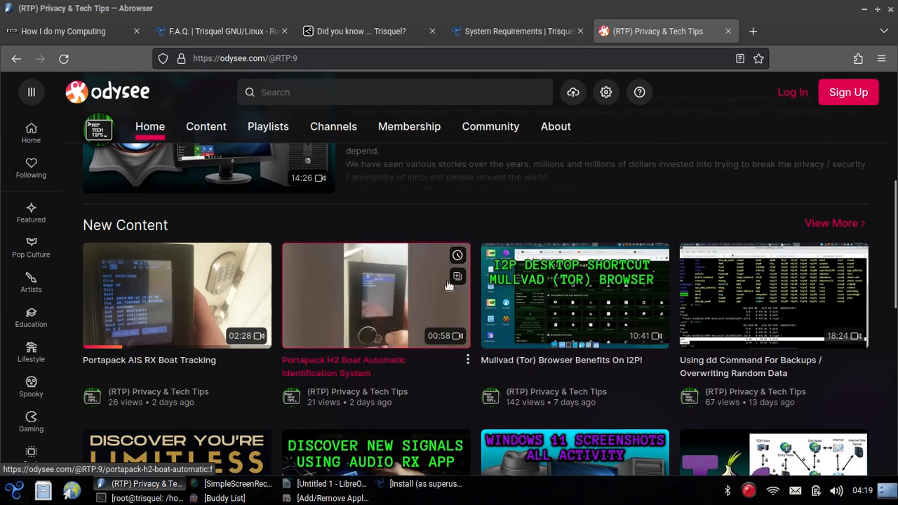
Play the Windows 11 Taking Screenshots Of EVERYTHING video, then close its page.
scroll("down", 3)
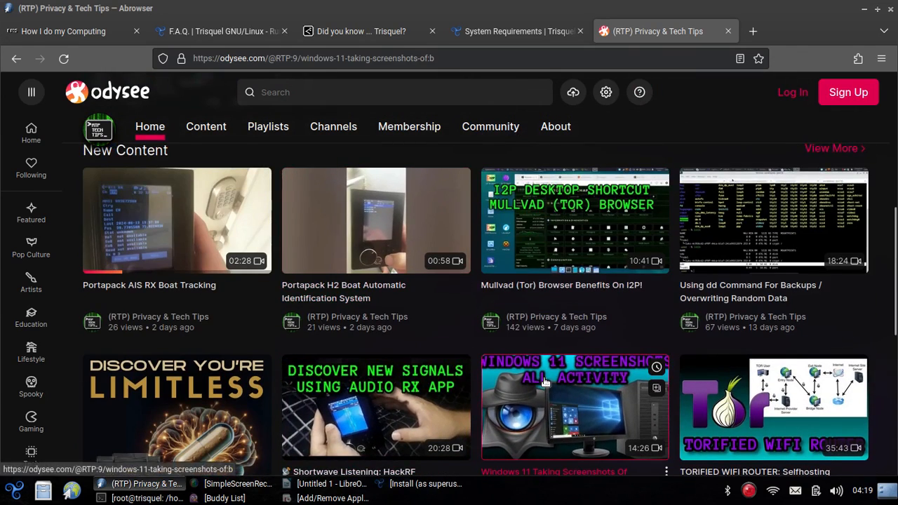
left_click(575, 407)
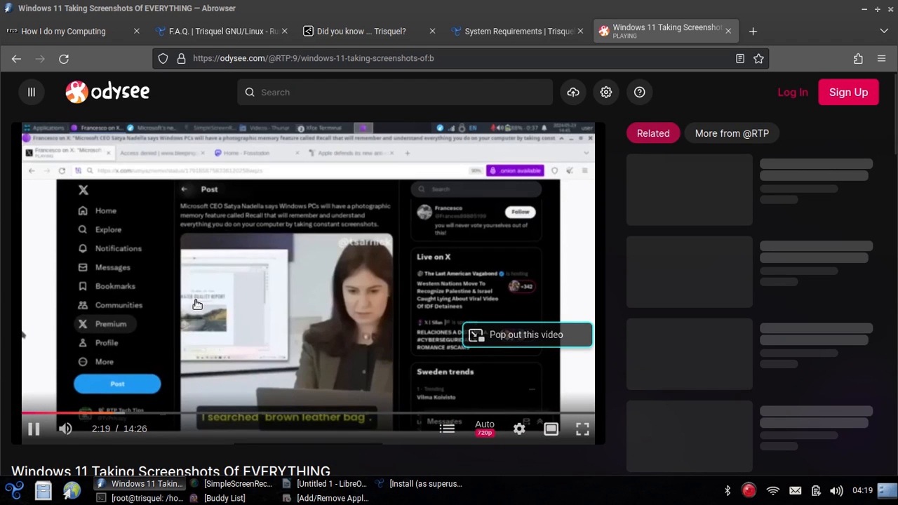
left_click(395, 93)
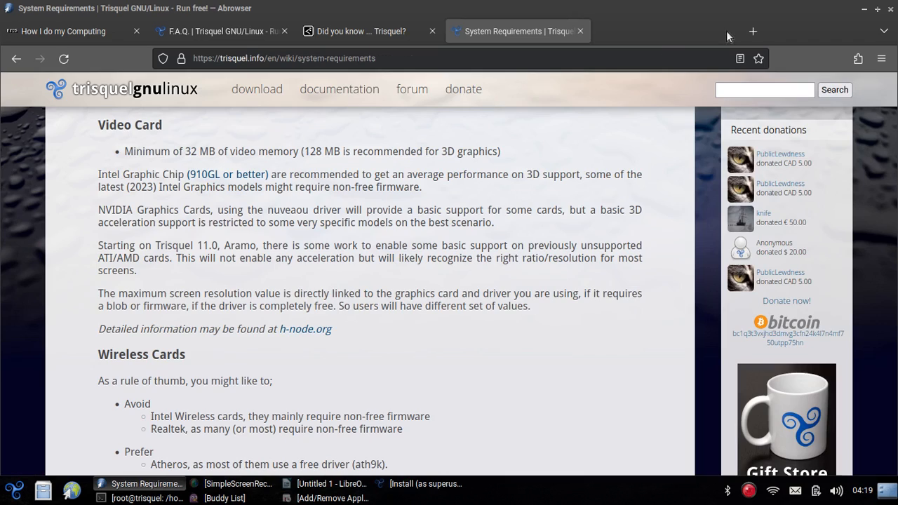
mouse_move(114, 189)
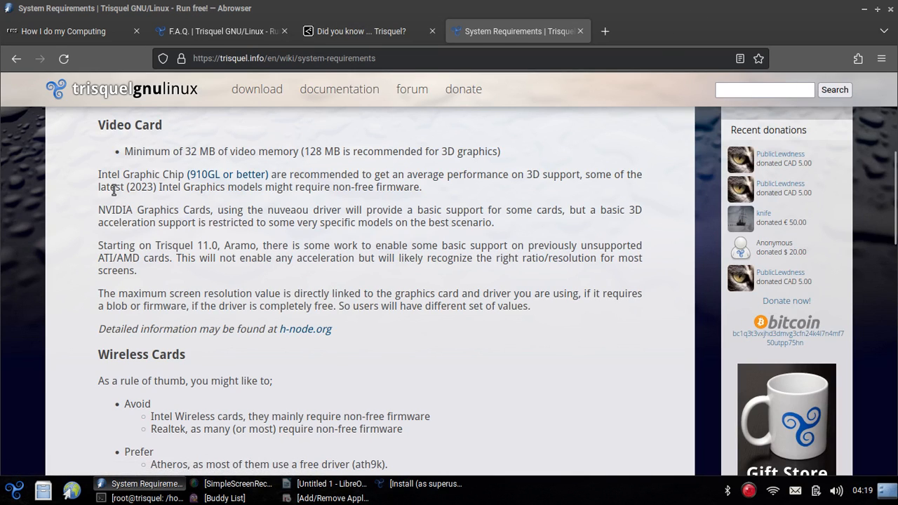
mouse_move(258, 205)
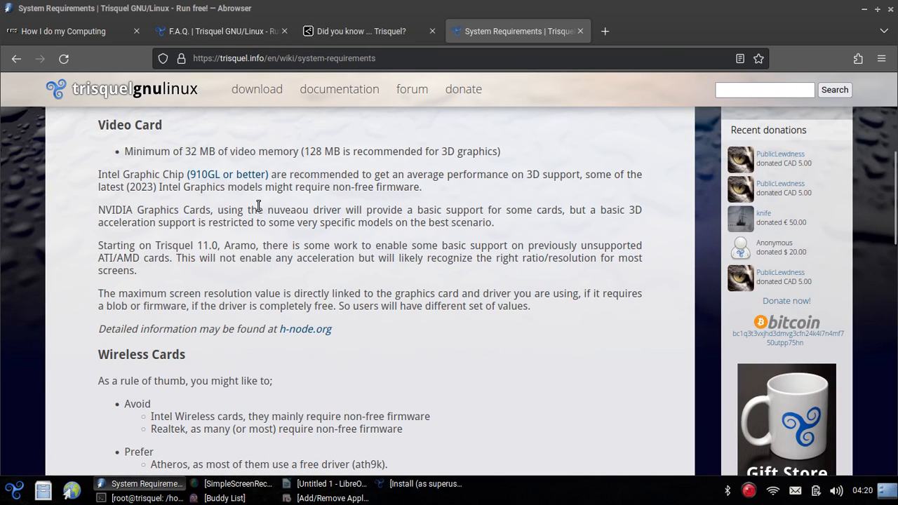
mouse_move(362, 210)
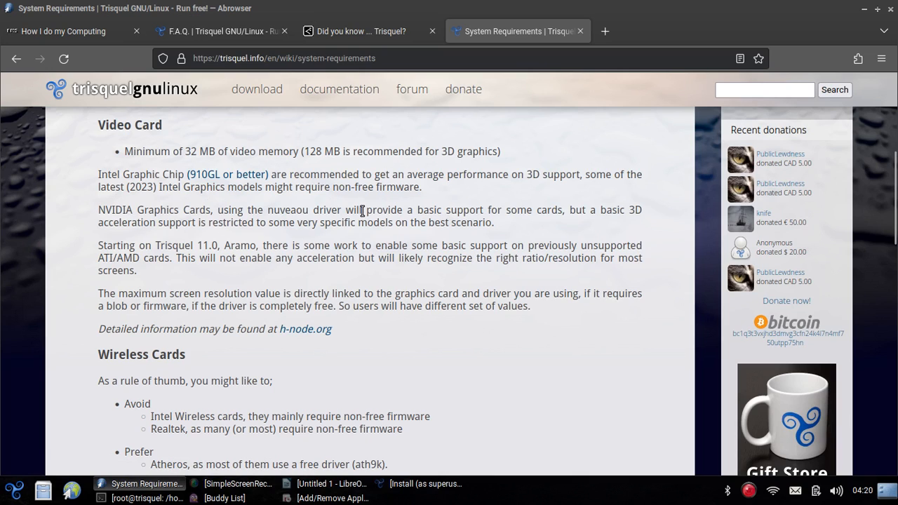
mouse_move(137, 211)
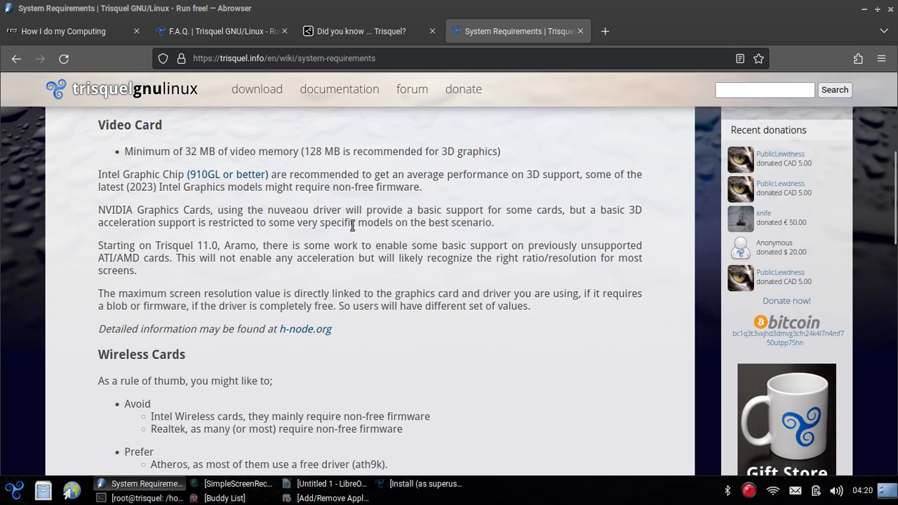
mouse_move(339, 205)
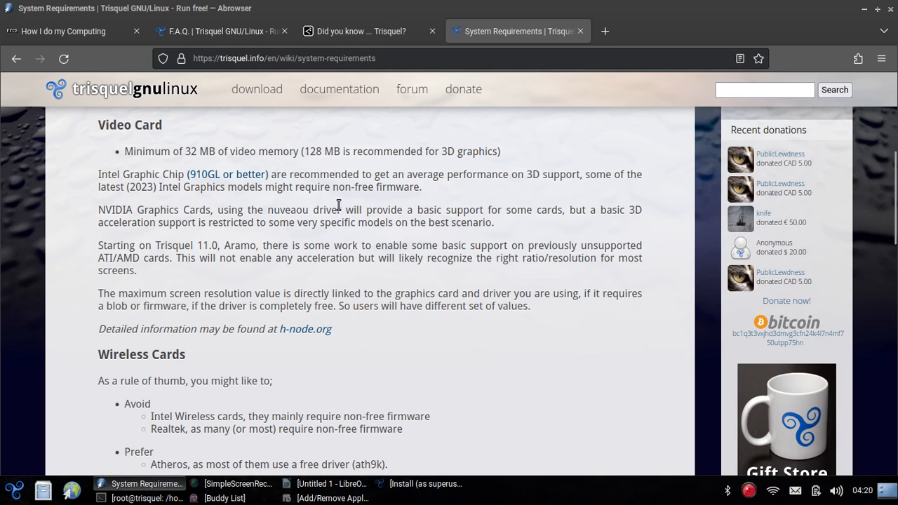
mouse_move(300, 221)
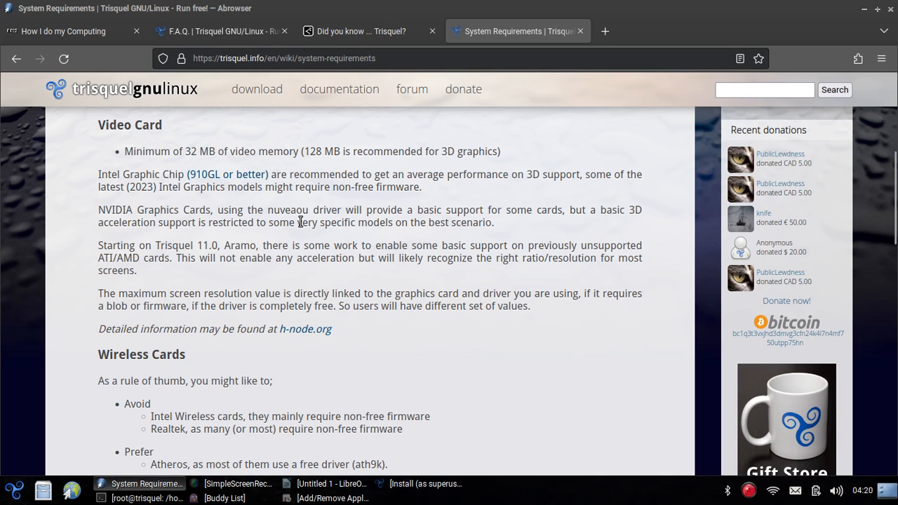
Read the video card and Wireless Cards requirements, then bring the root terminal forward.
double_click(292, 210)
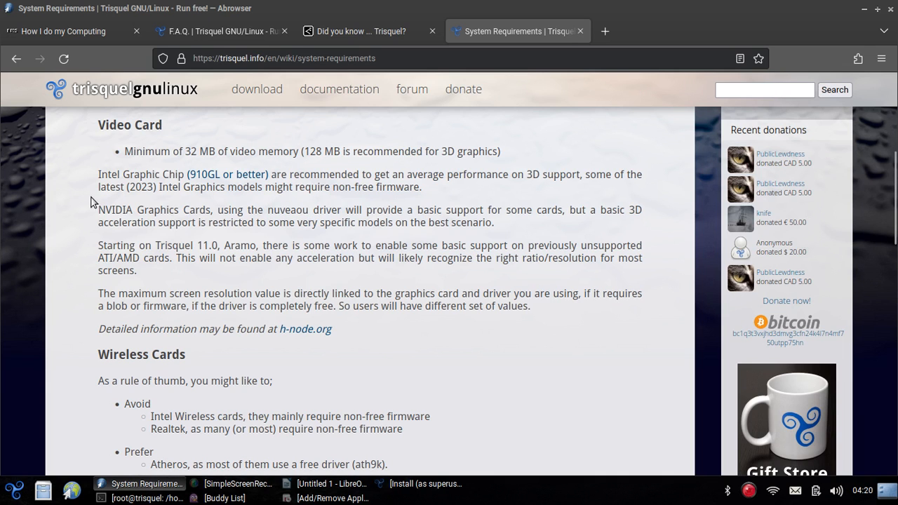
scroll("down", 3)
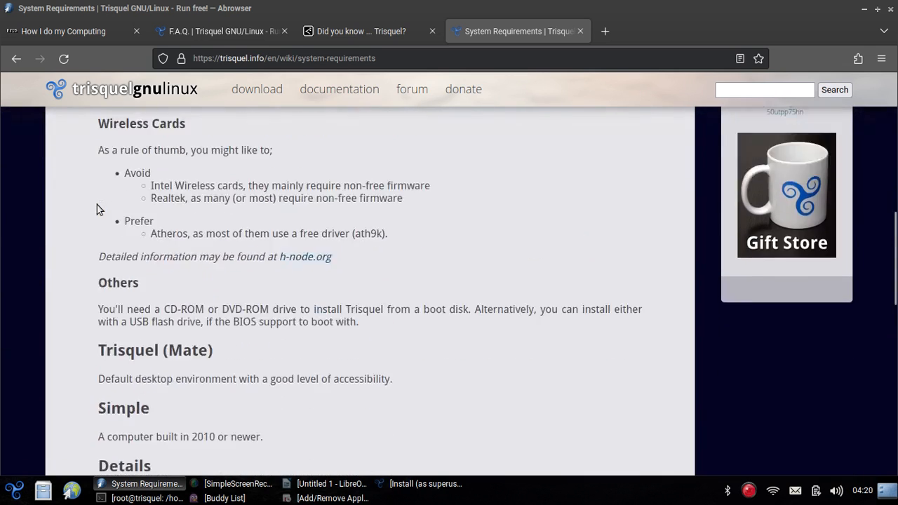
scroll("up", 3)
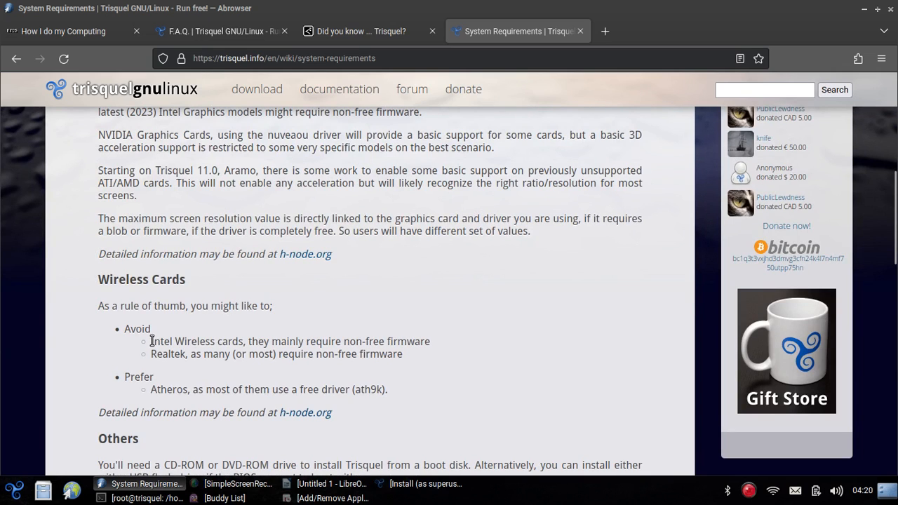
double_click(196, 340)
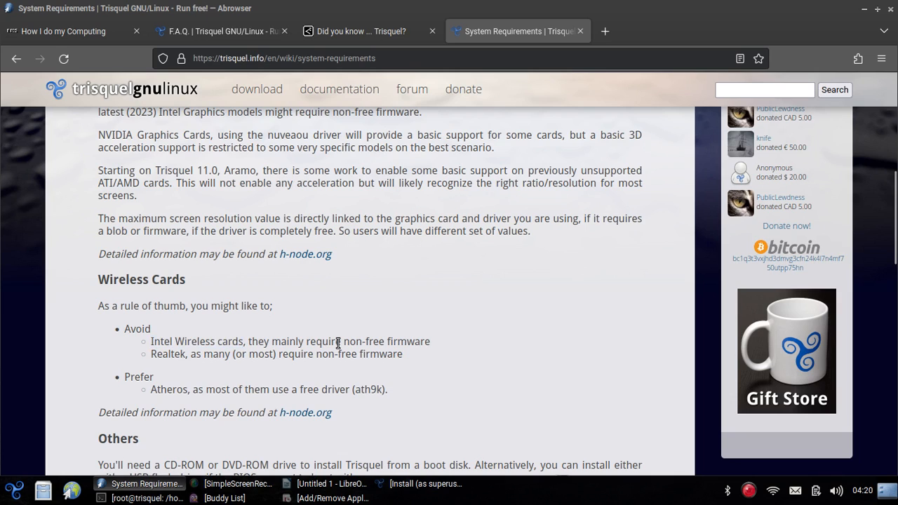
mouse_move(157, 370)
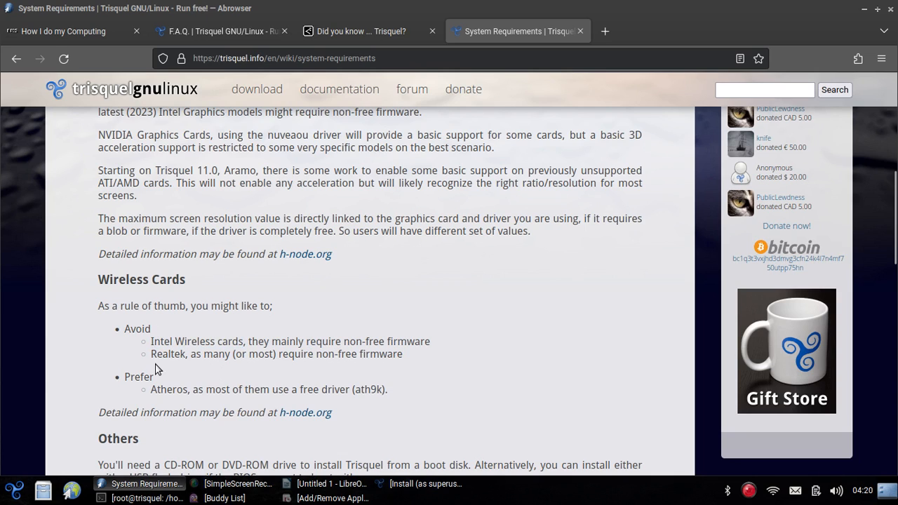
mouse_move(147, 399)
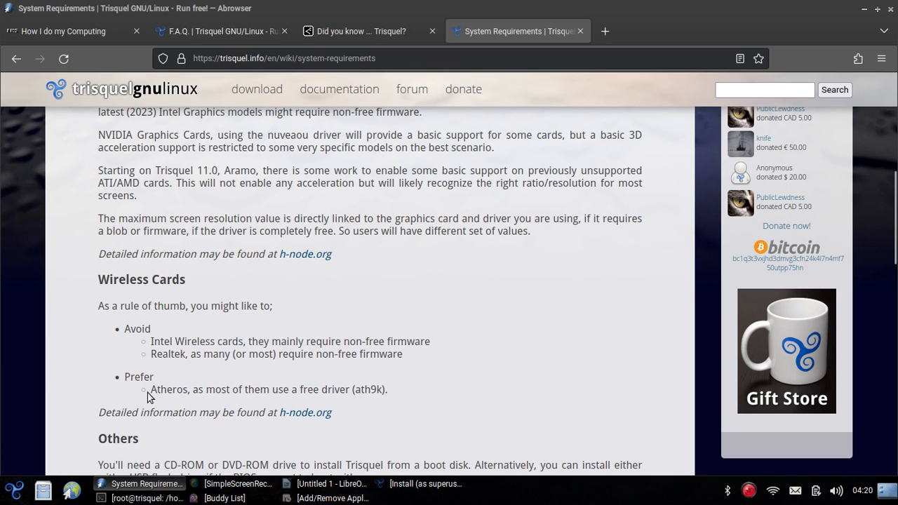
mouse_move(265, 435)
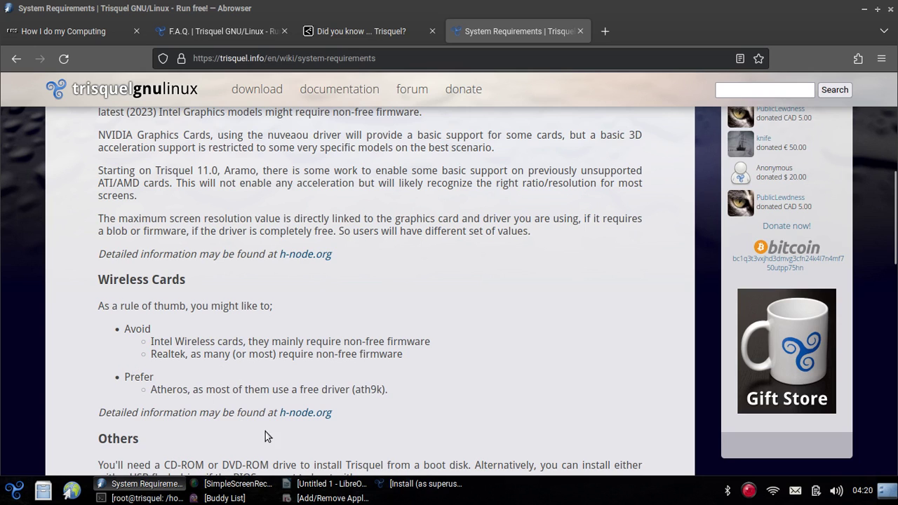
left_click(143, 498)
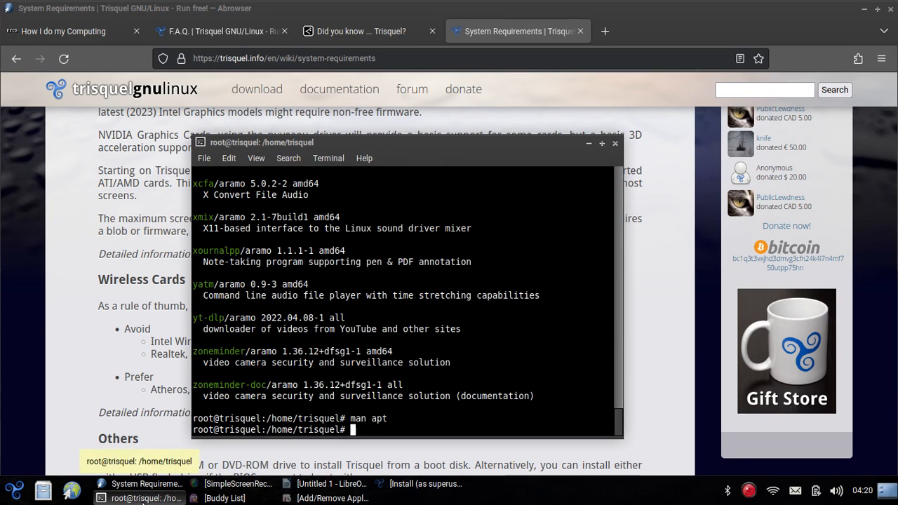
Run lspci and highlight the Qualcomm Atheros AR9462 wireless adapter in the output.
type("lspci")
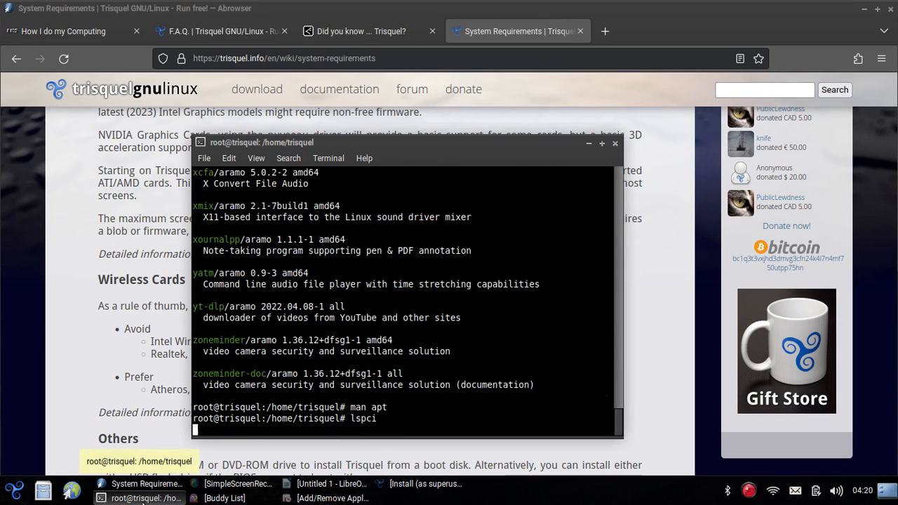
key("Return")
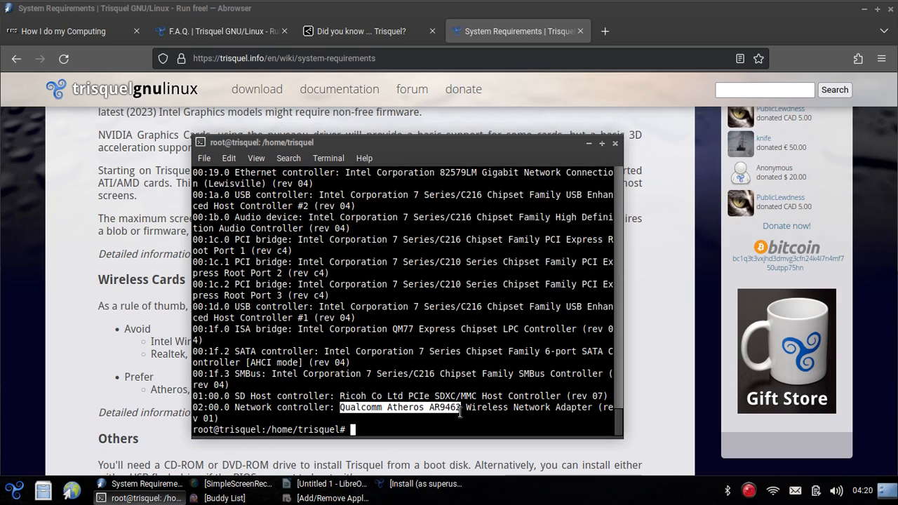
left_click_drag(460, 407, 339, 395)
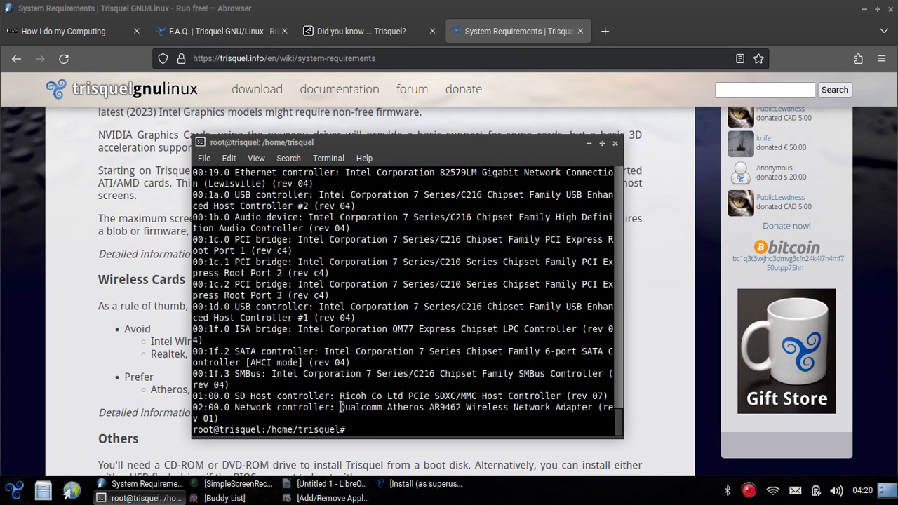
double_click(400, 406)
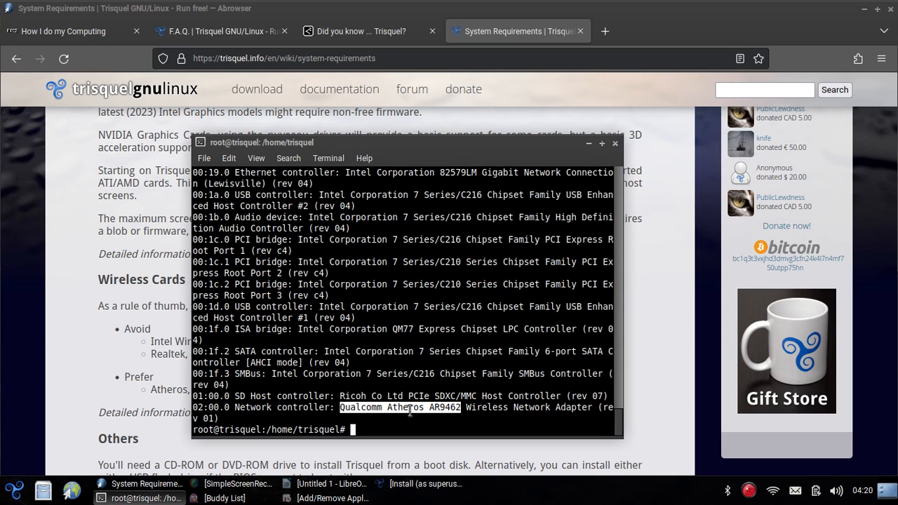
mouse_move(554, 157)
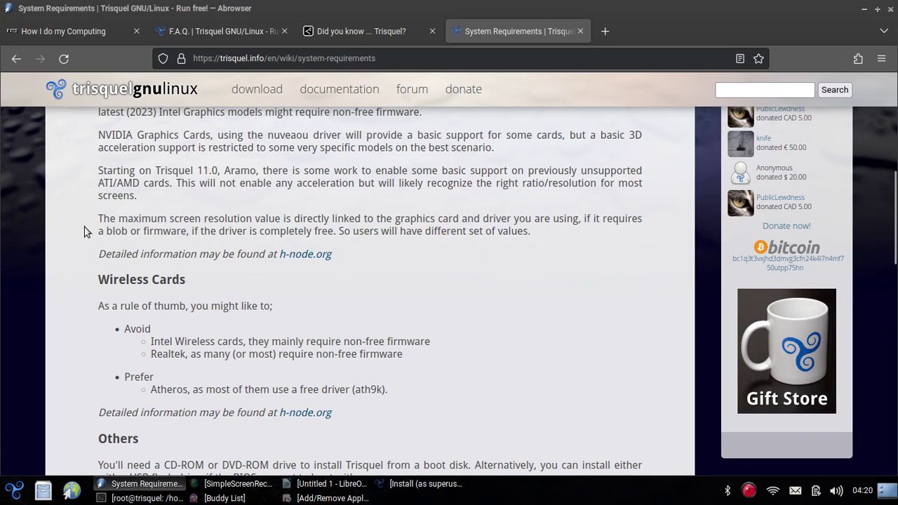
mouse_move(545, 168)
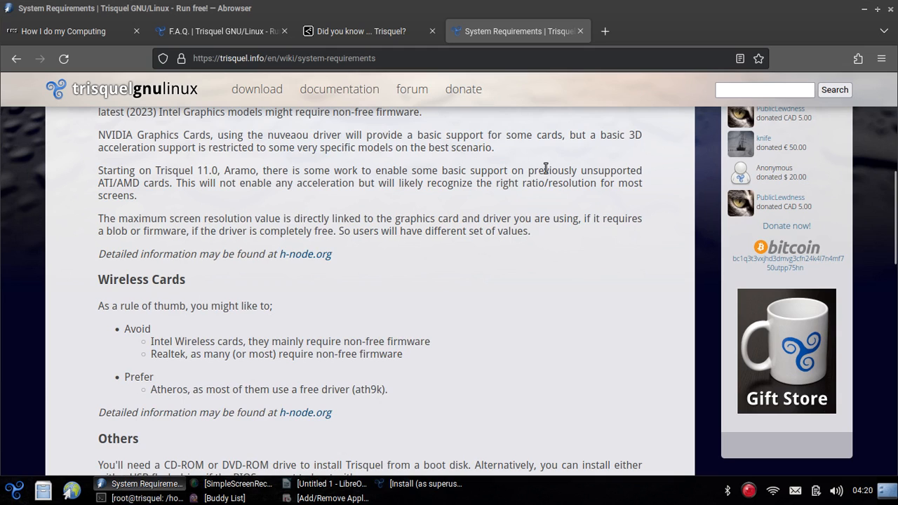
mouse_move(11, 492)
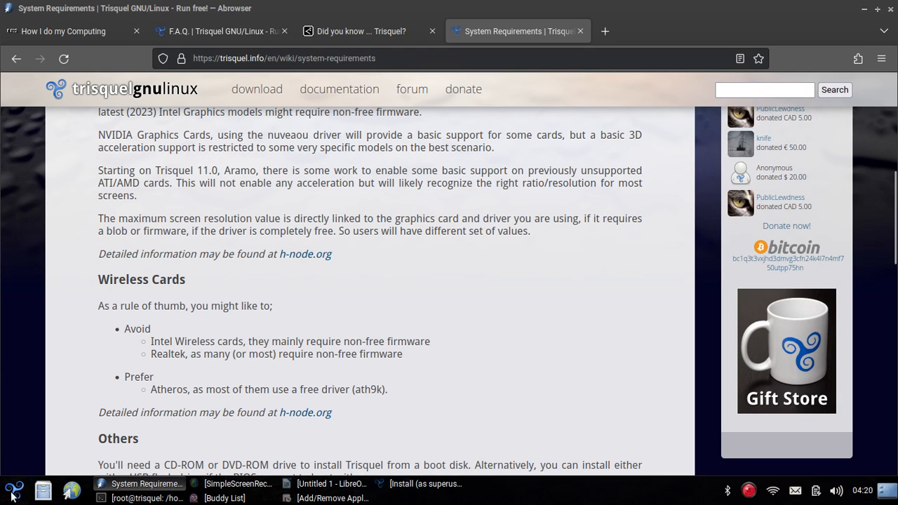
left_click(13, 488)
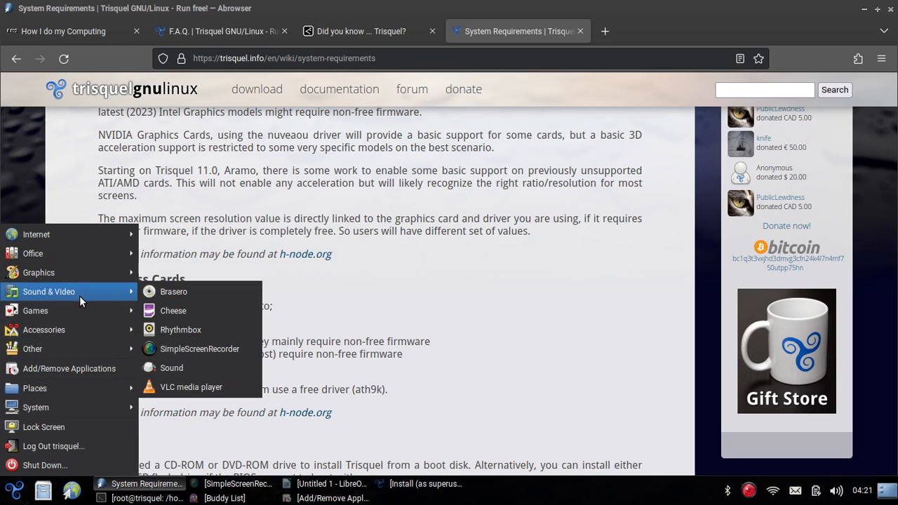
mouse_move(174, 290)
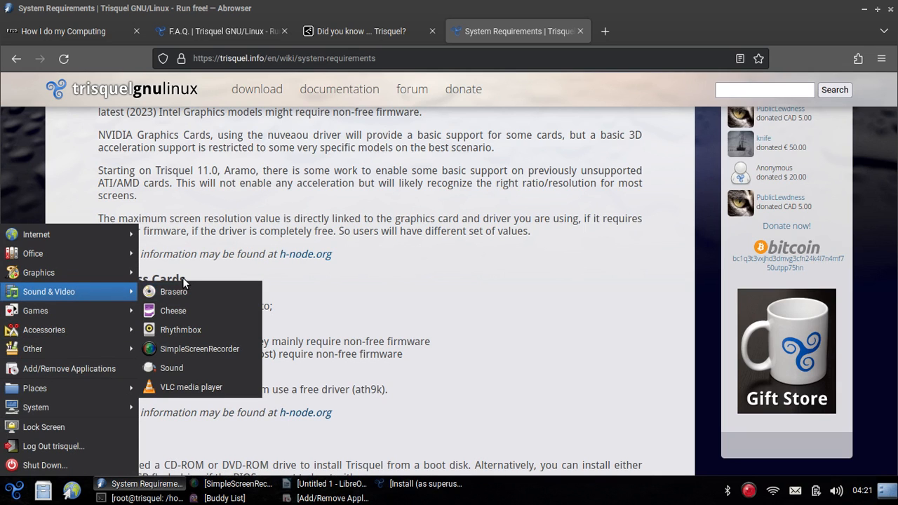
mouse_move(226, 282)
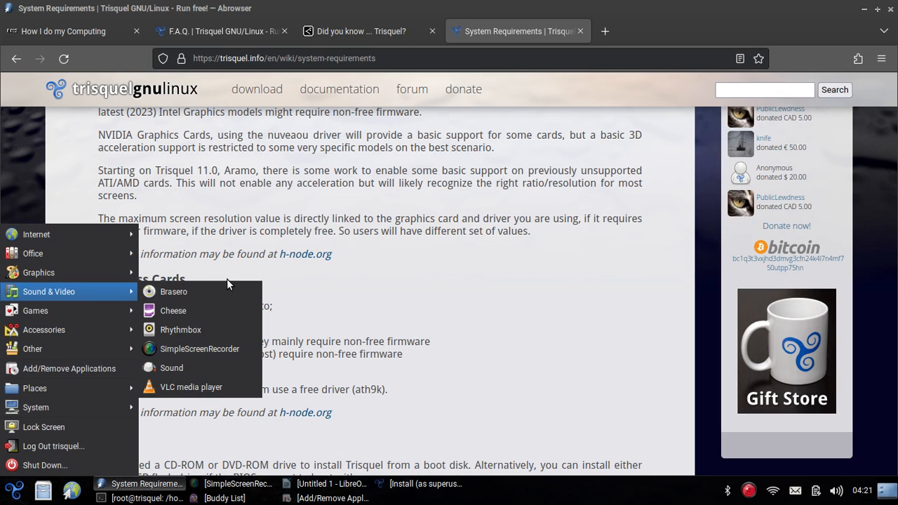
left_click(354, 311)
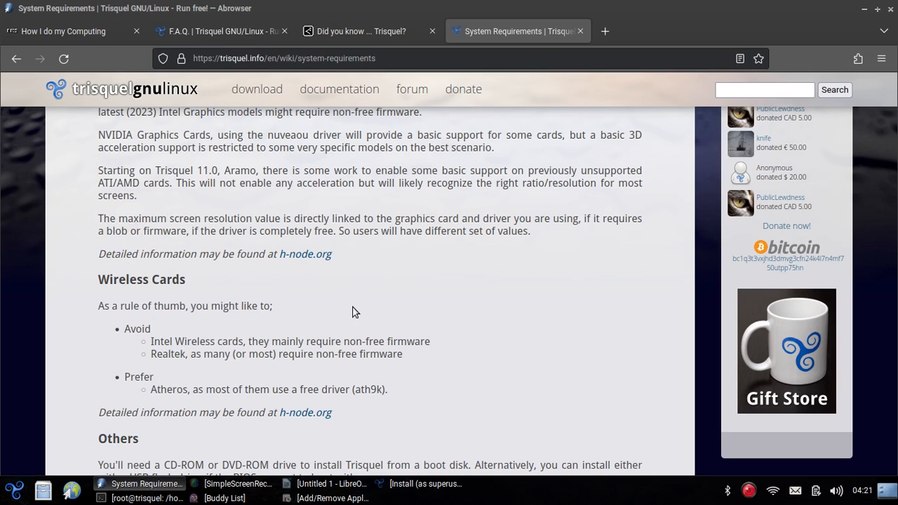